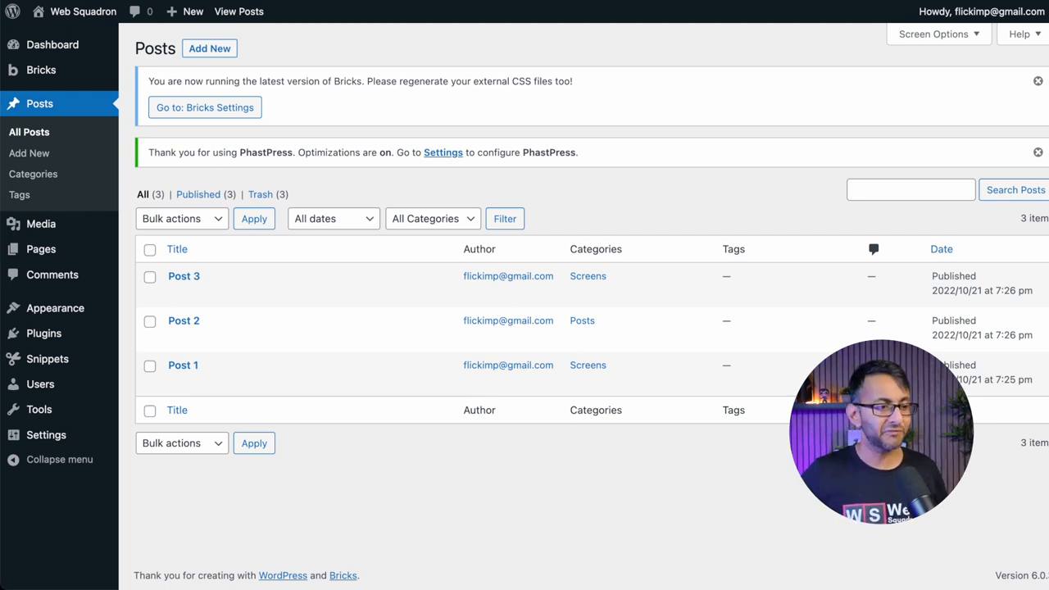
mouse_move(522, 507)
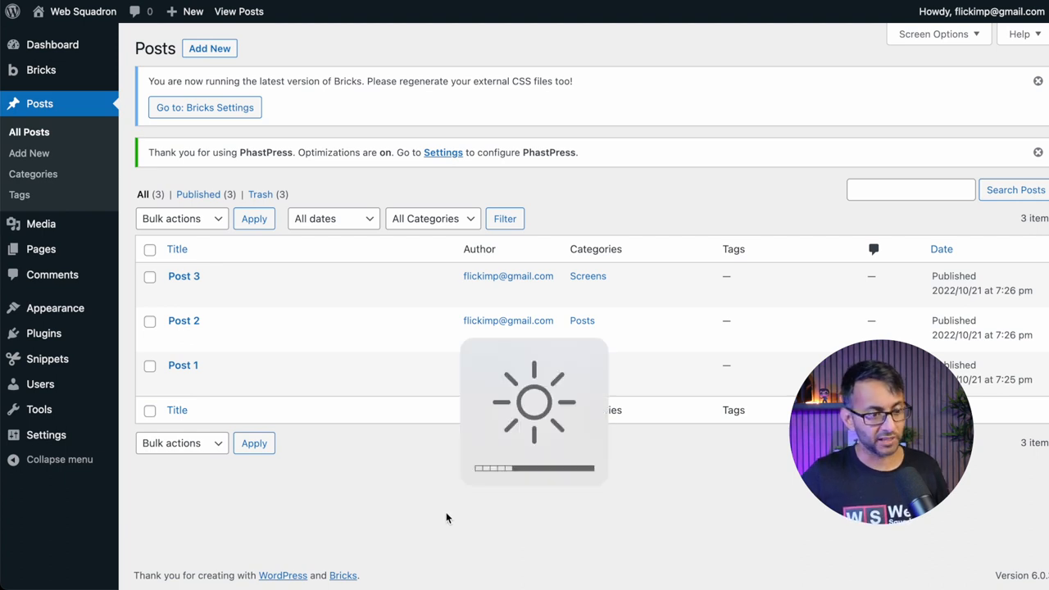
mouse_move(623, 284)
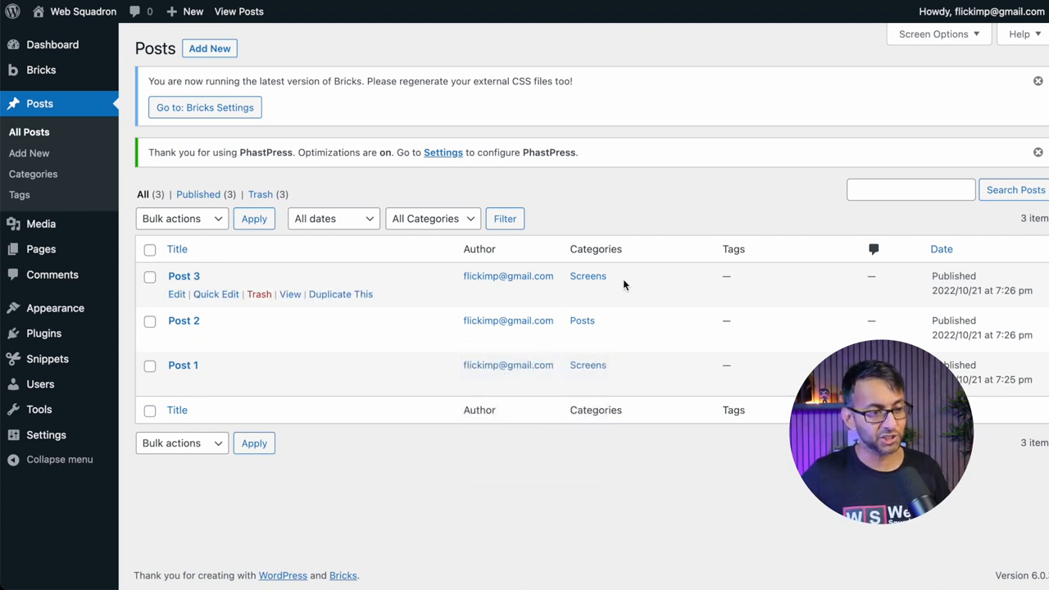
mouse_move(618, 402)
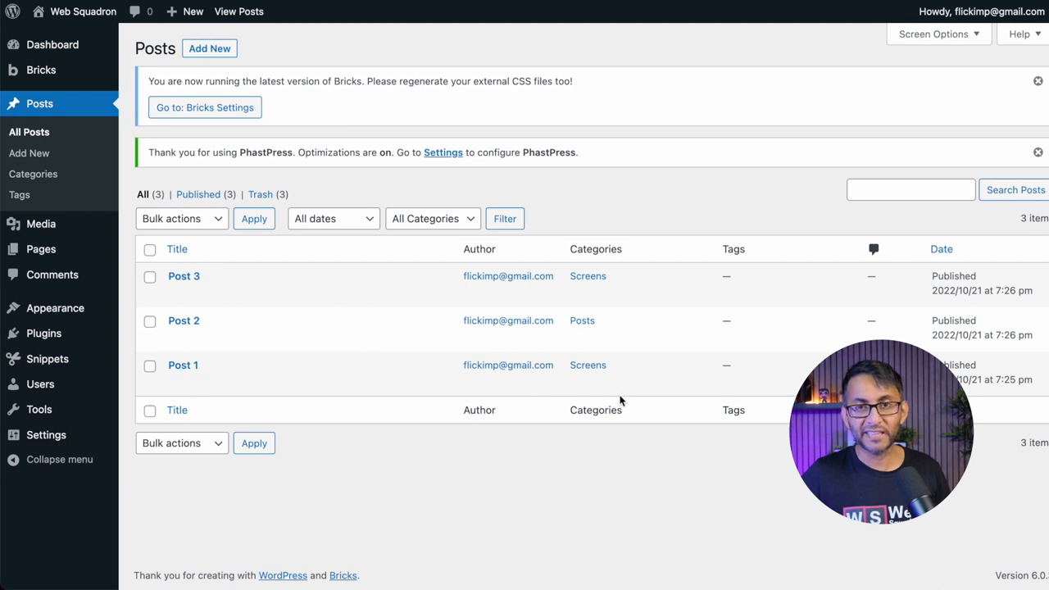
mouse_move(602, 416)
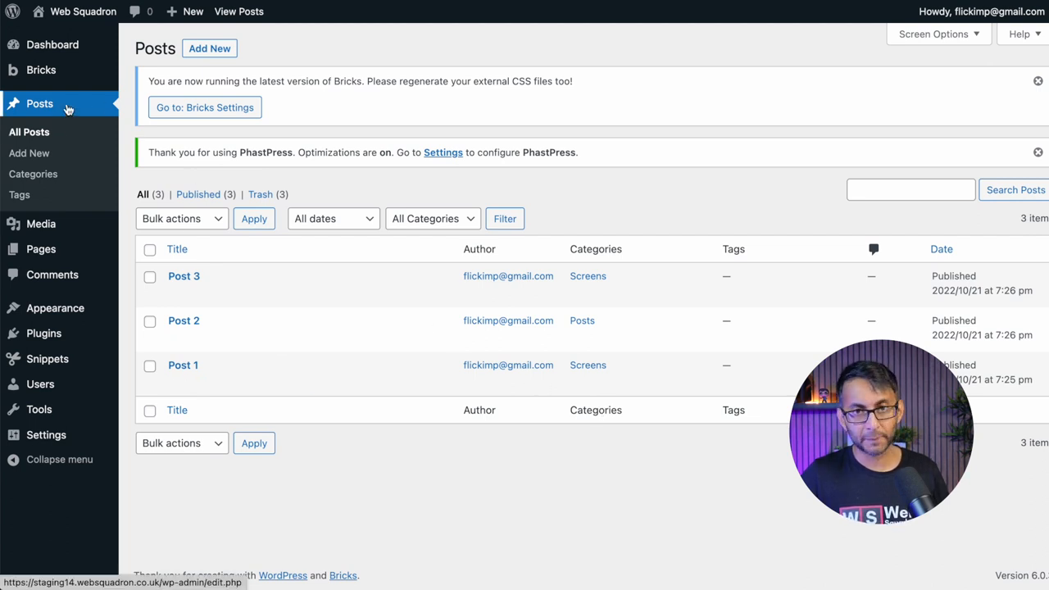
Enter 'Imran' as the new post category name on the Categories page
click(33, 174)
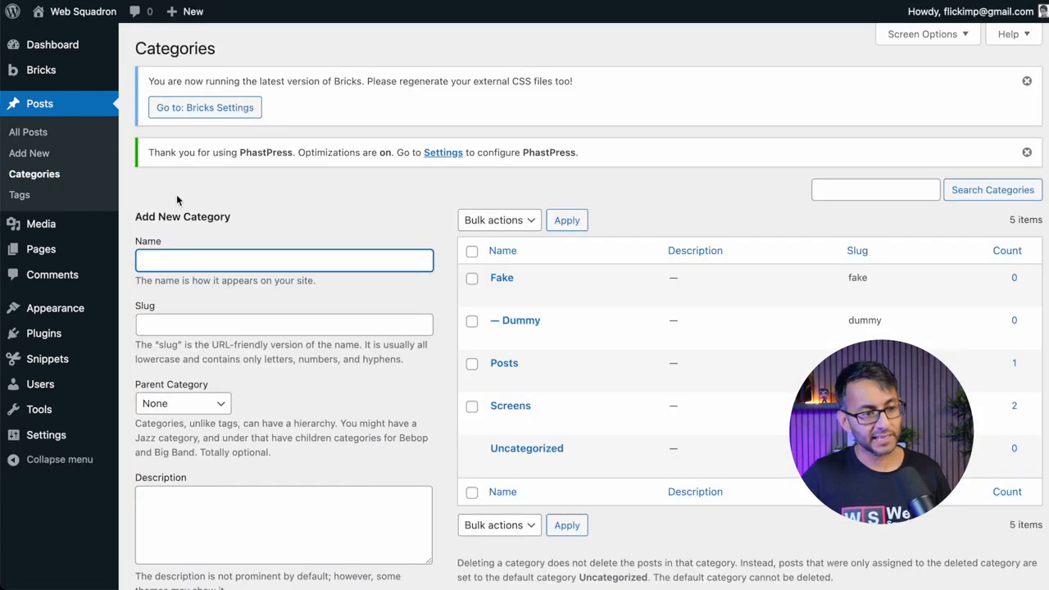
click(283, 260)
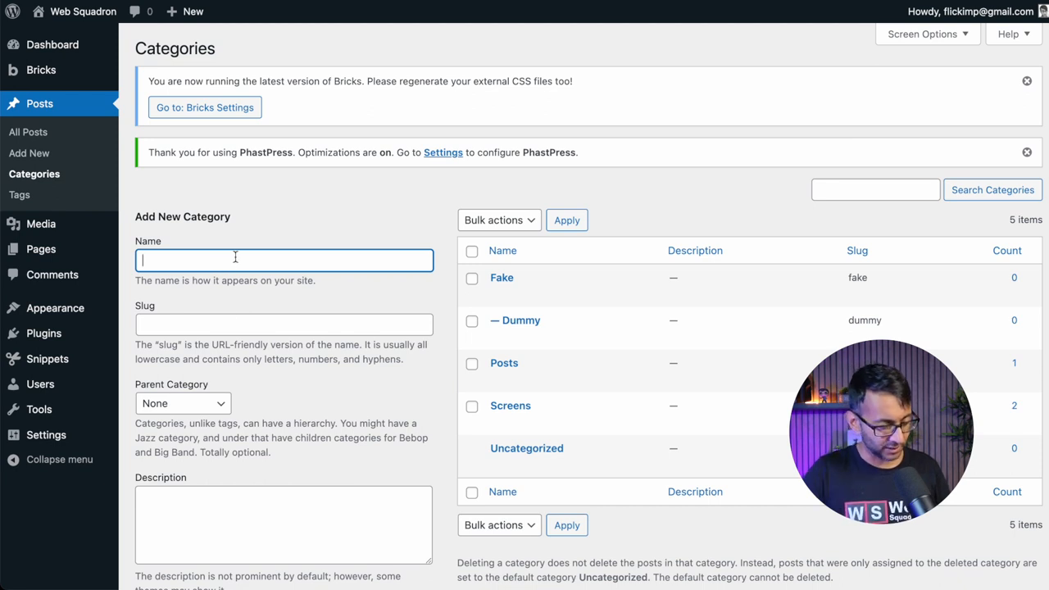
text(Imra)
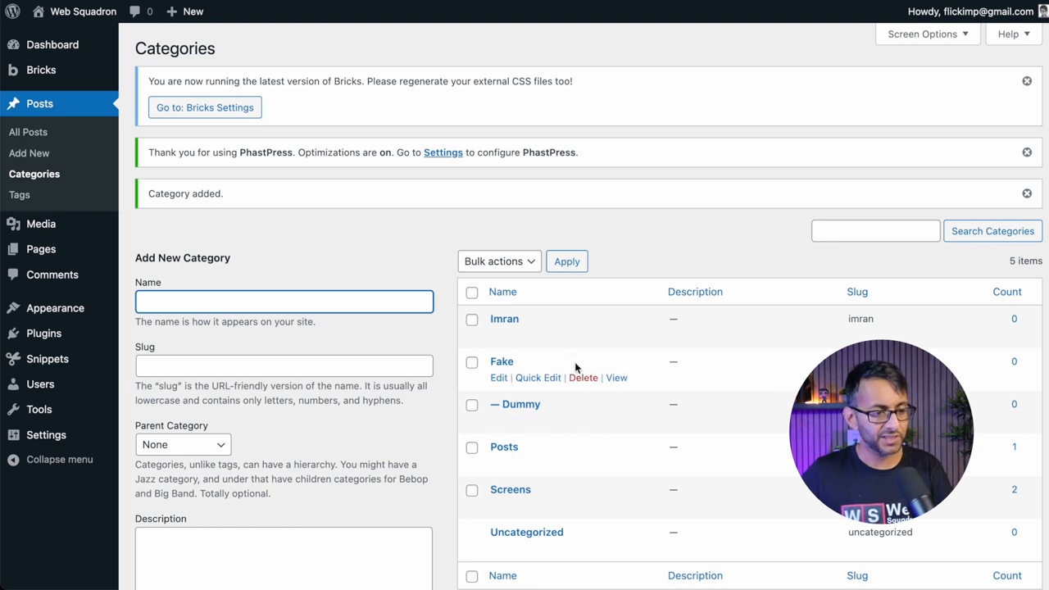
mouse_move(540, 325)
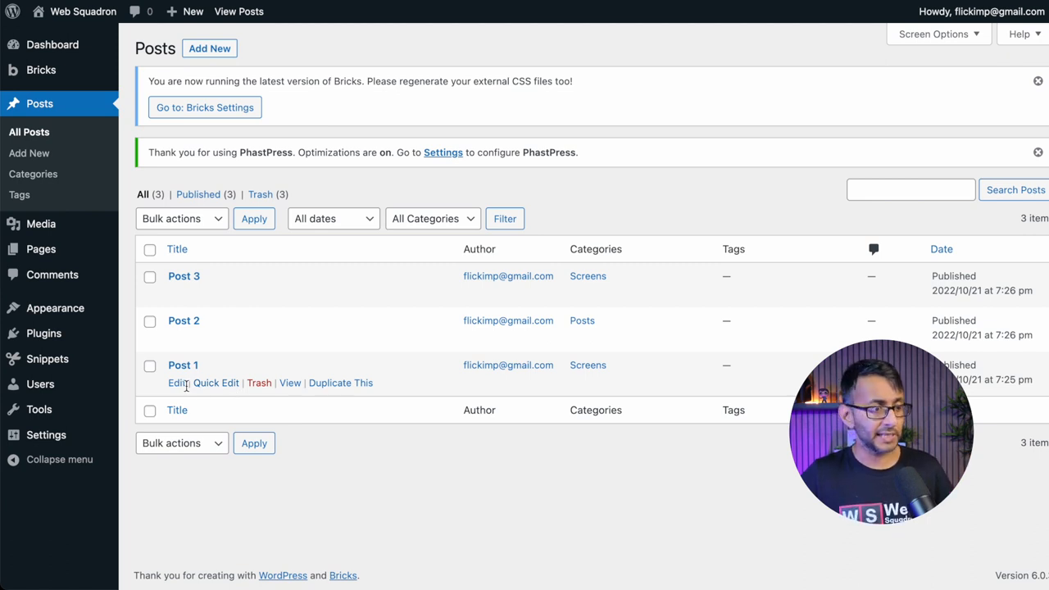
mouse_move(182, 406)
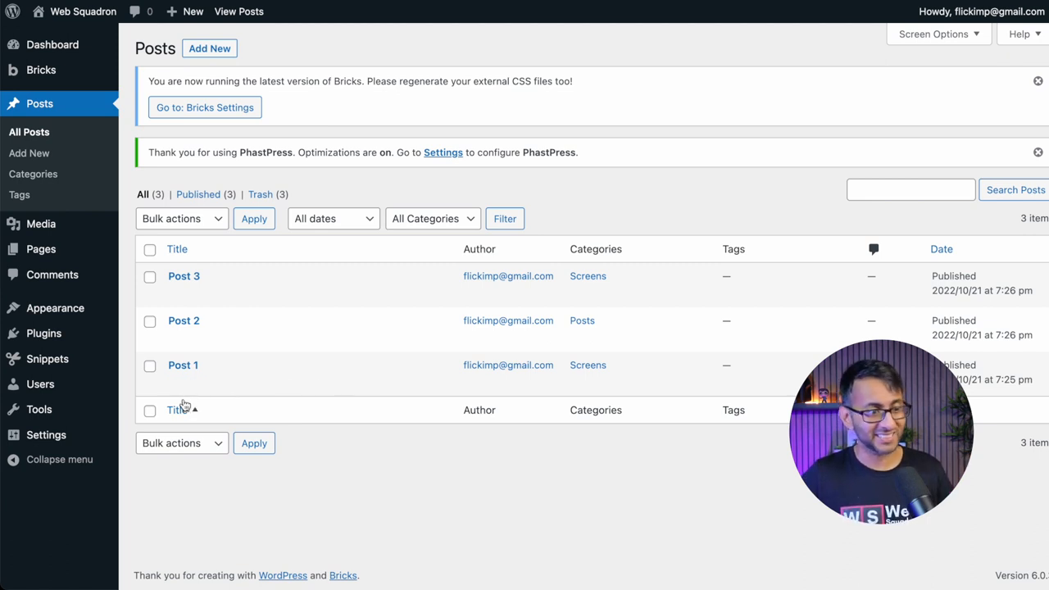
Bring Post 1 into the block editor, close the welcome tour and scroll to the end of its content
click(182, 365)
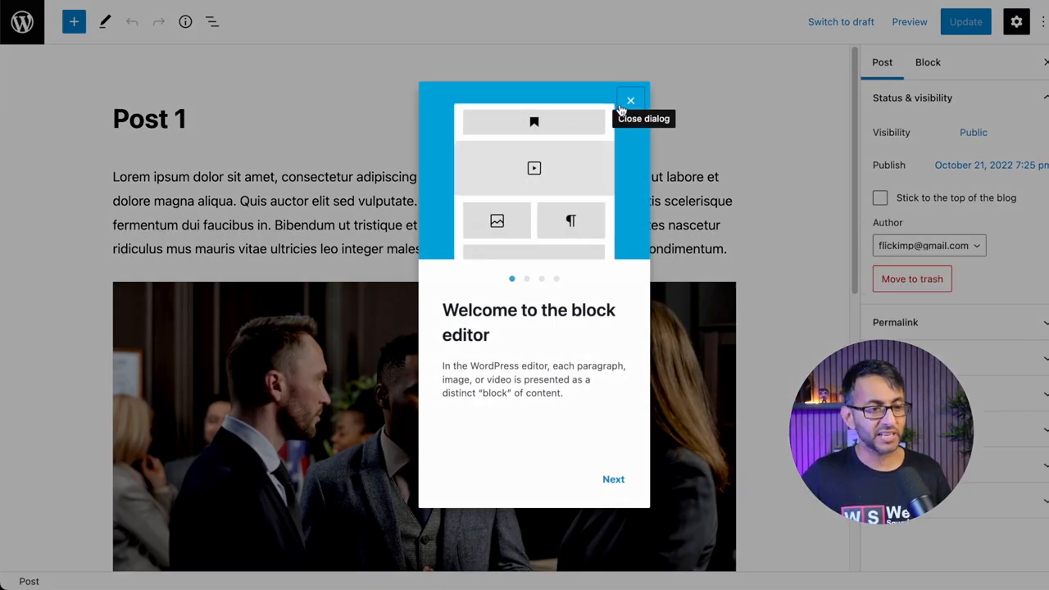
click(630, 100)
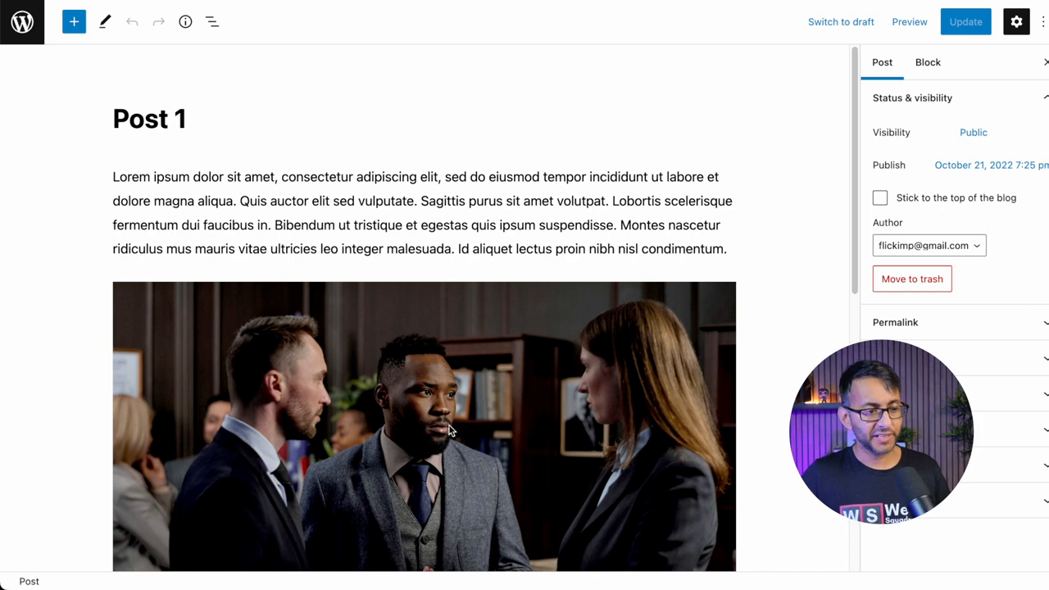
scroll(down, 3)
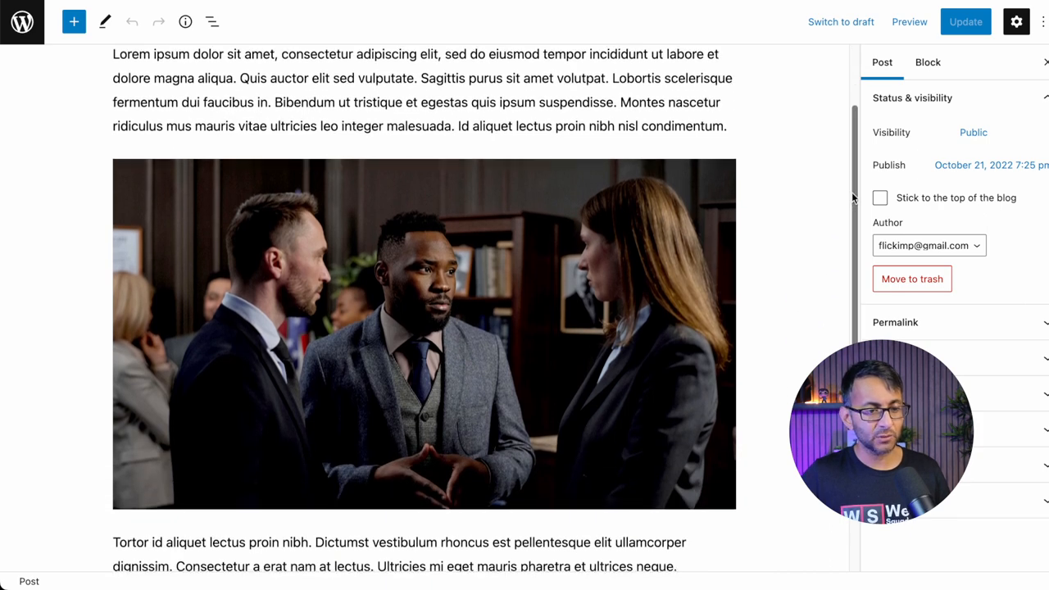
scroll(down, 3)
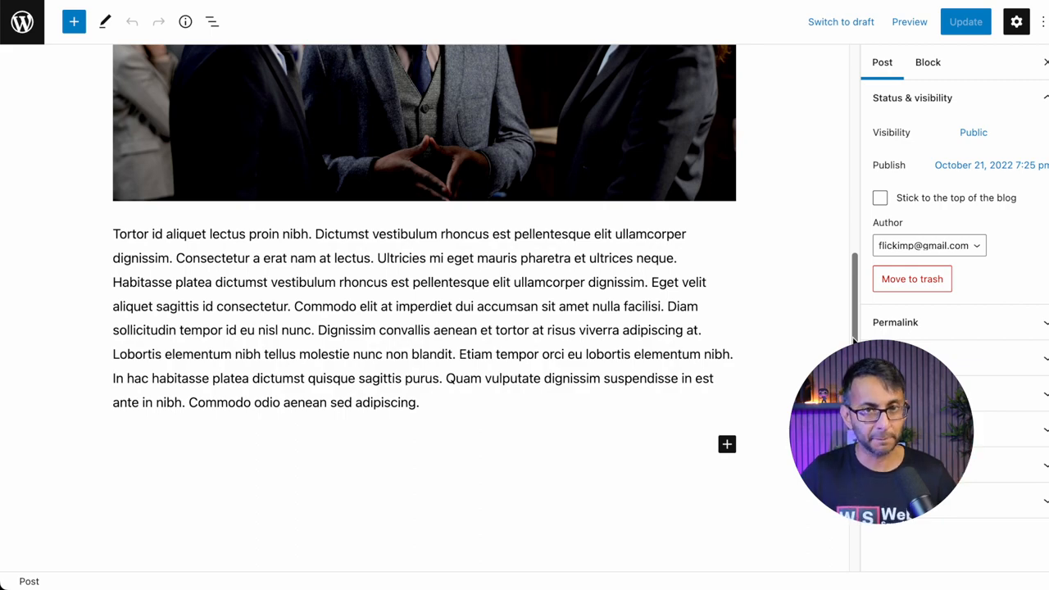
scroll(down, 3)
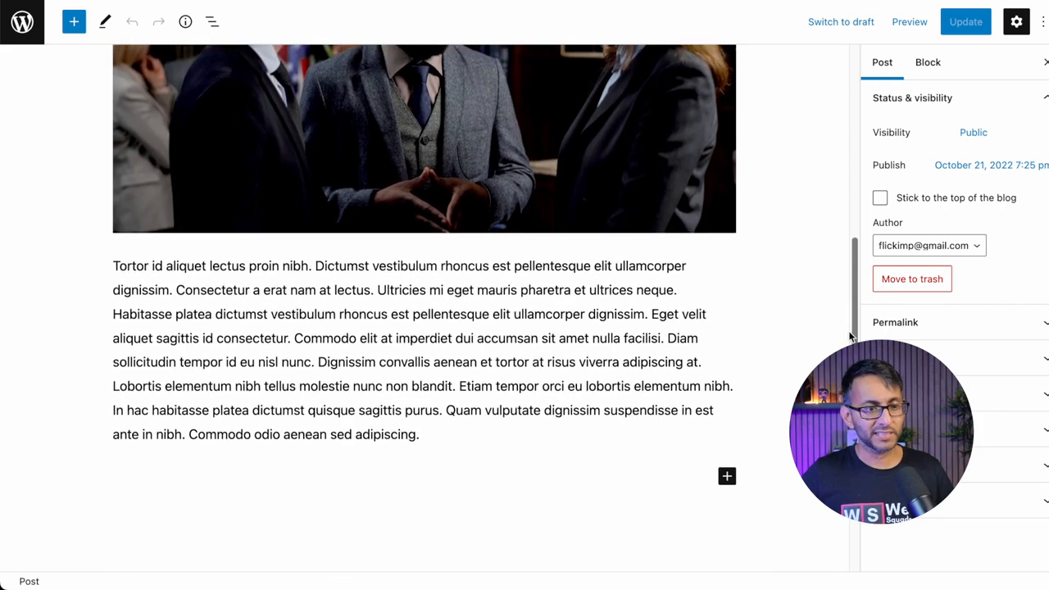
scroll(down, 3)
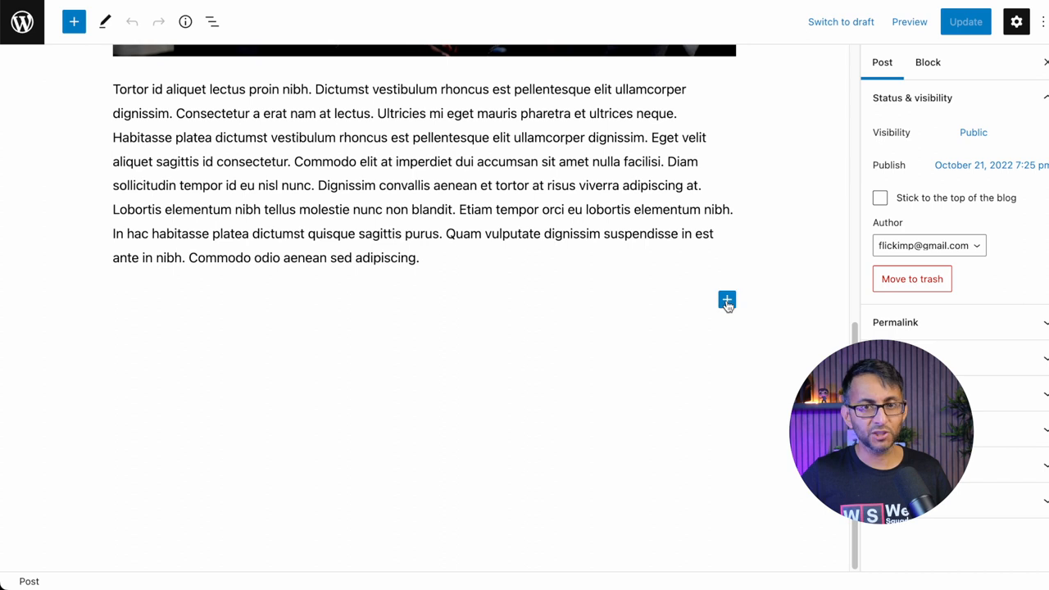
click(726, 300)
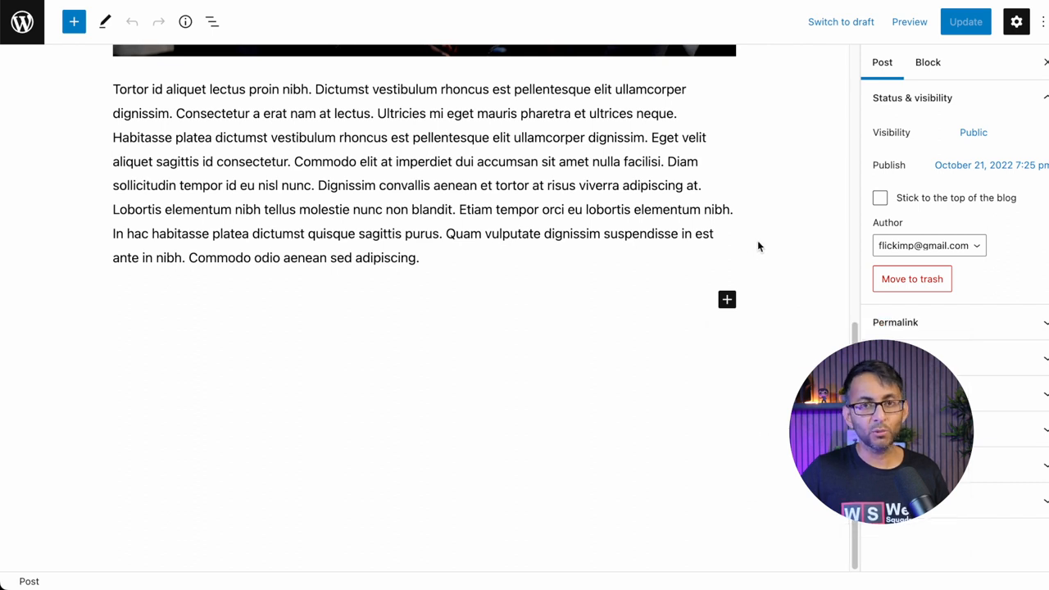
mouse_move(741, 259)
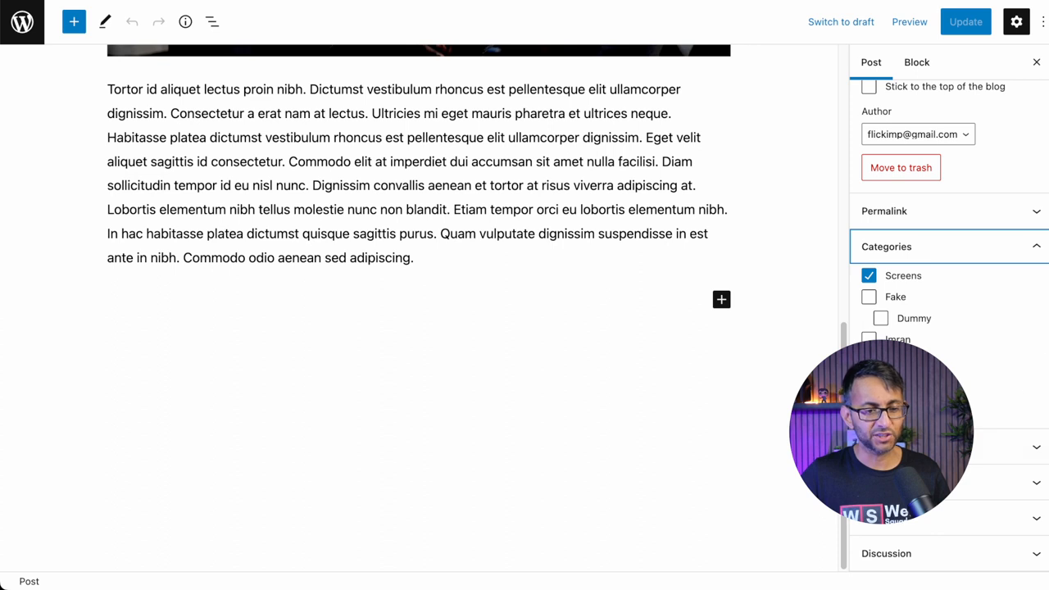
mouse_move(959, 328)
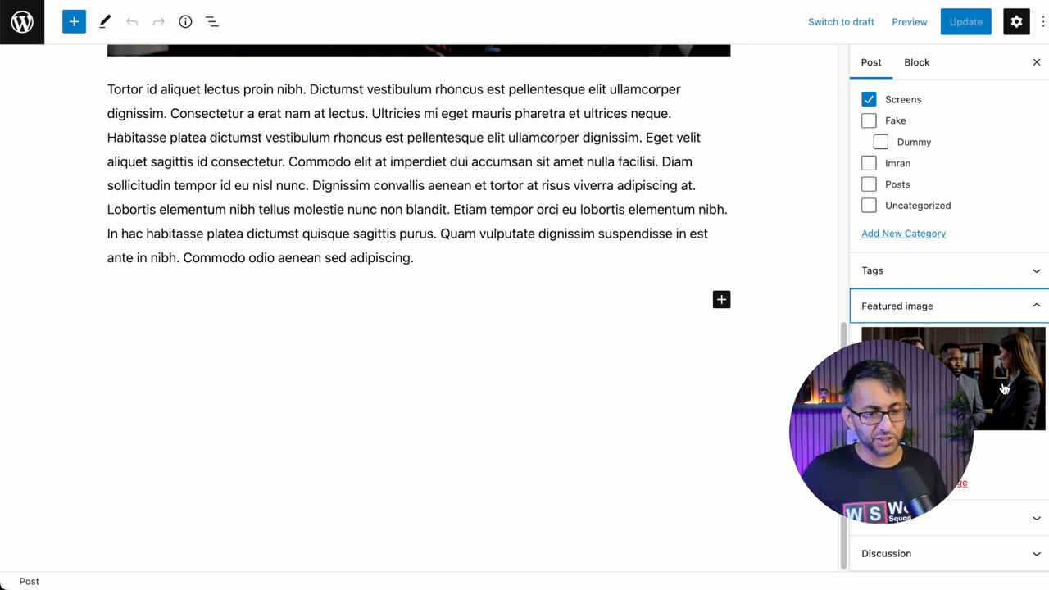
Scroll through Post 1's sidebar panels and leave the editor for the admin pages
scroll(down, 3)
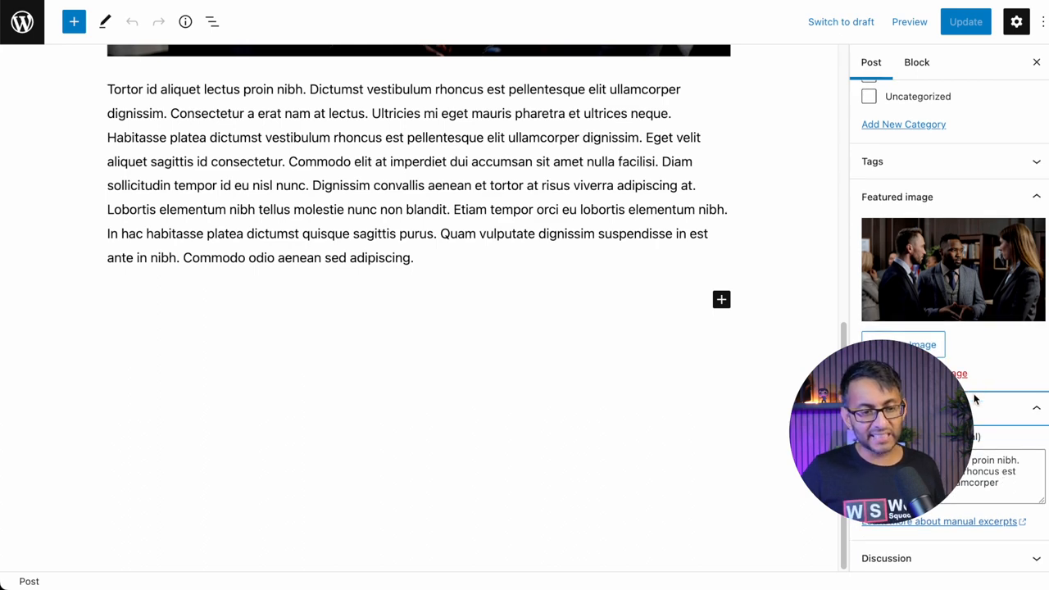
click(965, 21)
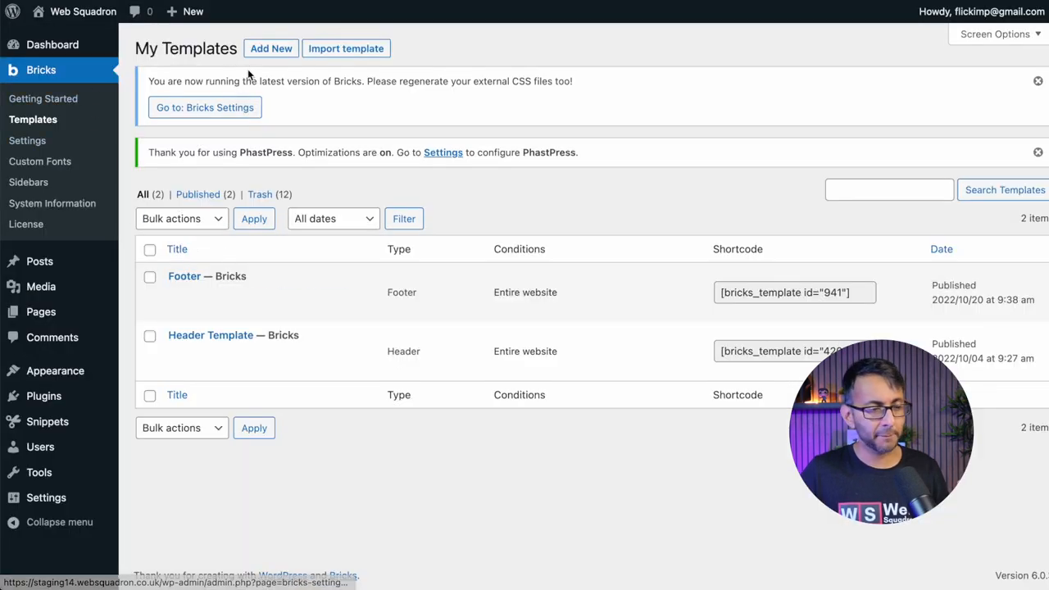
Create a new Bricks template with Template Type Archive and publish it
click(270, 48)
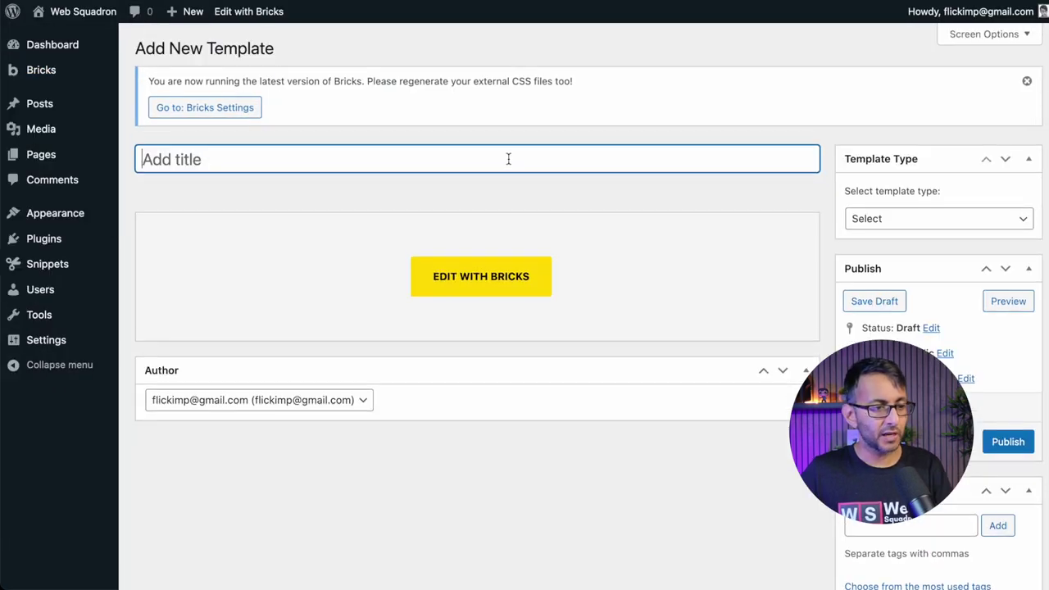
click(937, 218)
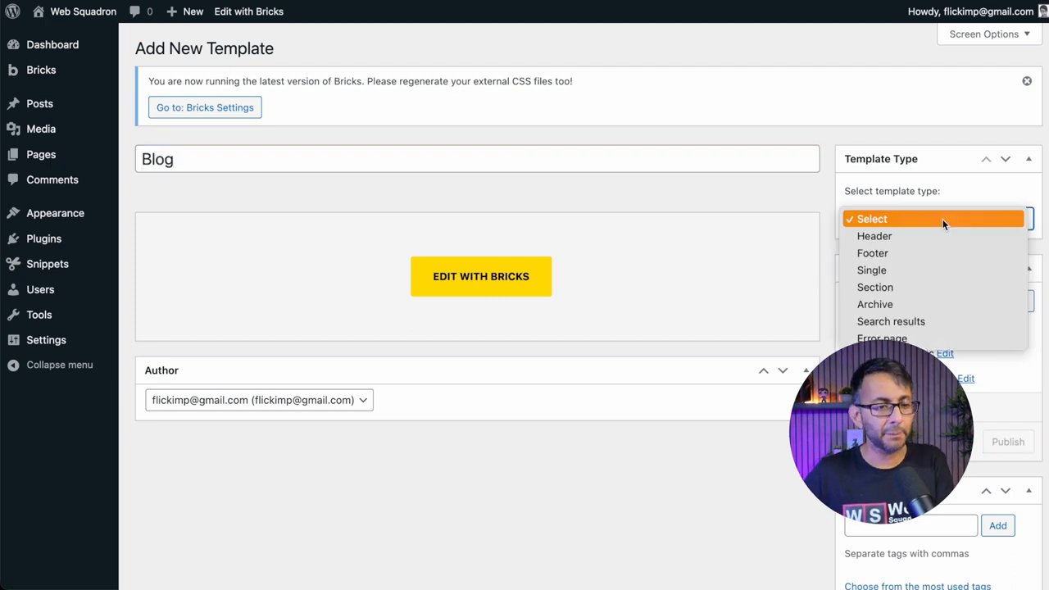
click(874, 304)
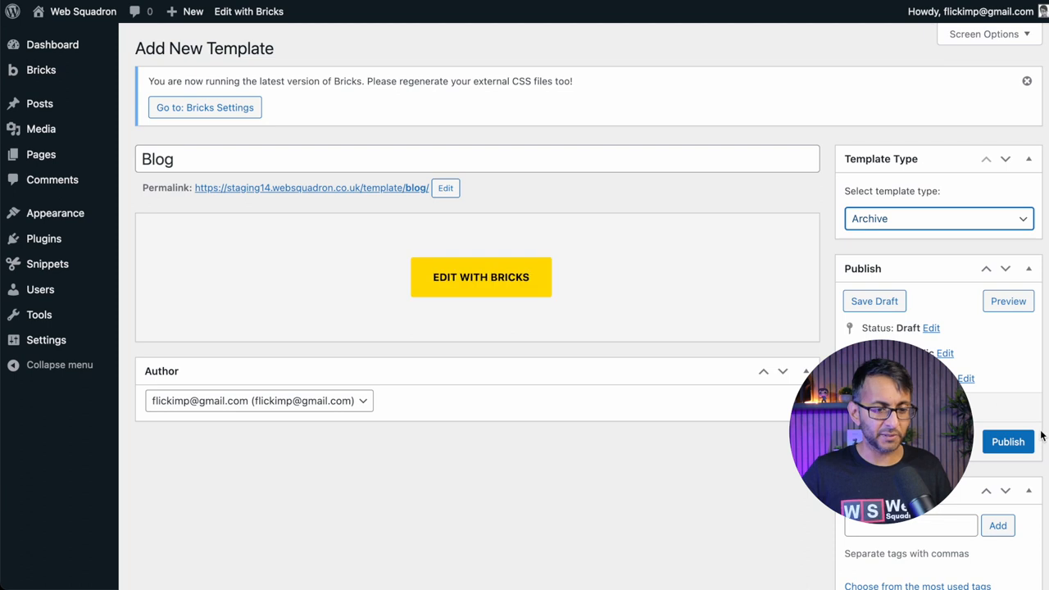
click(1008, 442)
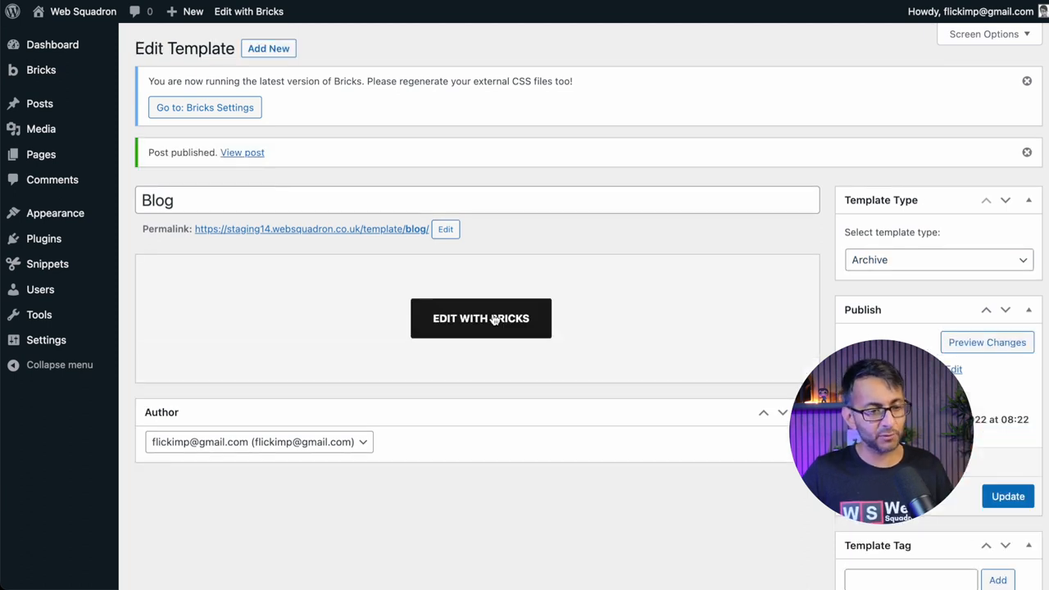
Launch the published Blog archive template in the Bricks visual editor
click(481, 318)
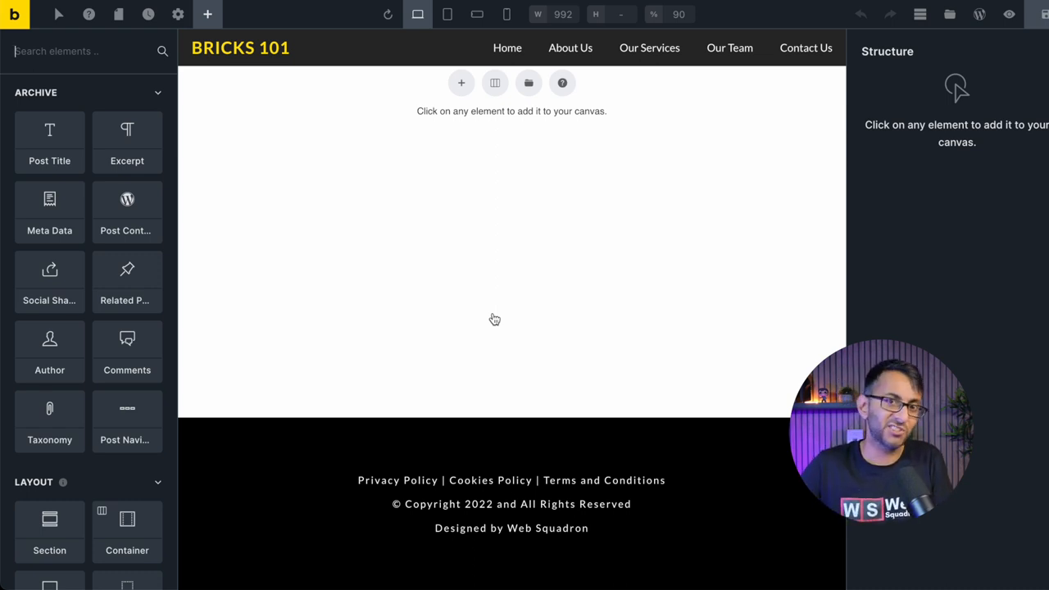
mouse_move(459, 175)
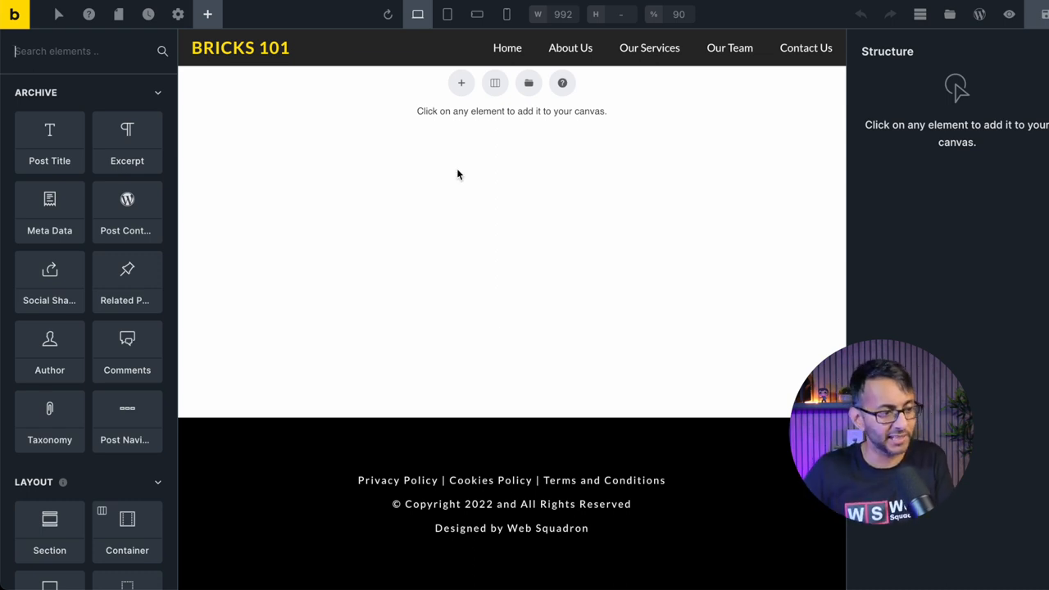
mouse_move(127, 213)
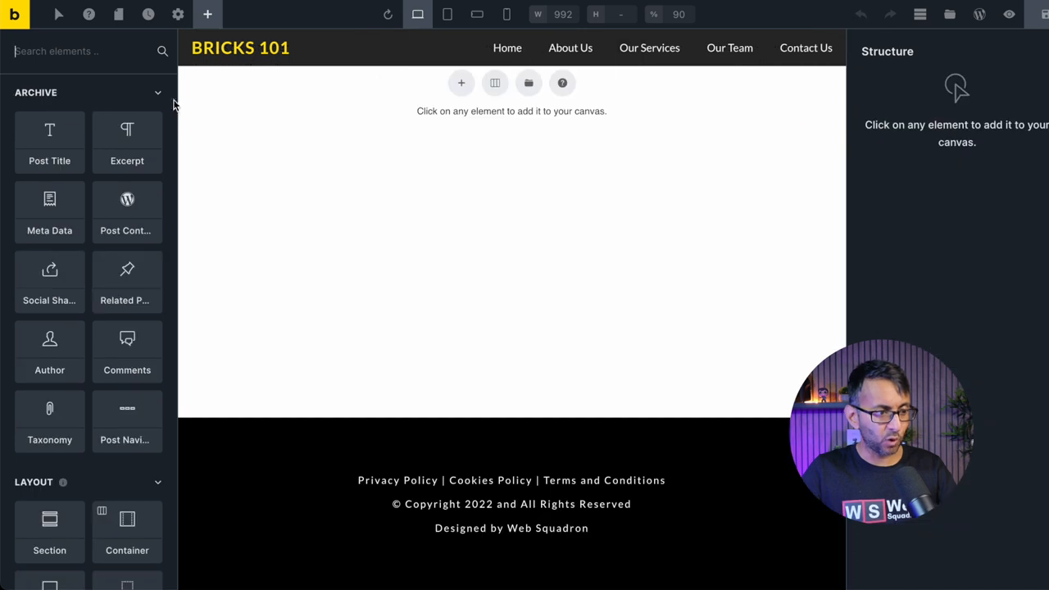
mouse_move(215, 211)
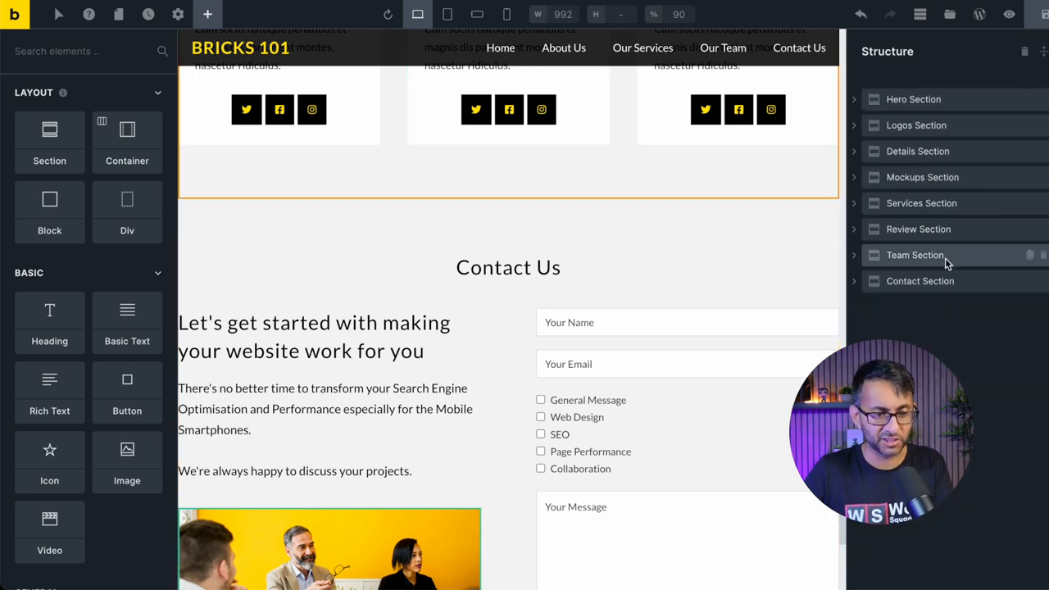
mouse_move(1015, 265)
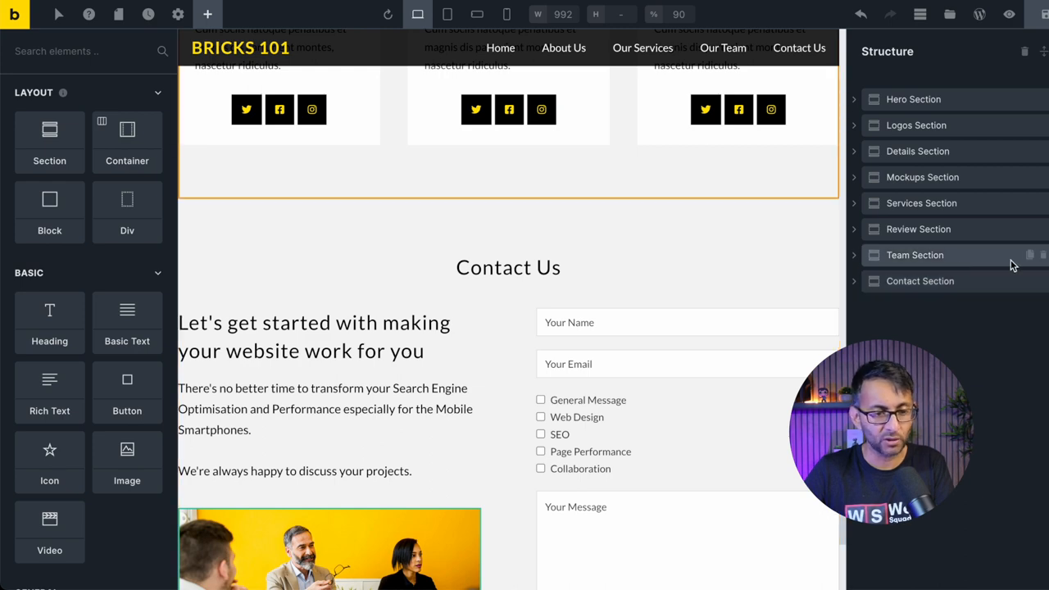
Insert a new blog section after Contact and search 'post' to add a Posts element
click(915, 255)
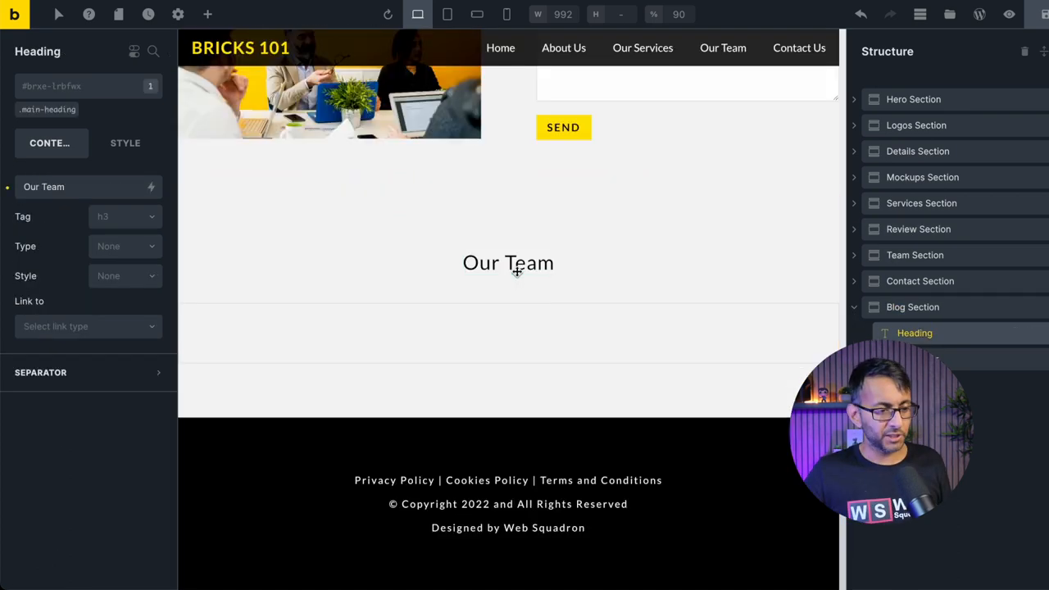
click(912, 307)
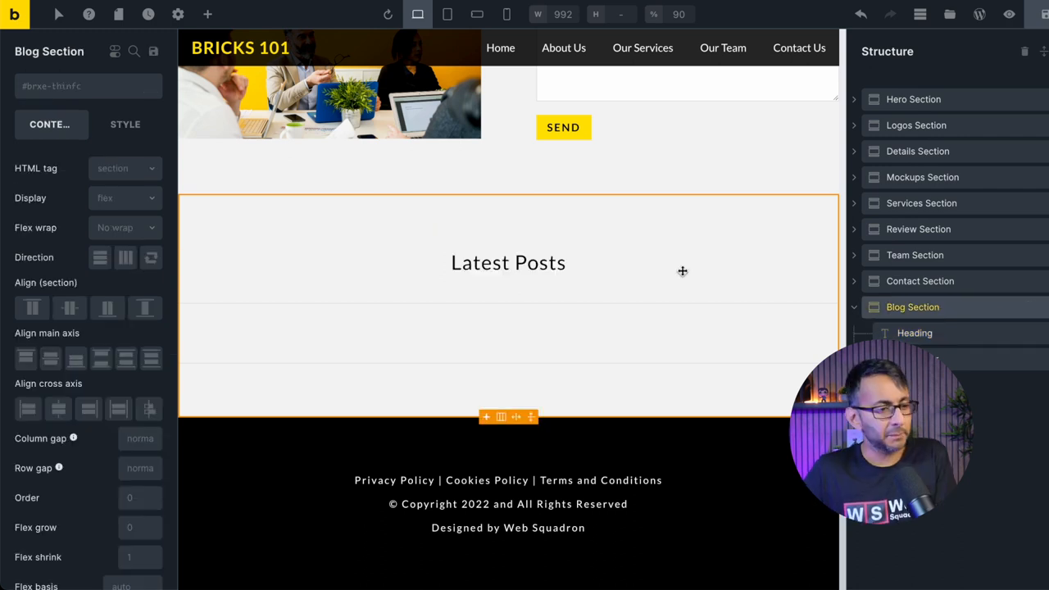
click(125, 123)
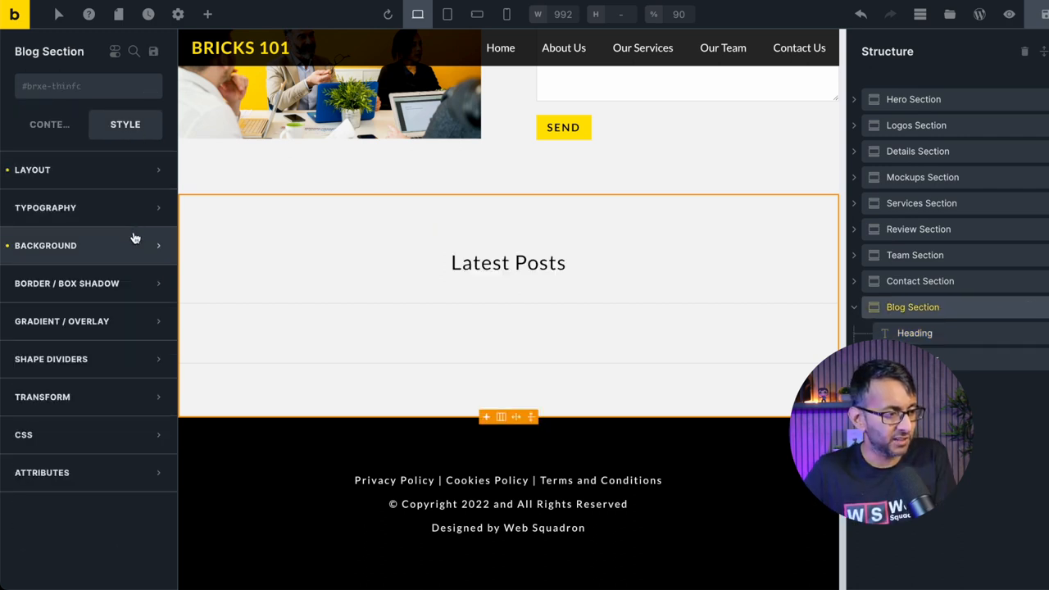
text(post)
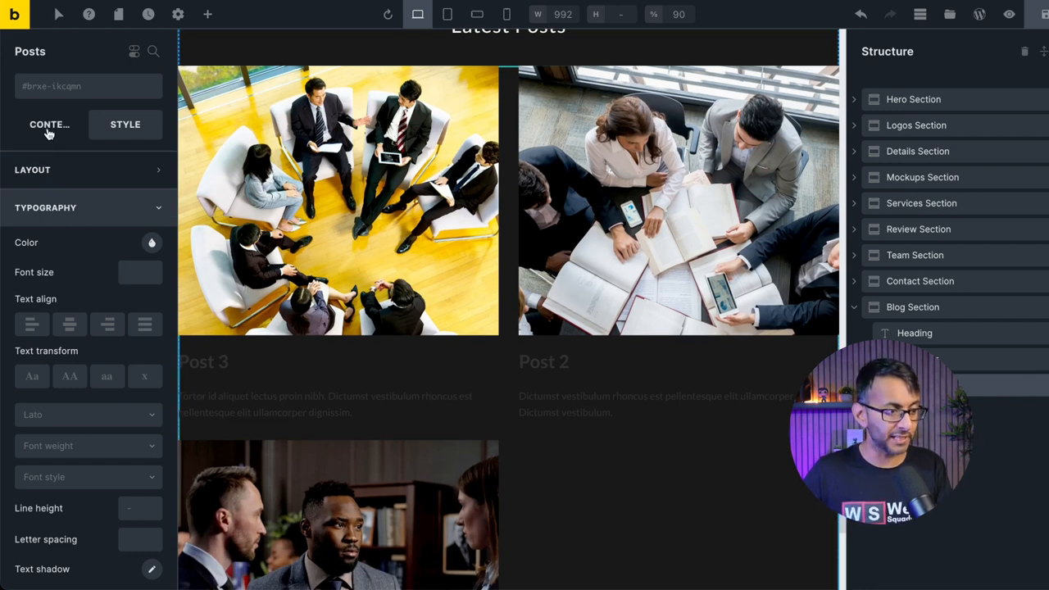
Show the Posts element's Content settings with Query, Layout and Fields
click(49, 124)
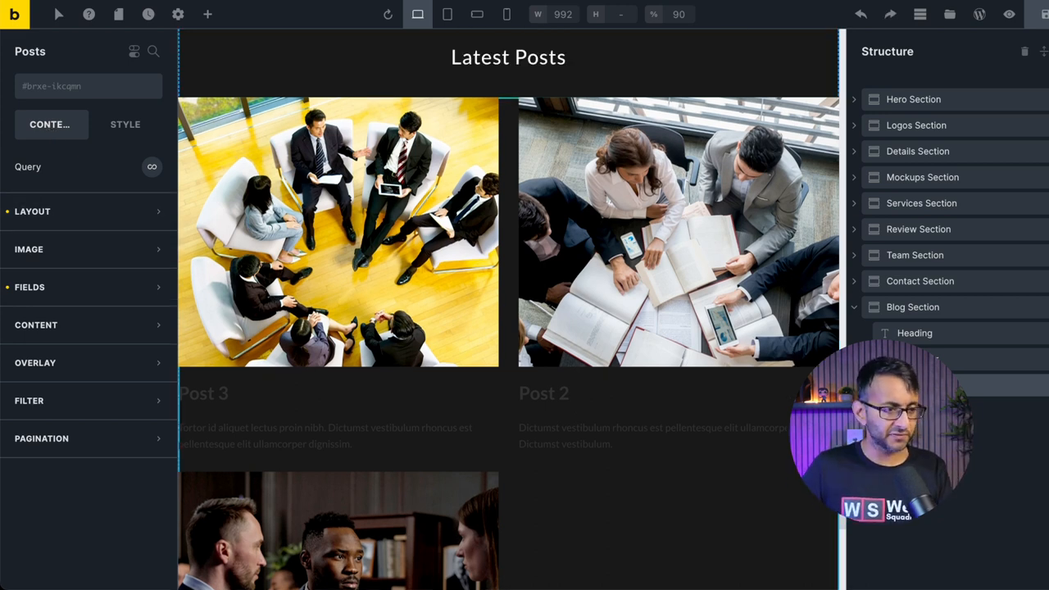
click(208, 14)
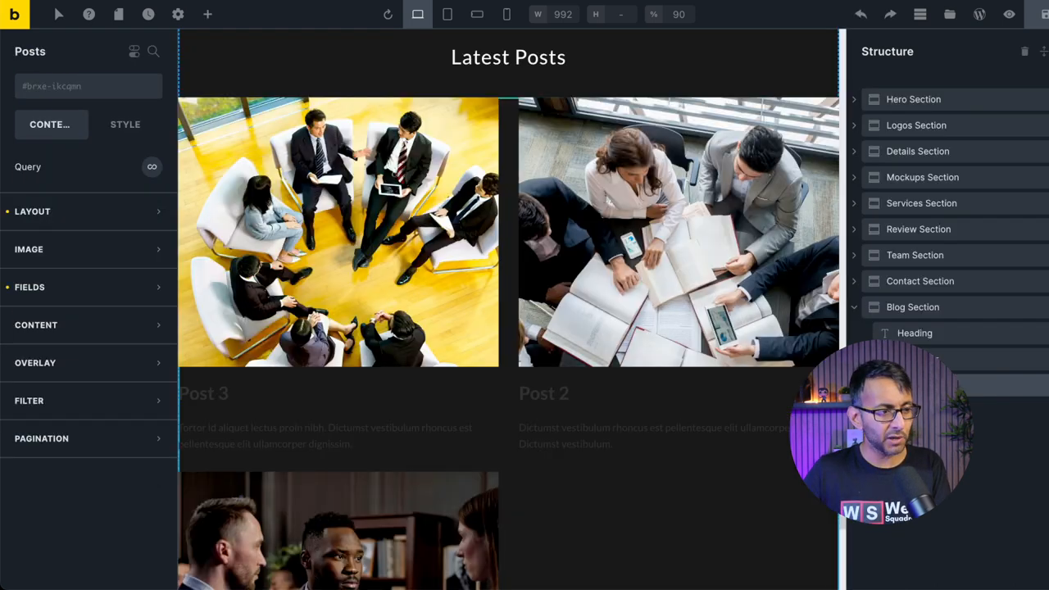
mouse_move(72, 363)
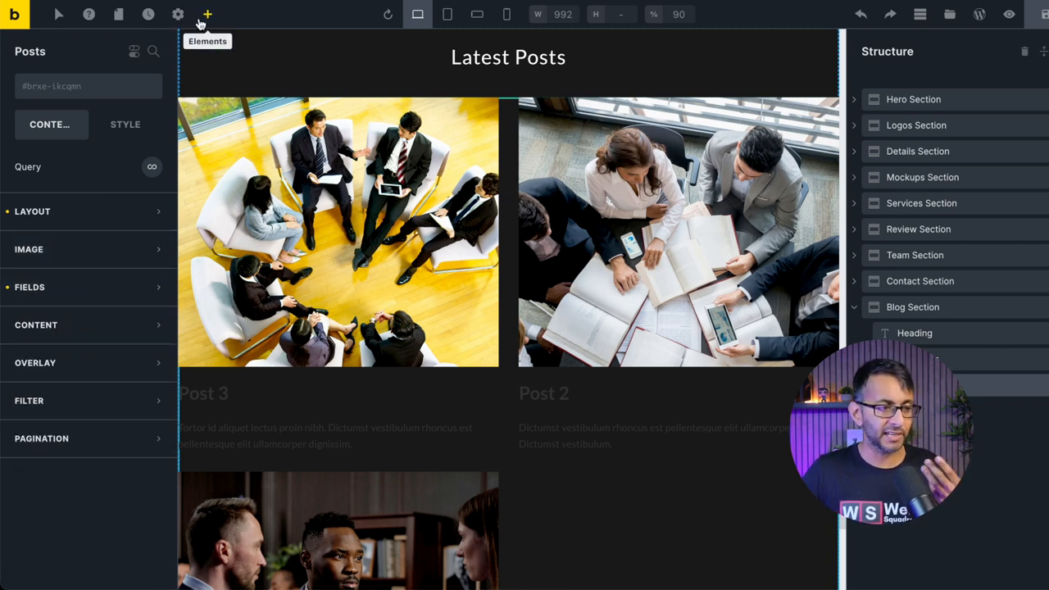
click(207, 15)
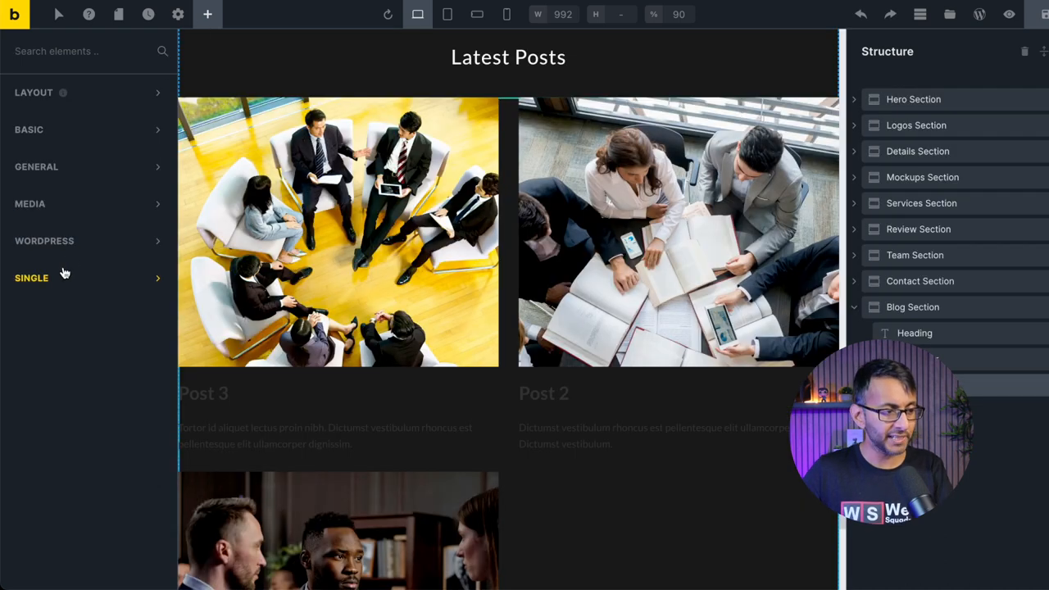
click(31, 277)
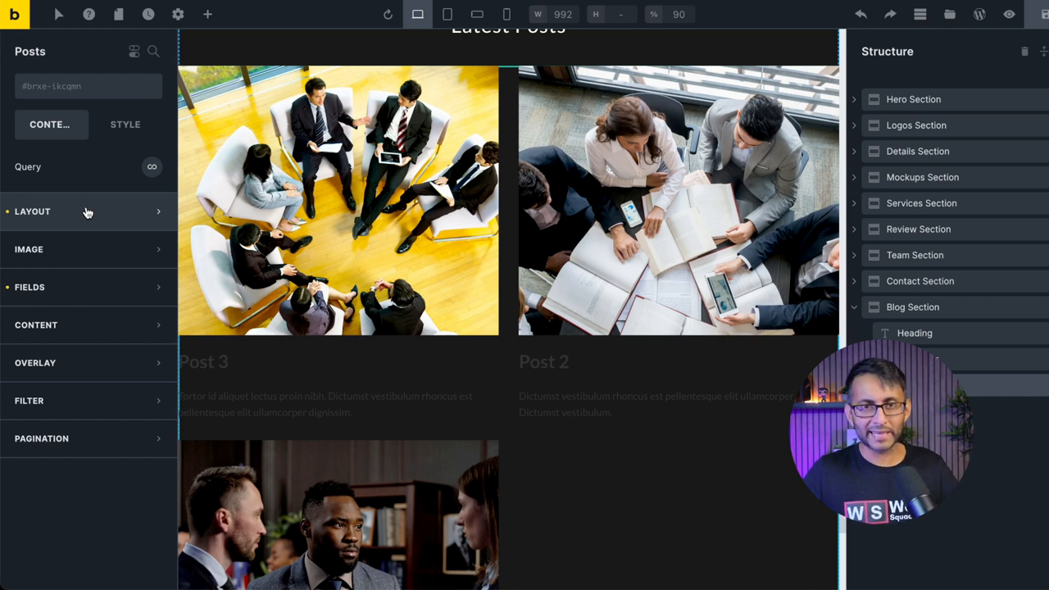
Colour post titles and excerpts white (#ffffff), then try the List layout with image beside text
click(124, 124)
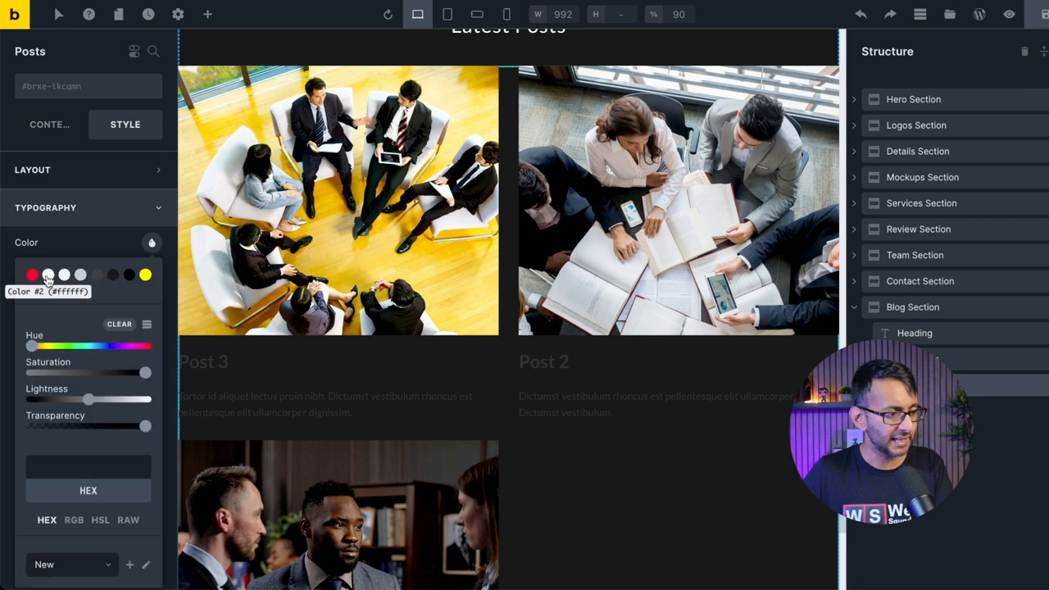
click(48, 275)
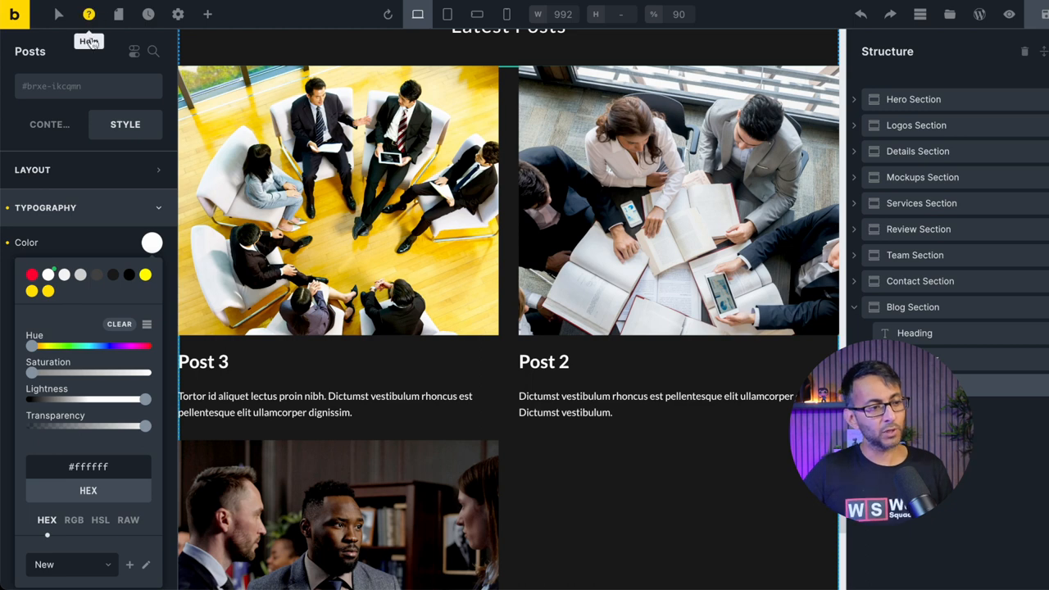
mouse_move(87, 86)
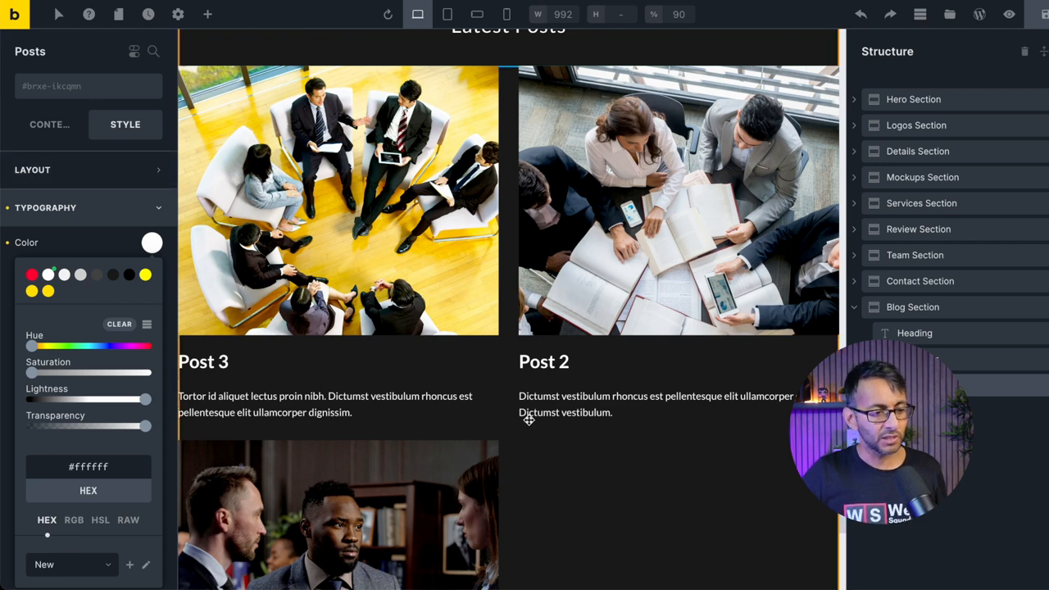
click(49, 124)
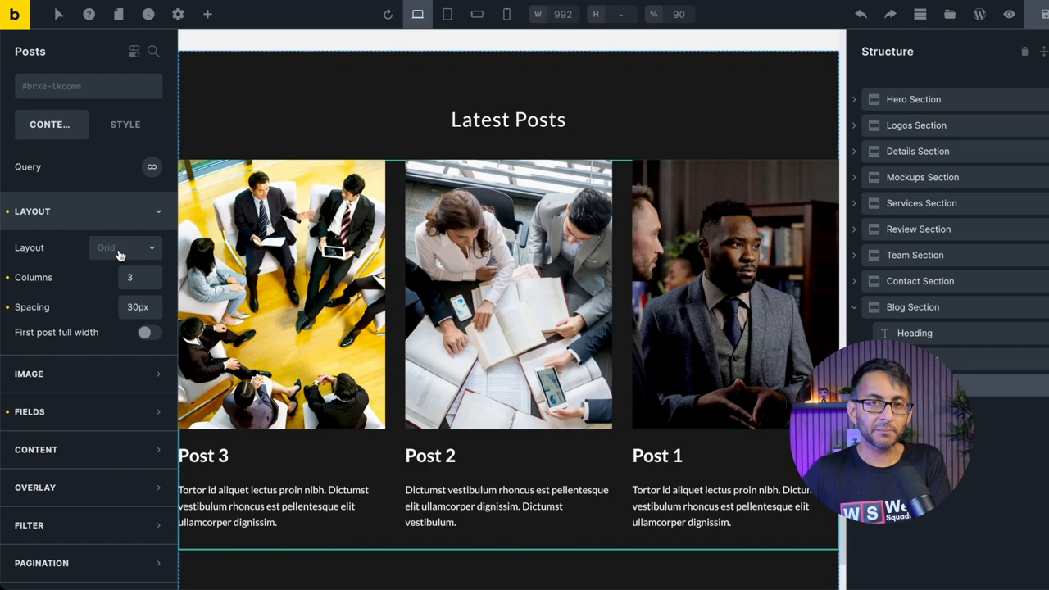
click(122, 248)
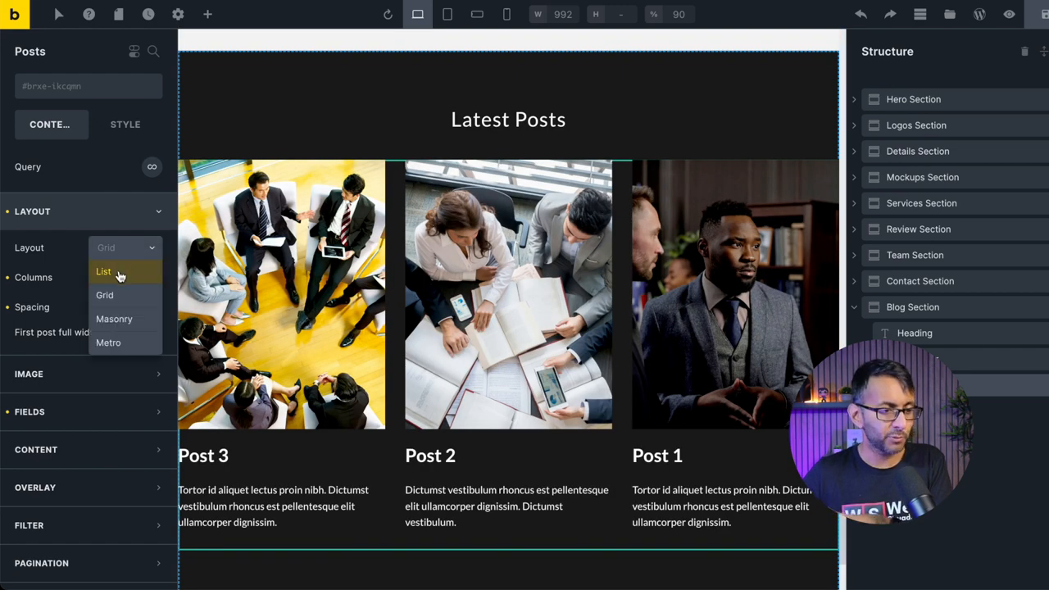
click(103, 271)
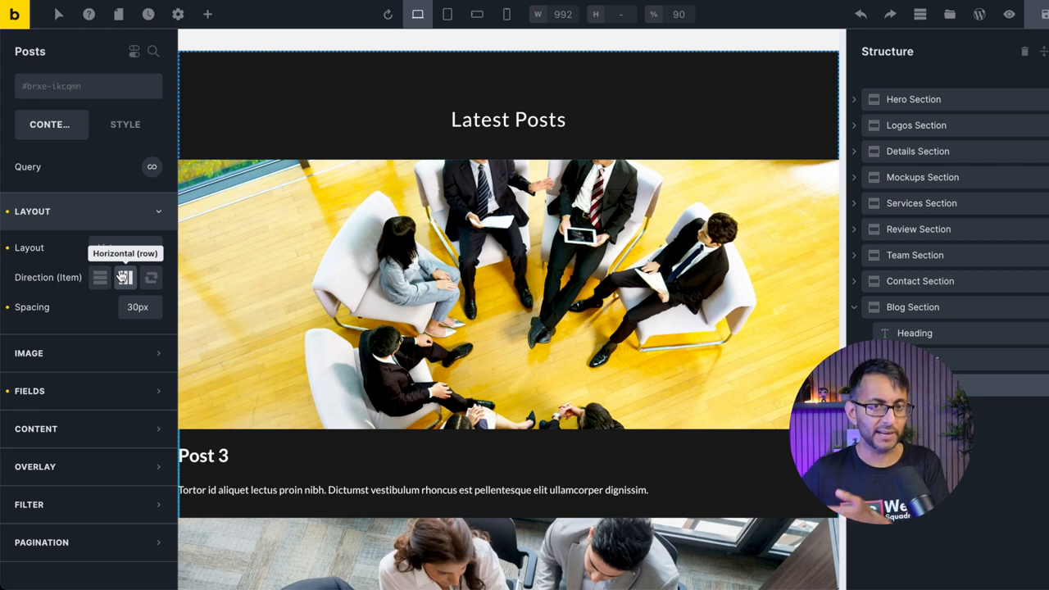
click(123, 247)
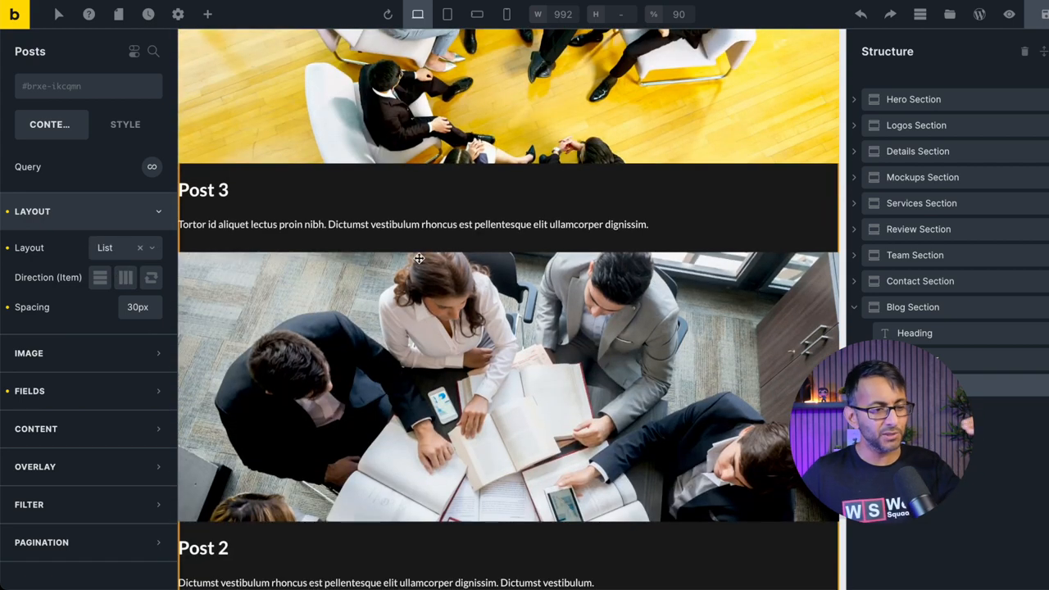
mouse_move(498, 297)
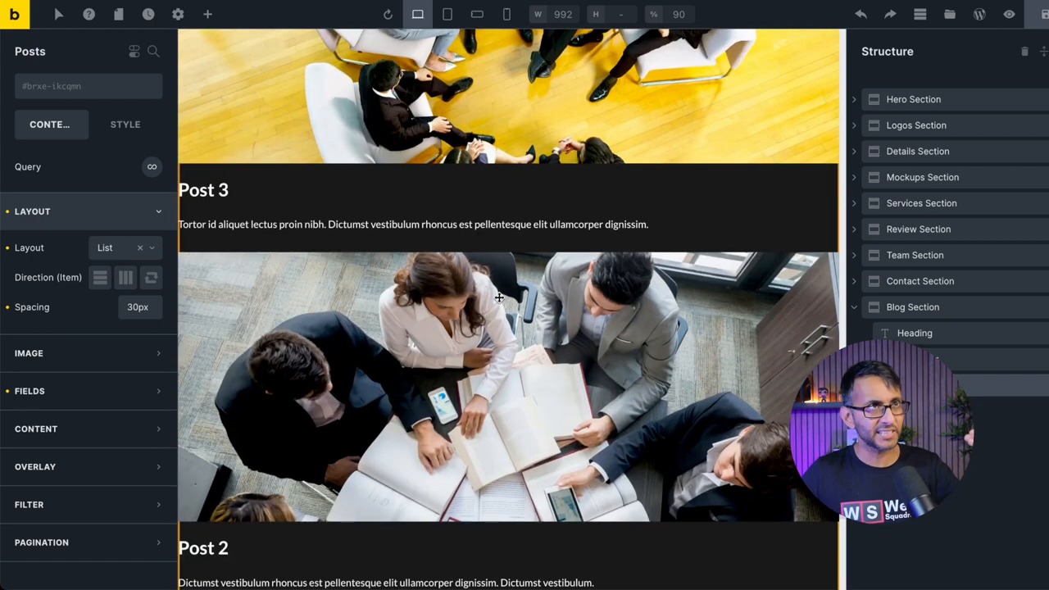
scroll(up, 3)
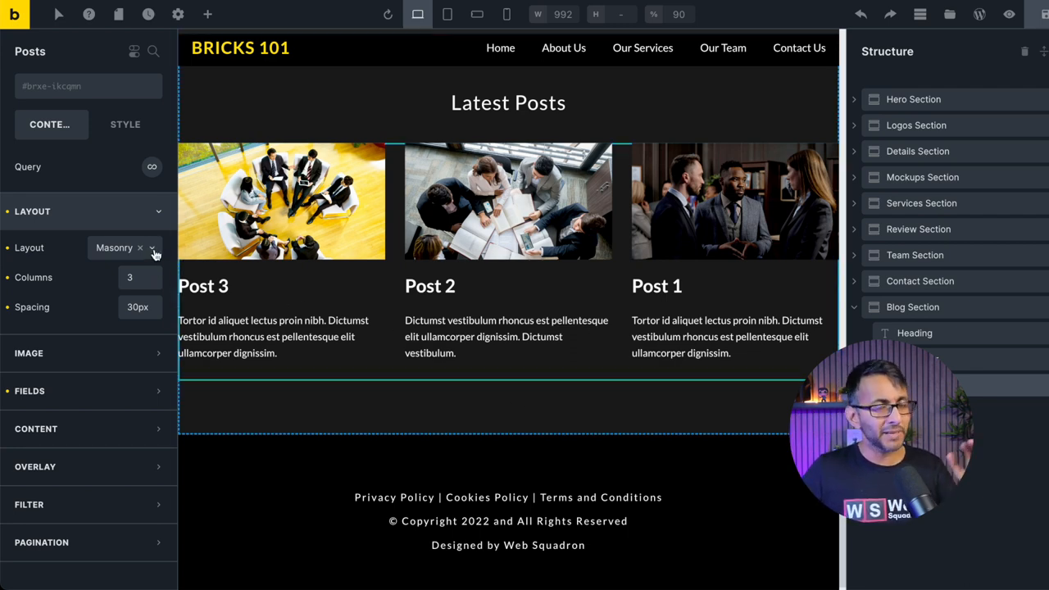
Try the Metro layout, then settle the posts on a Grid layout
click(123, 247)
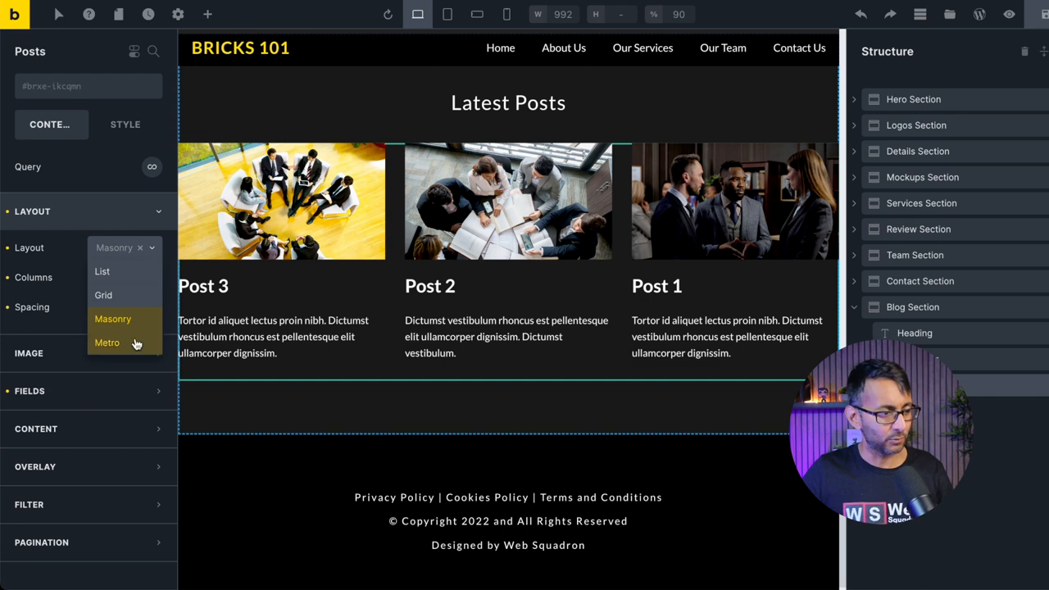
click(106, 343)
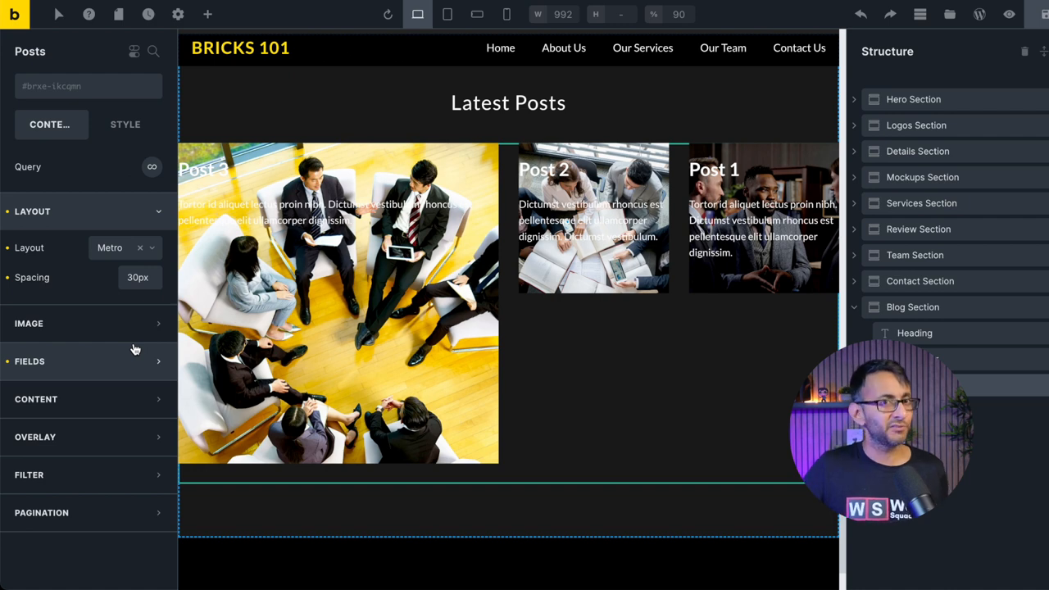
click(123, 247)
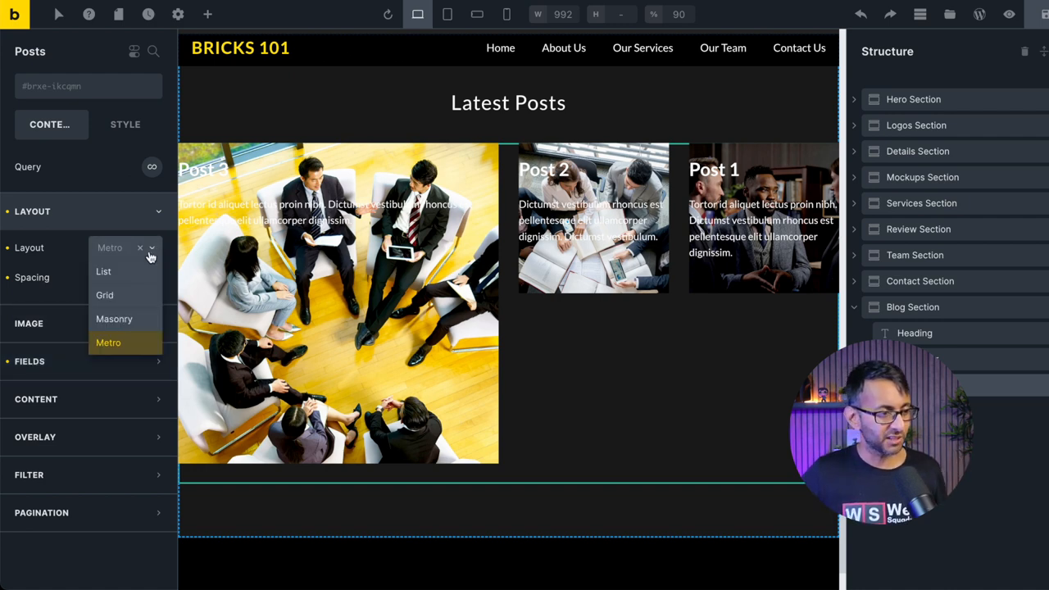
mouse_move(105, 295)
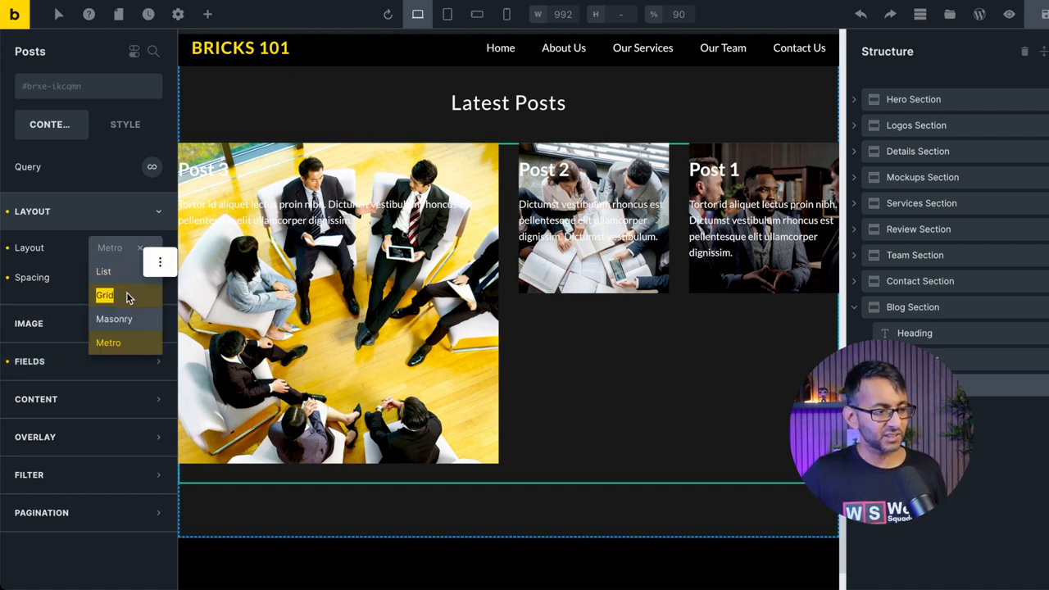
click(105, 295)
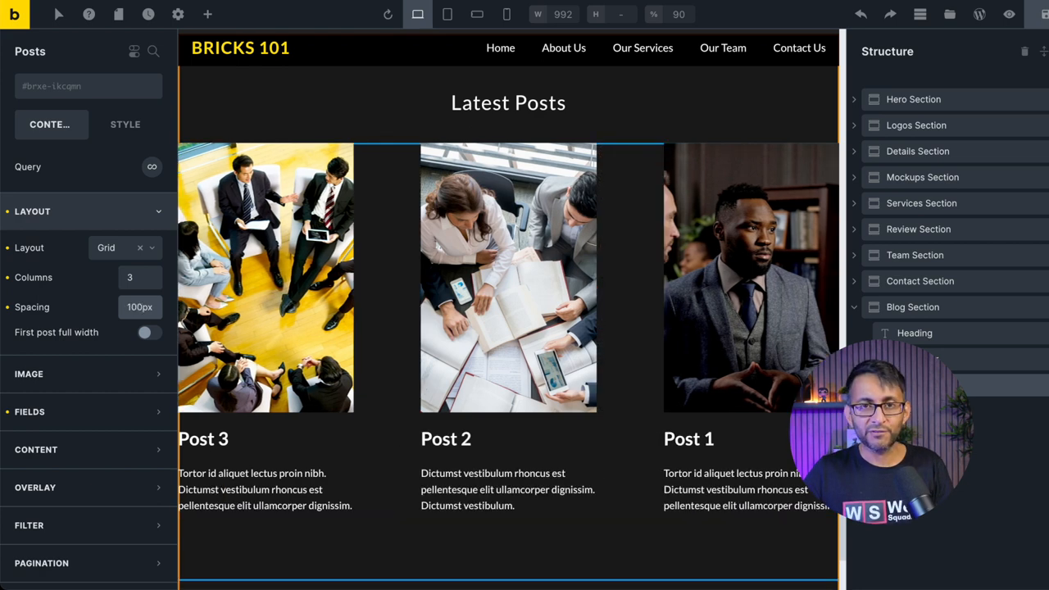
Set grid spacing to 30px and turn off 'First post full width' for three equal columns
triple_click(139, 306)
text(30)
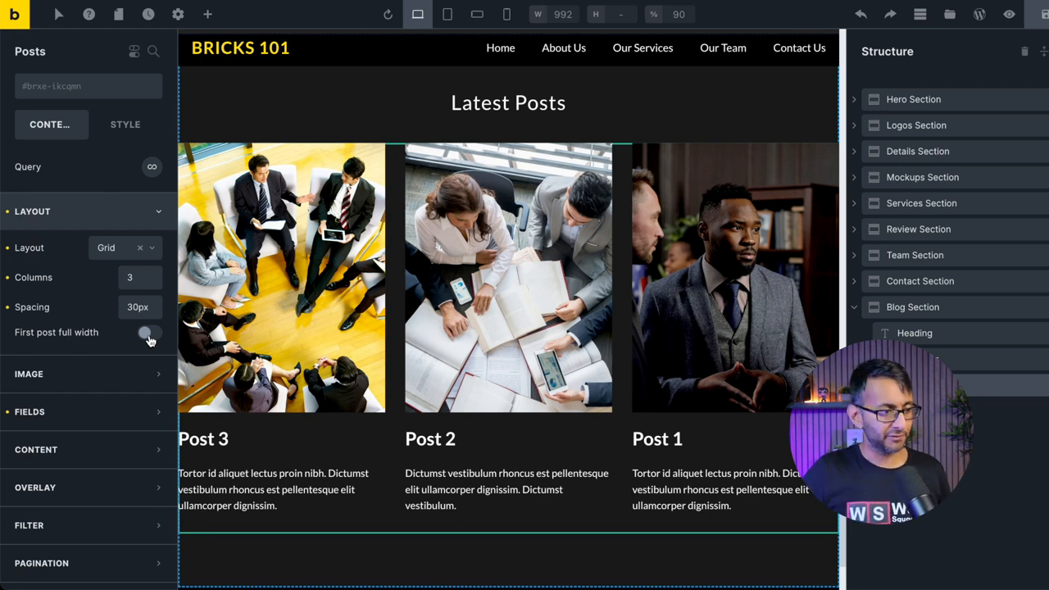
click(150, 332)
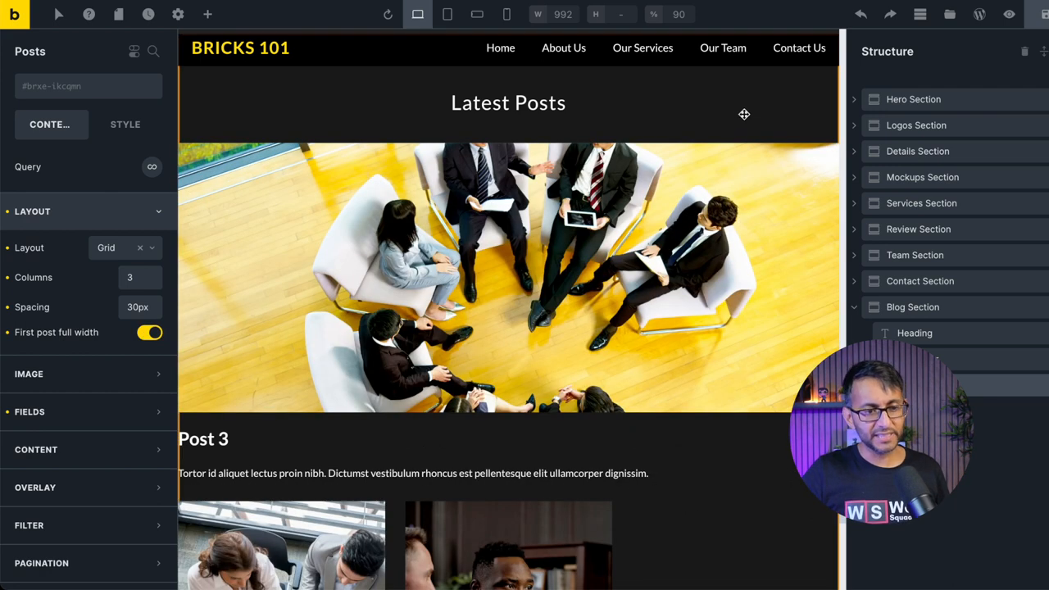
scroll(down, 3)
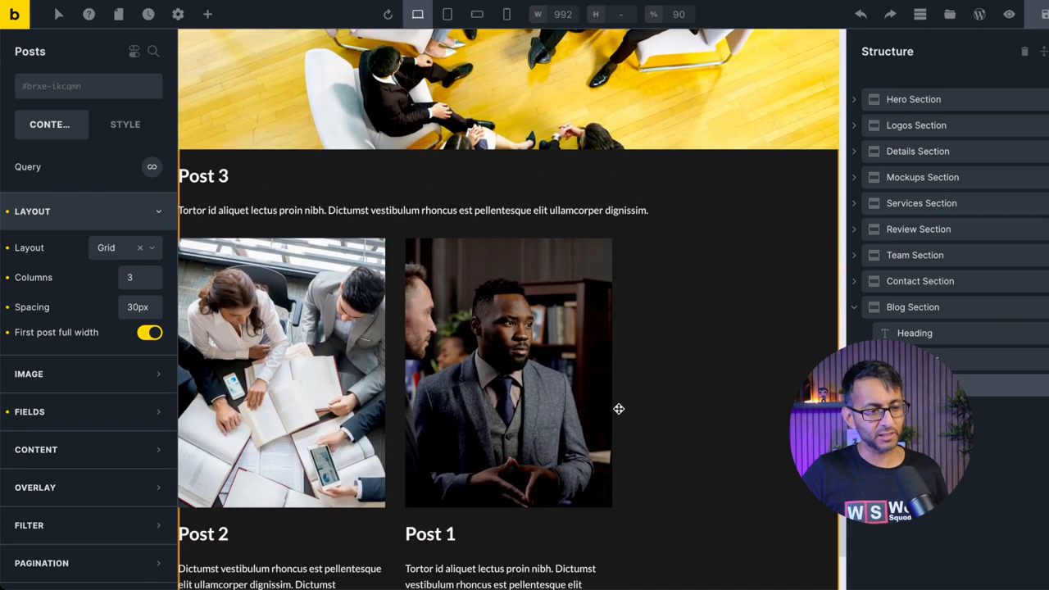
scroll(up, 3)
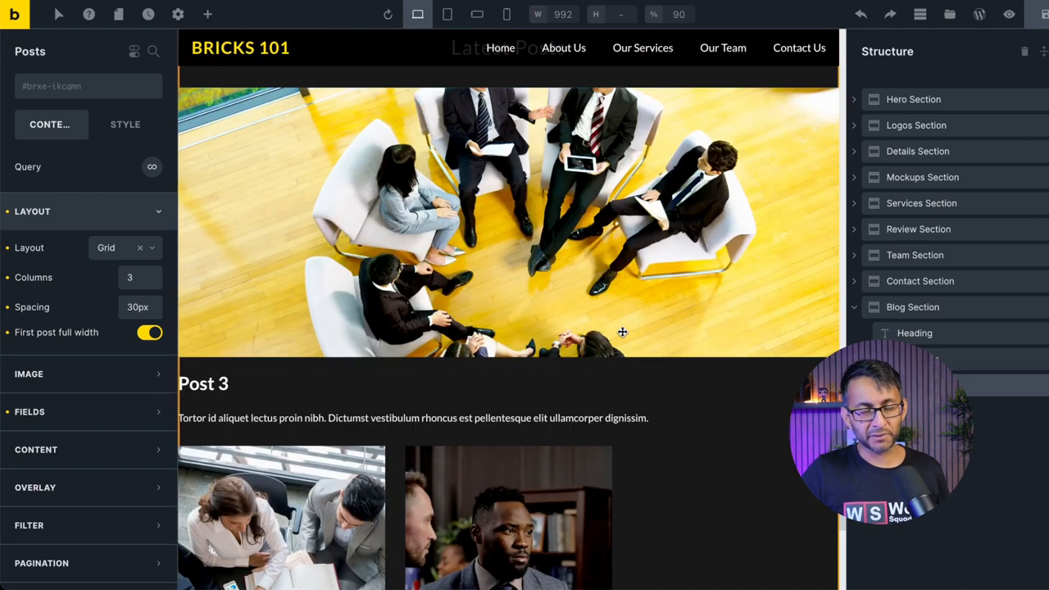
scroll(down, 3)
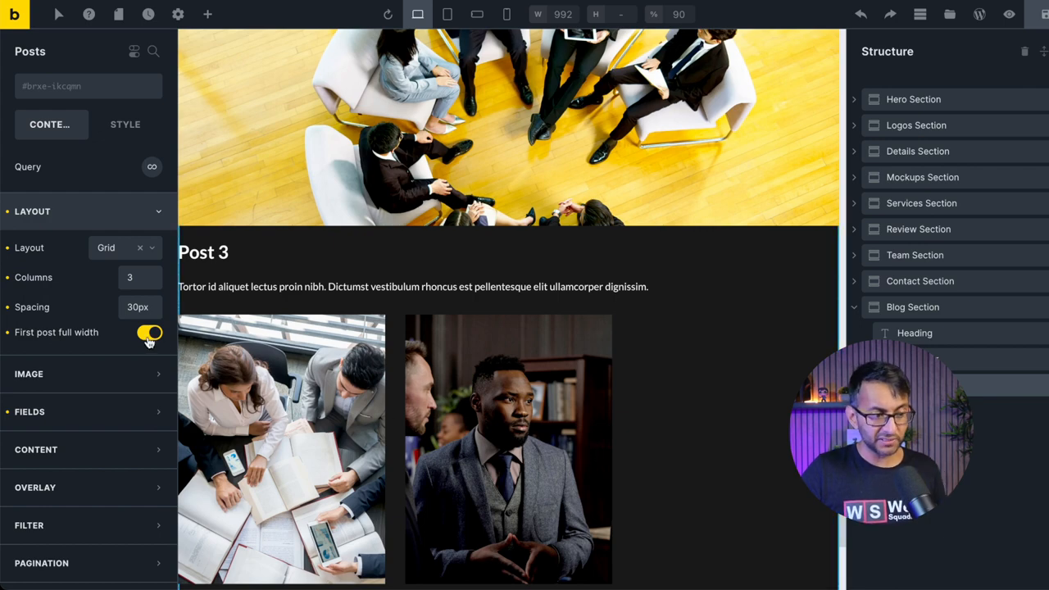
click(148, 332)
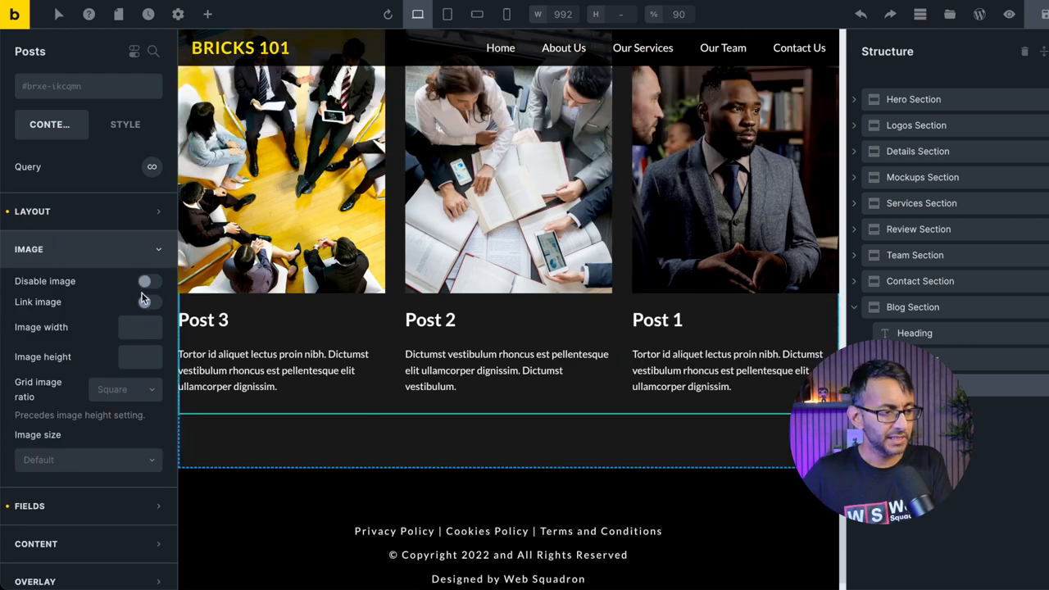
Enable Link image, set Grid image ratio to 16:9 and bring up the post card fields
click(147, 281)
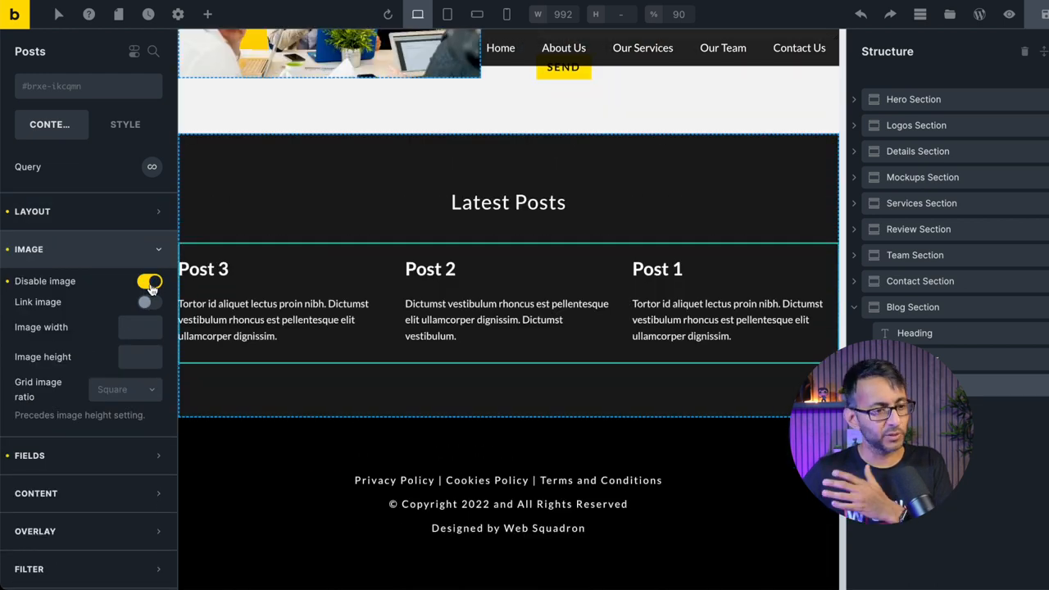
click(150, 281)
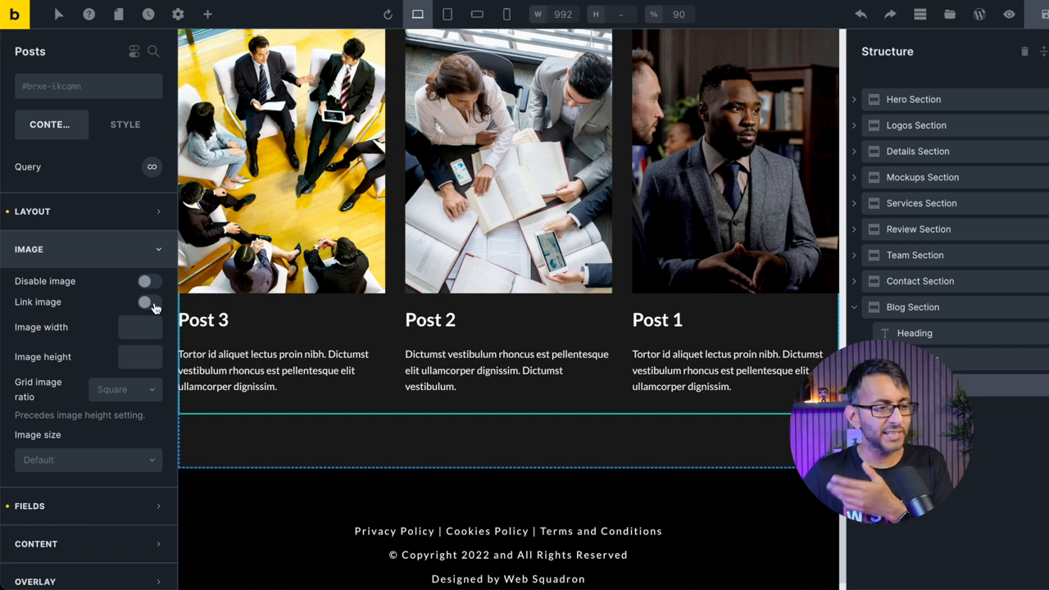
click(148, 302)
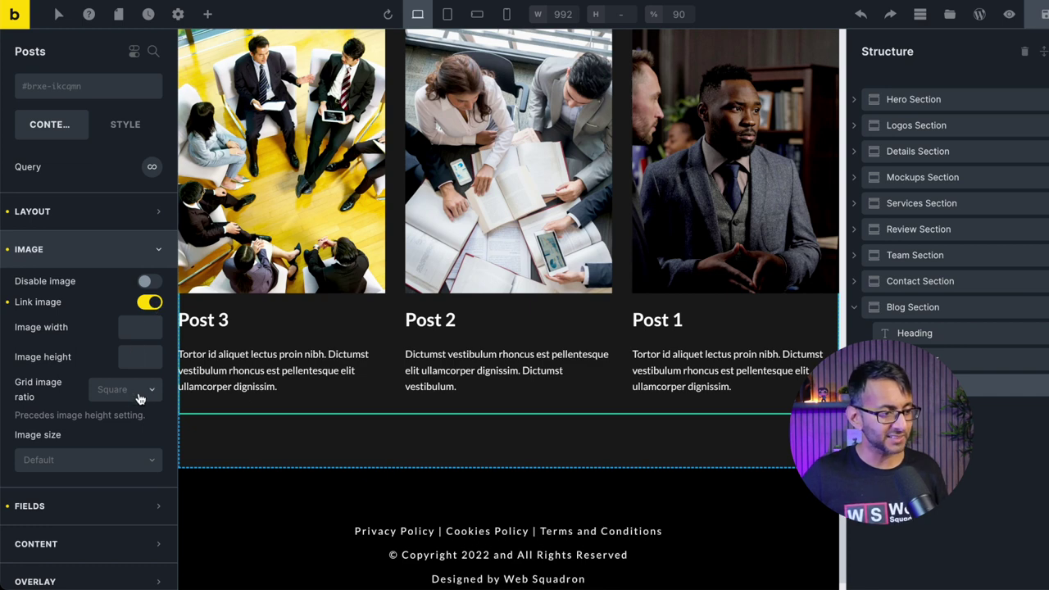
click(115, 389)
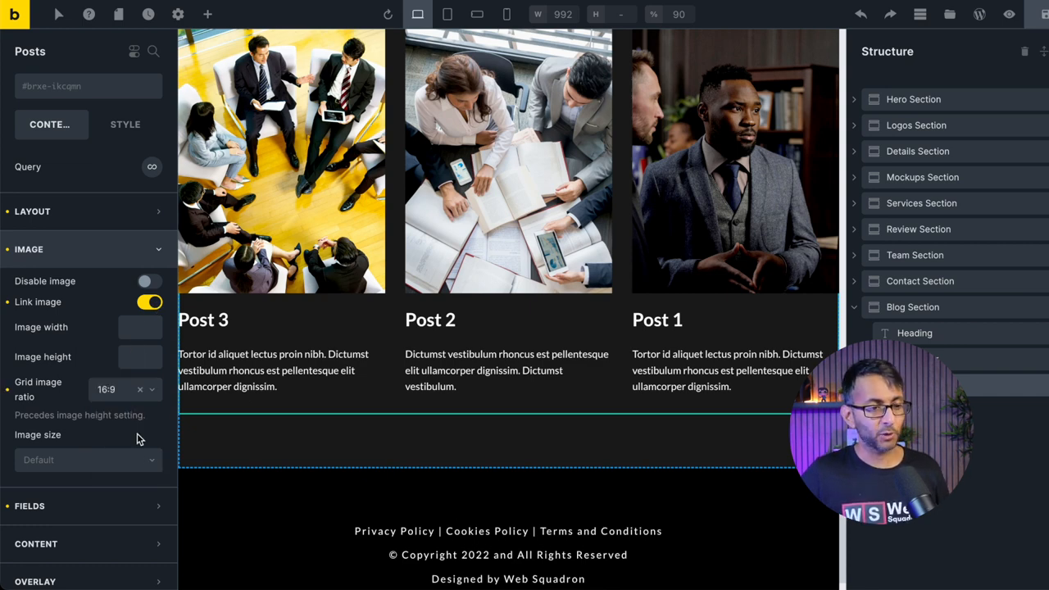
scroll(up, 3)
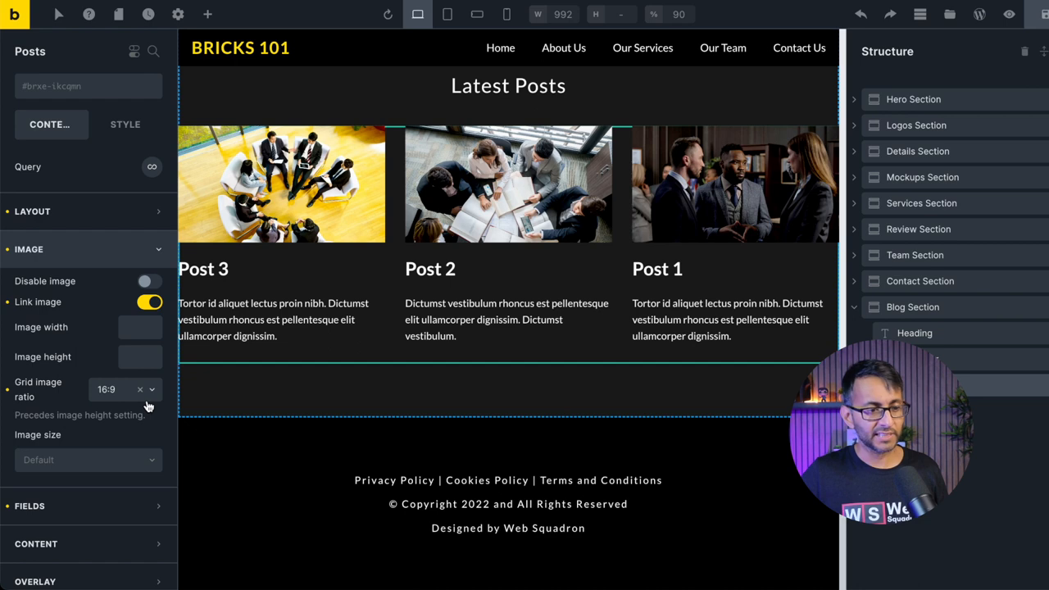
click(114, 387)
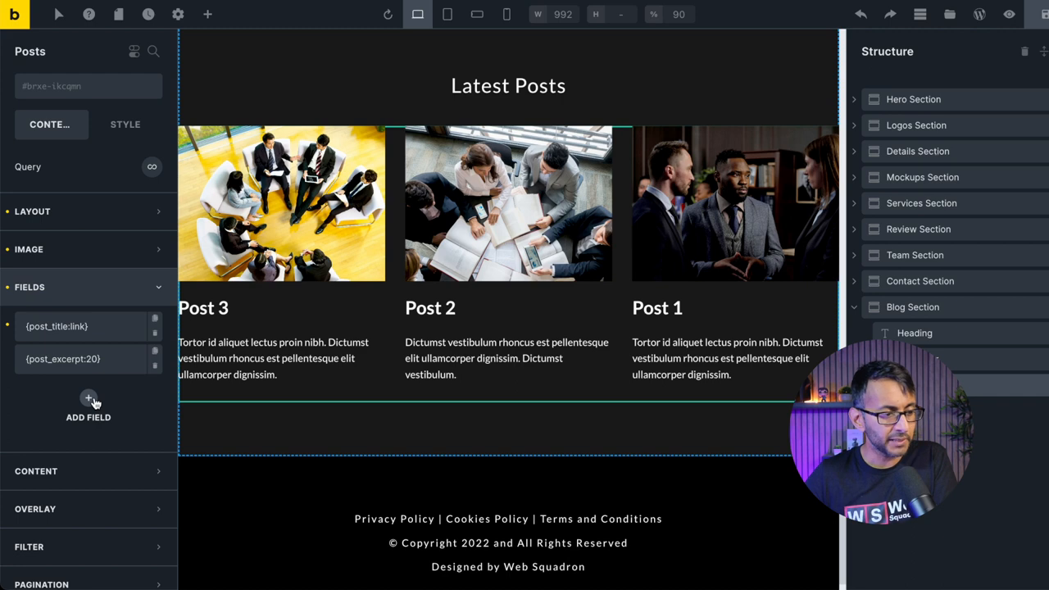
Add a third field to the post cards using the {read_more} dynamic data tag
click(88, 402)
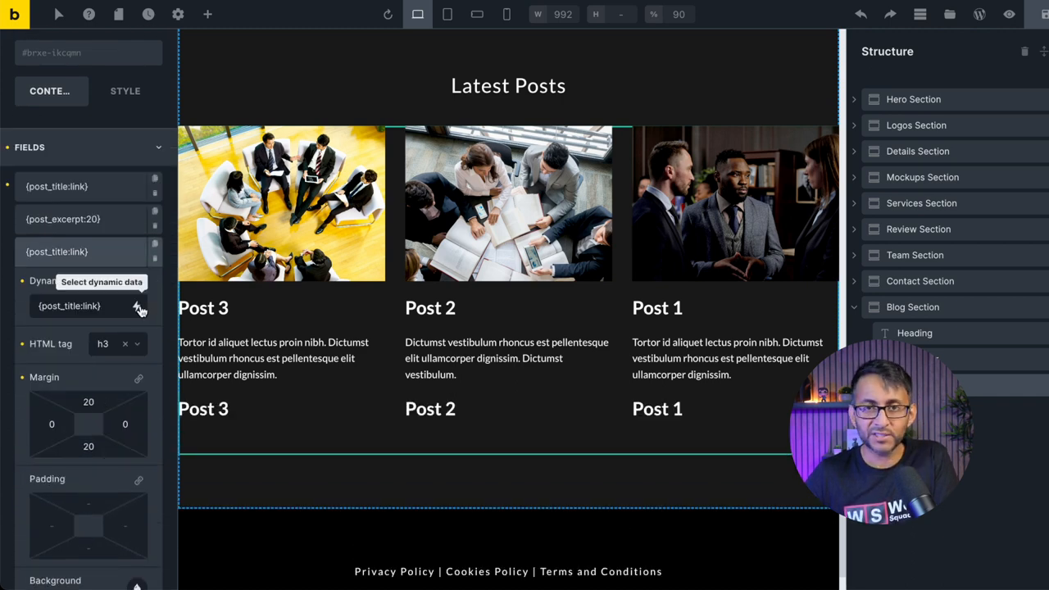
click(140, 310)
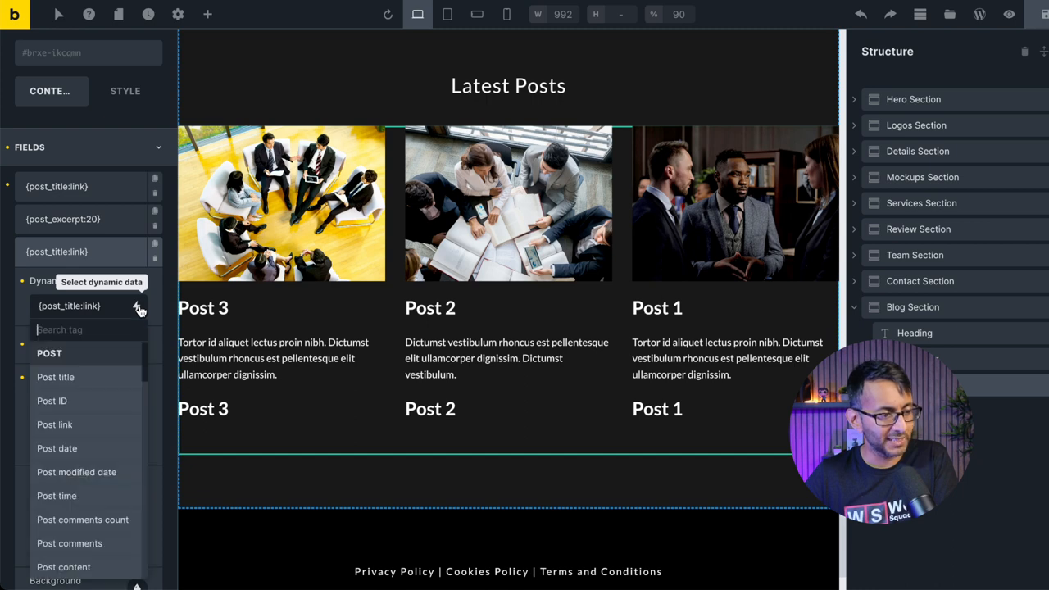
scroll(down, 3)
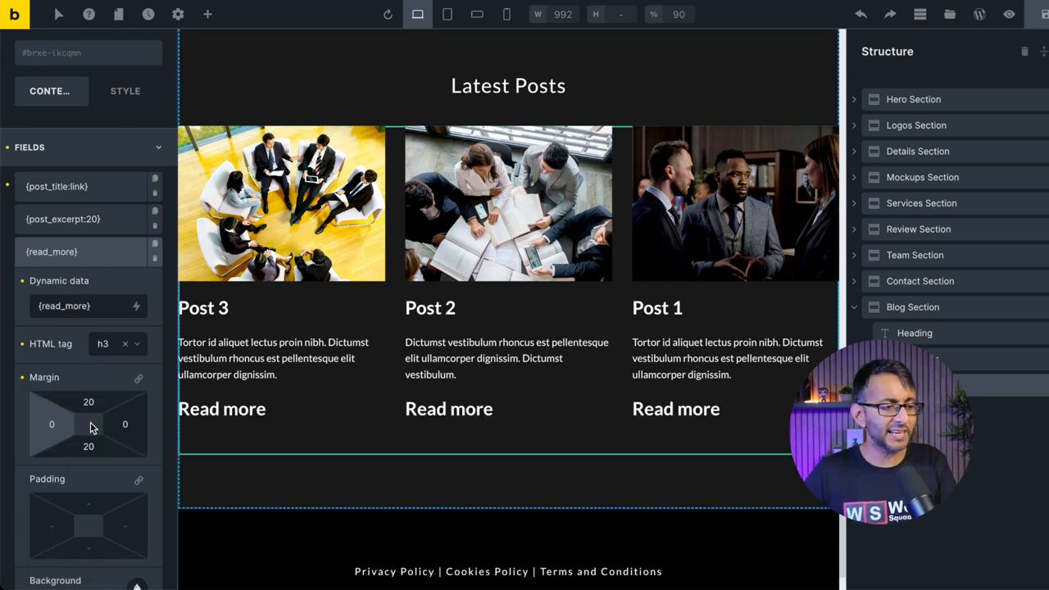
mouse_move(90, 423)
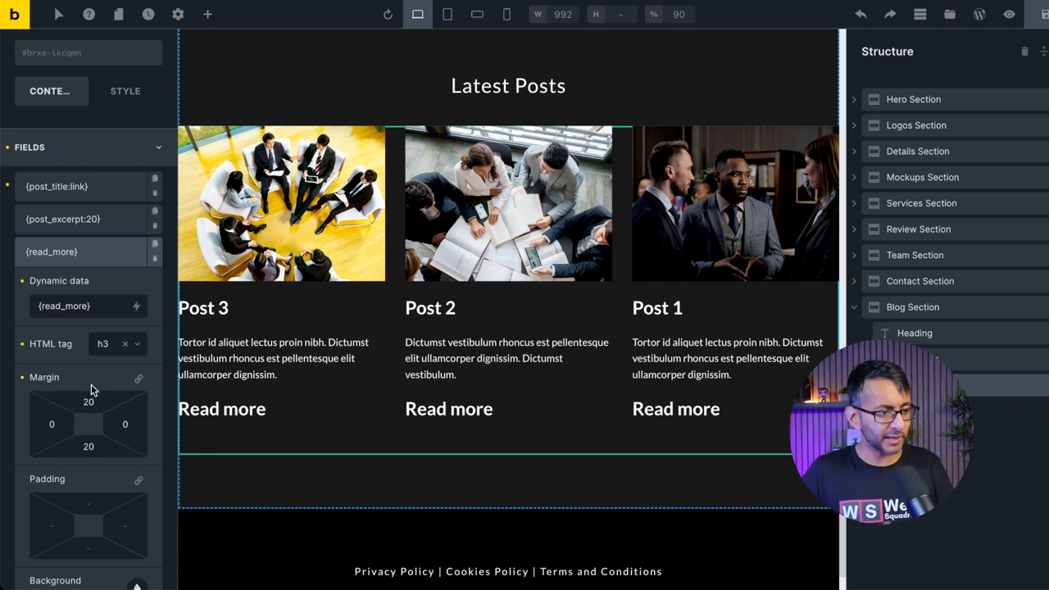
scroll(down, 3)
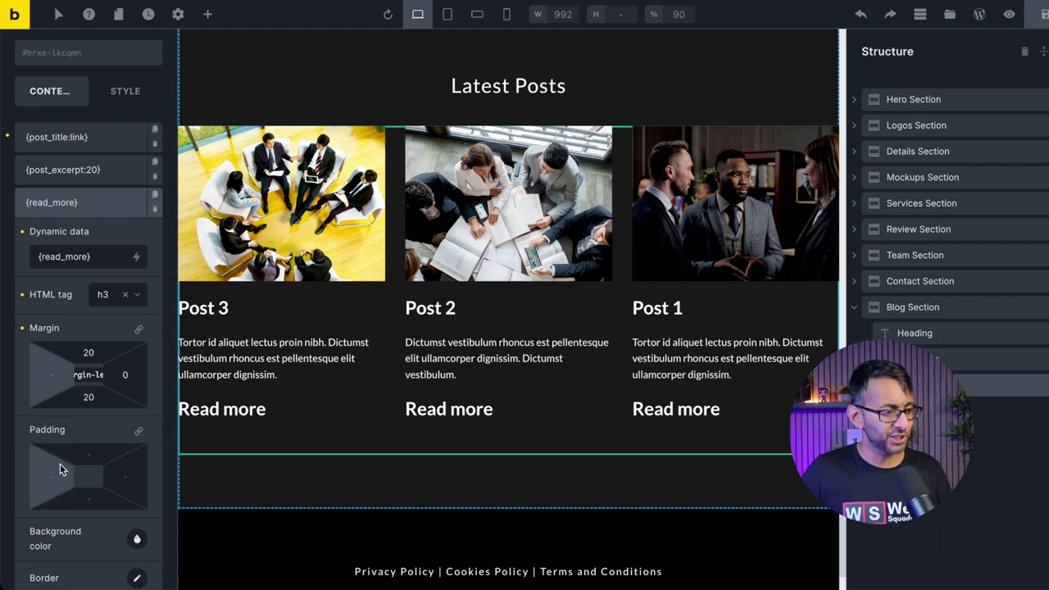
scroll(down, 3)
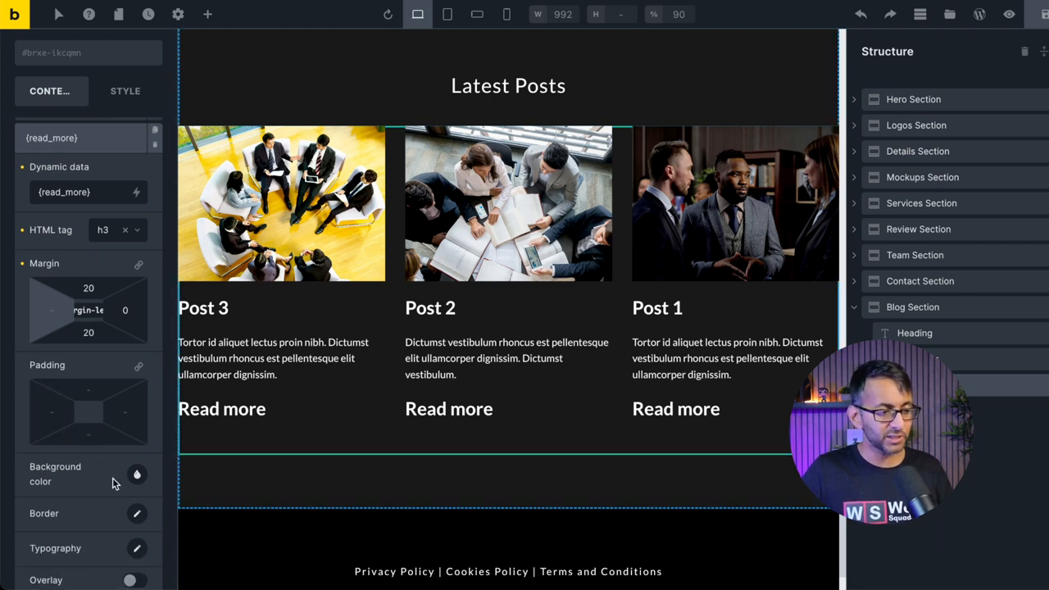
Give the {read_more} field a yellow background and a smaller text size
click(137, 474)
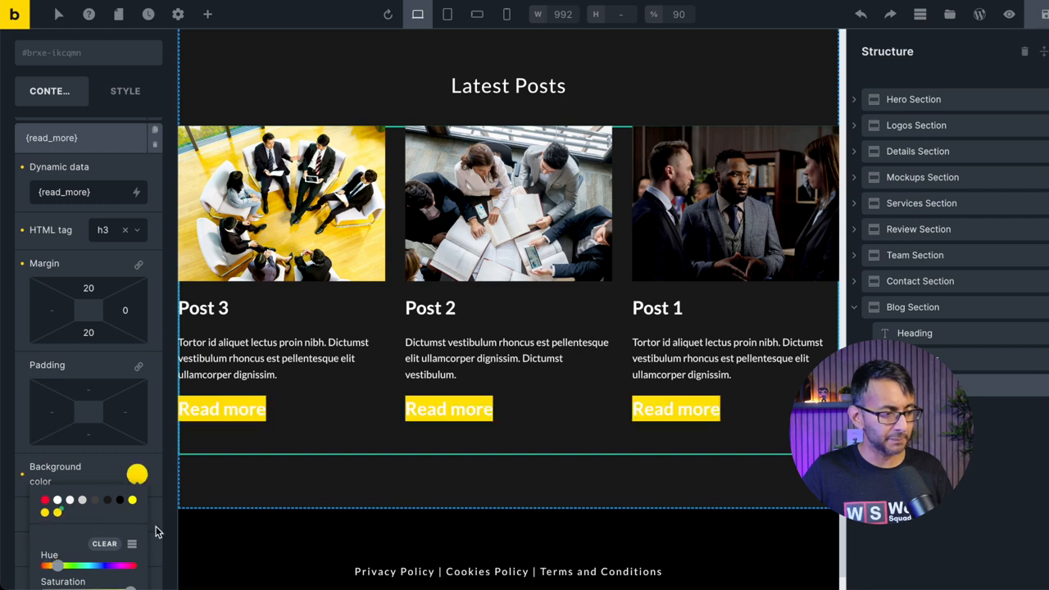
scroll(down, 3)
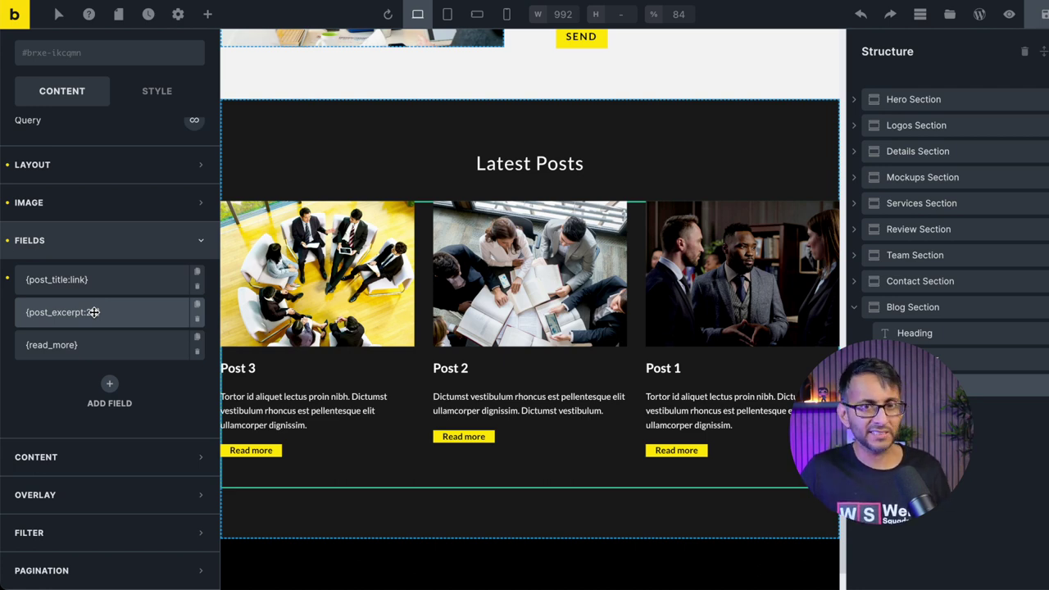
Increase the typography size of the {post_excerpt:20} field
click(62, 312)
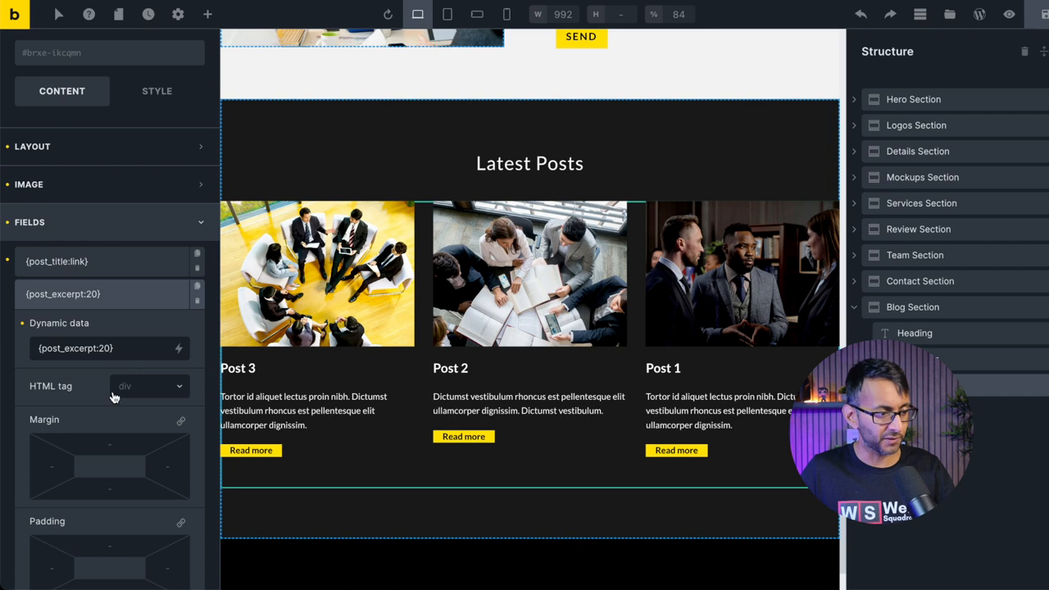
scroll(down, 3)
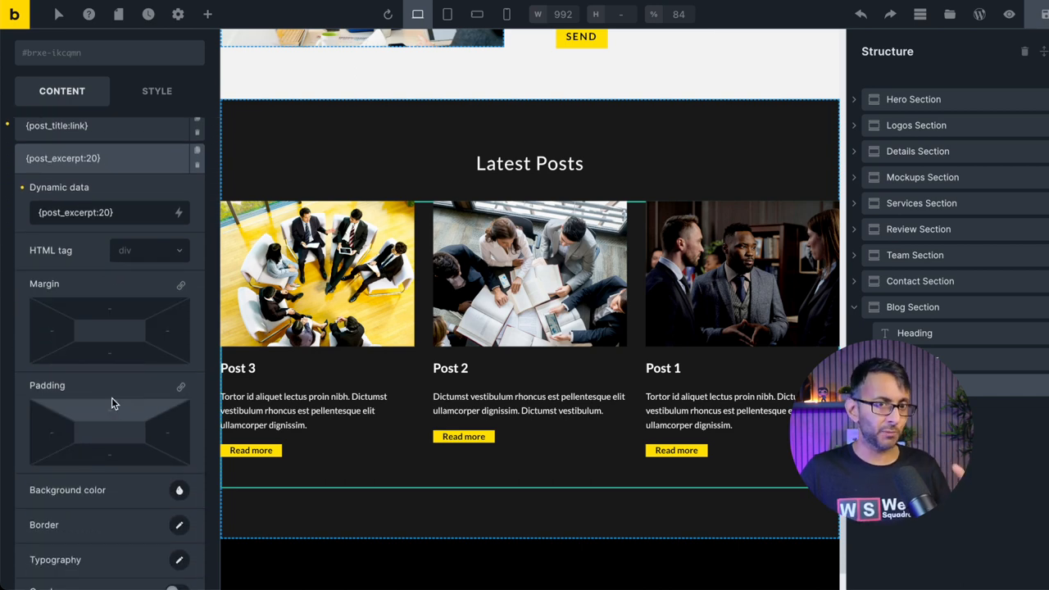
mouse_move(162, 496)
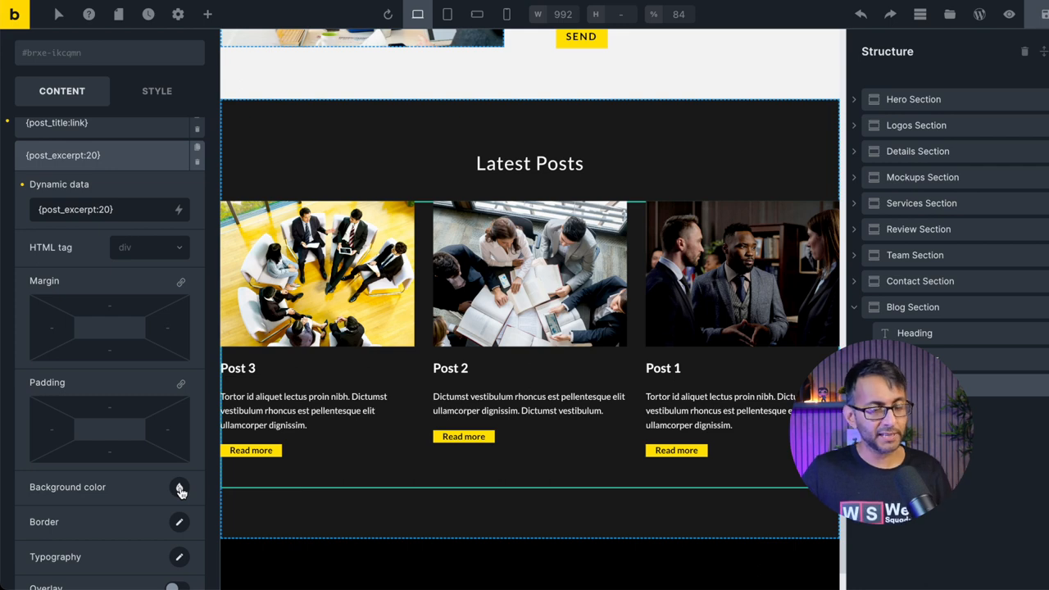
mouse_move(181, 558)
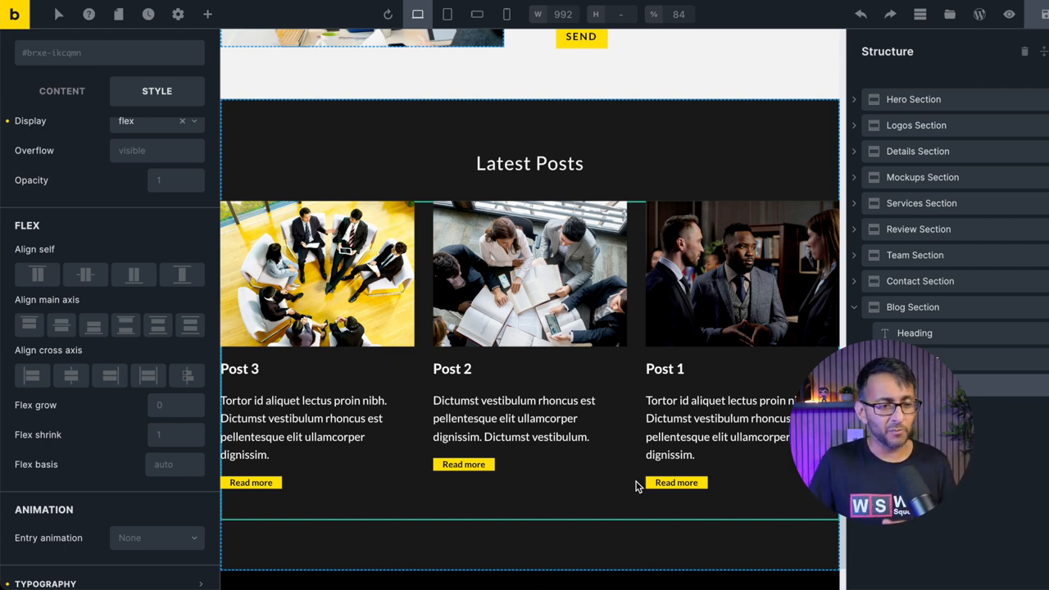
mouse_move(713, 490)
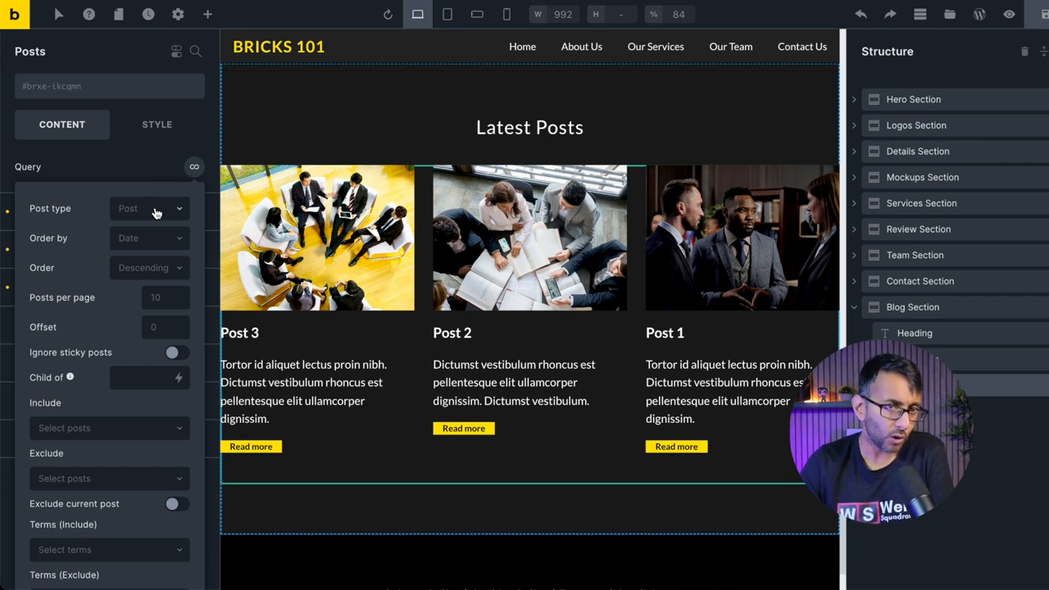
Limit the query to the Posts post type, ordered newest first (Descending)
click(150, 208)
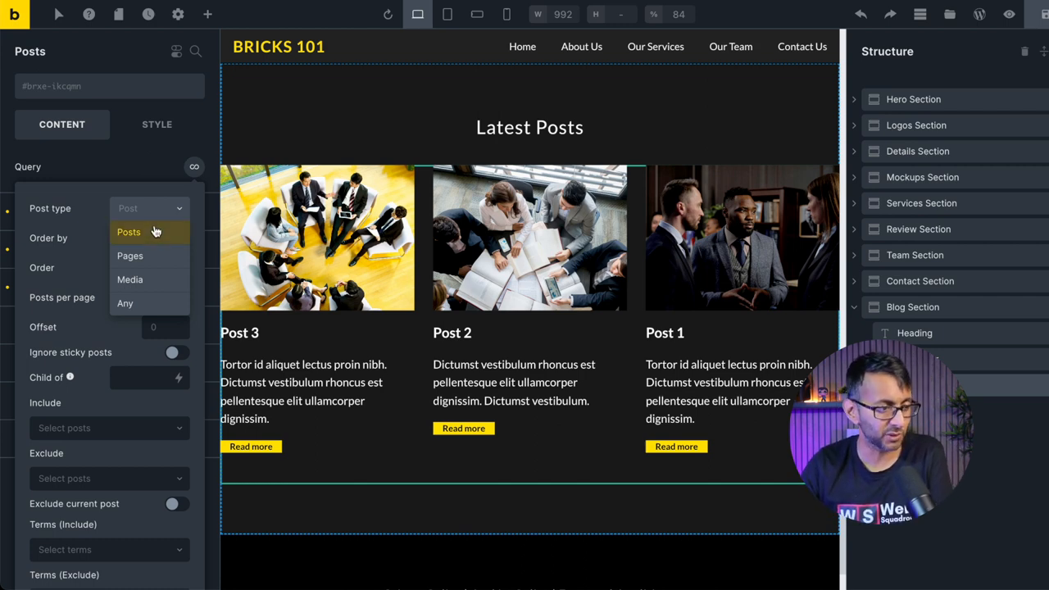
click(129, 231)
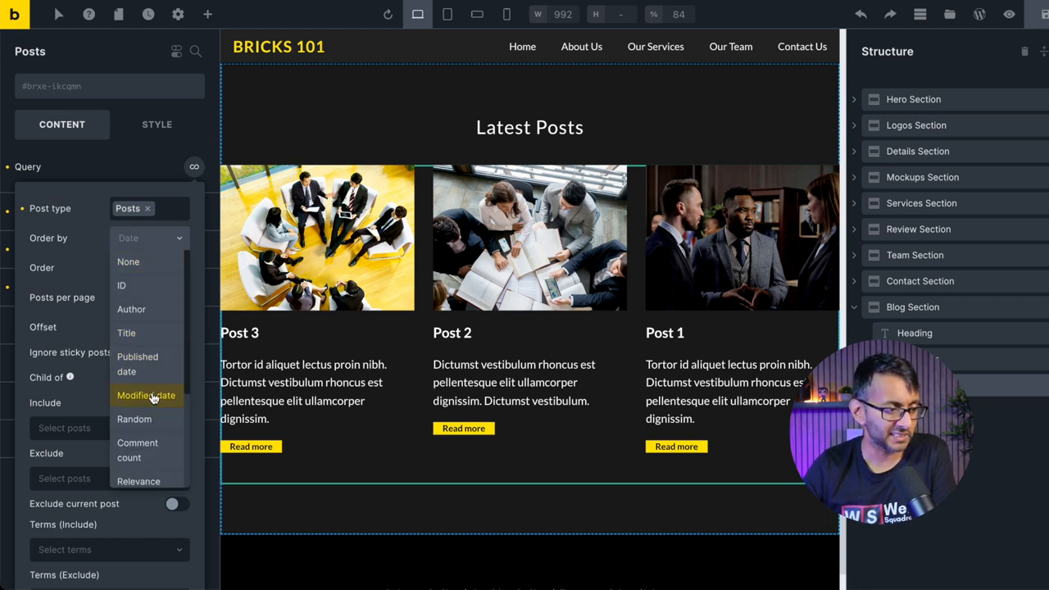
mouse_move(128, 262)
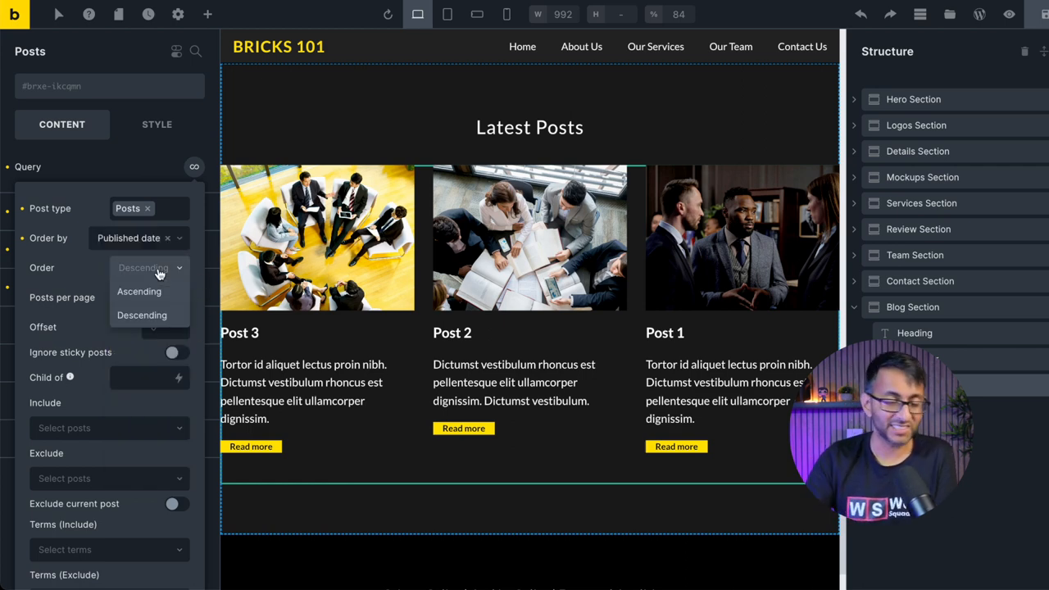
click(139, 291)
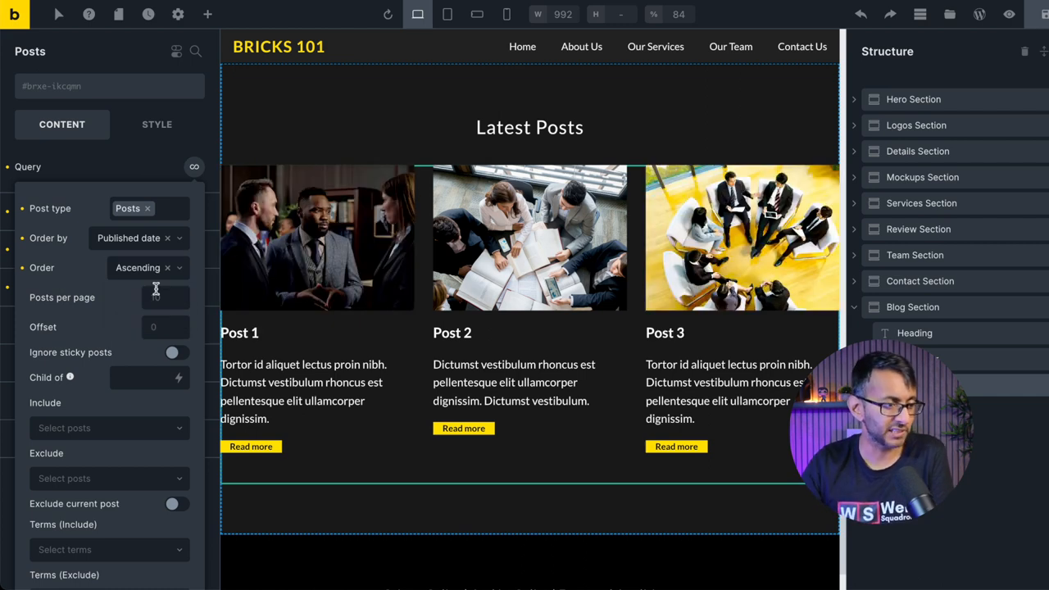
click(148, 267)
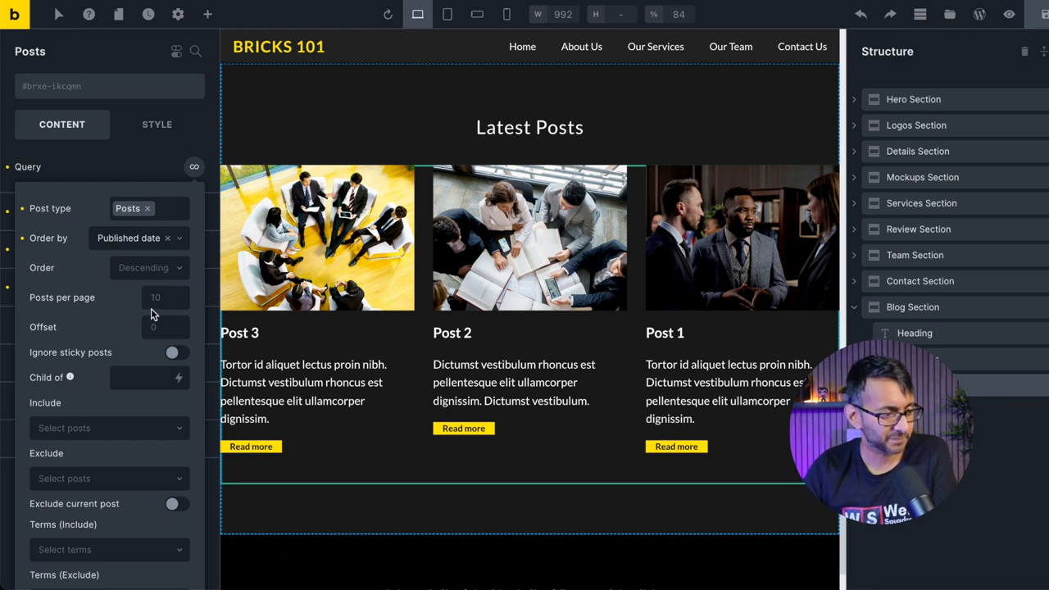
mouse_move(484, 305)
text(2)
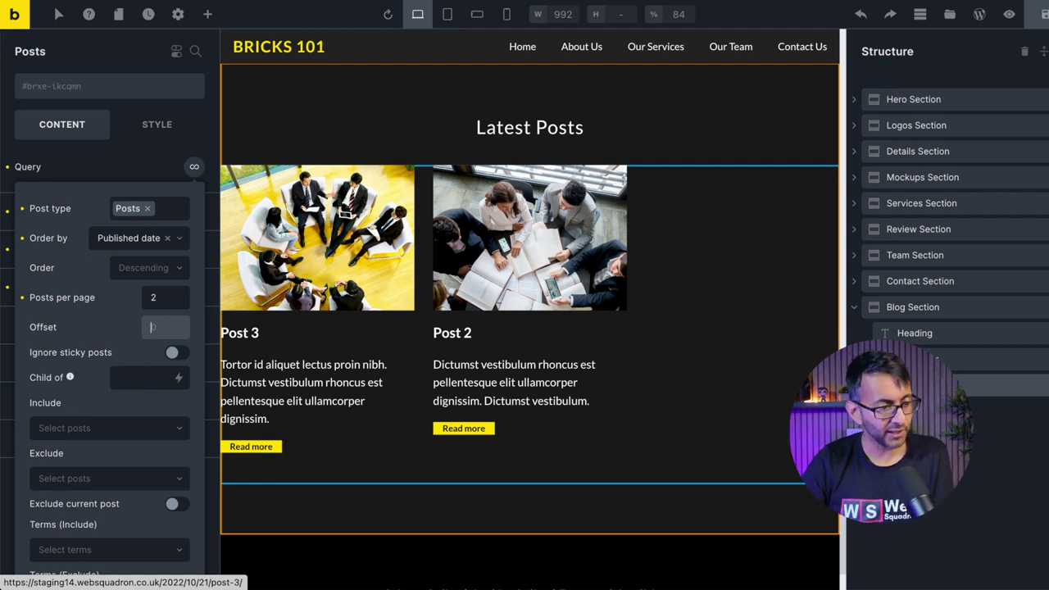
text(1)
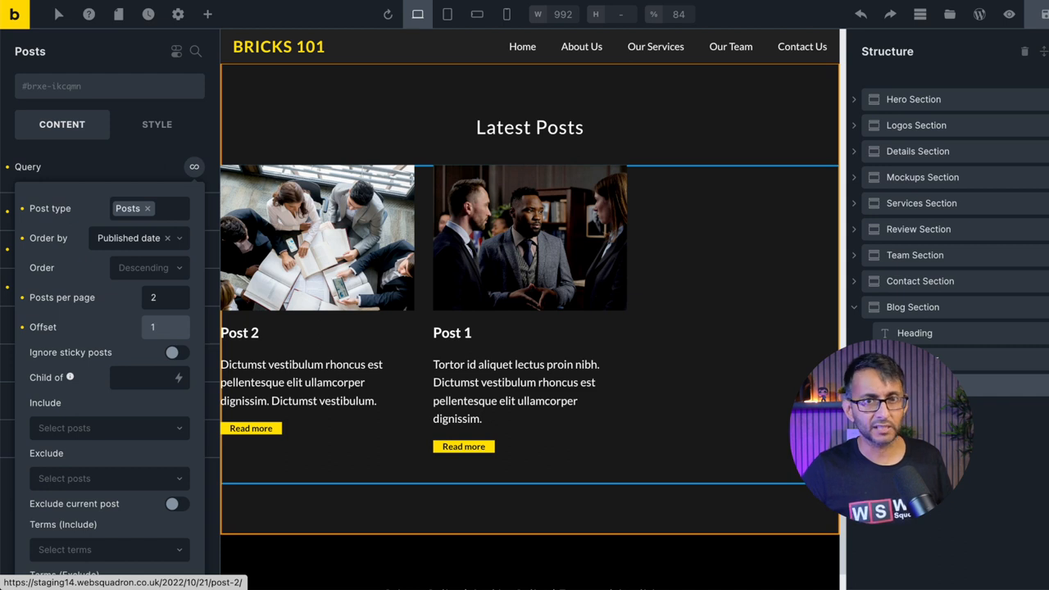
mouse_move(366, 293)
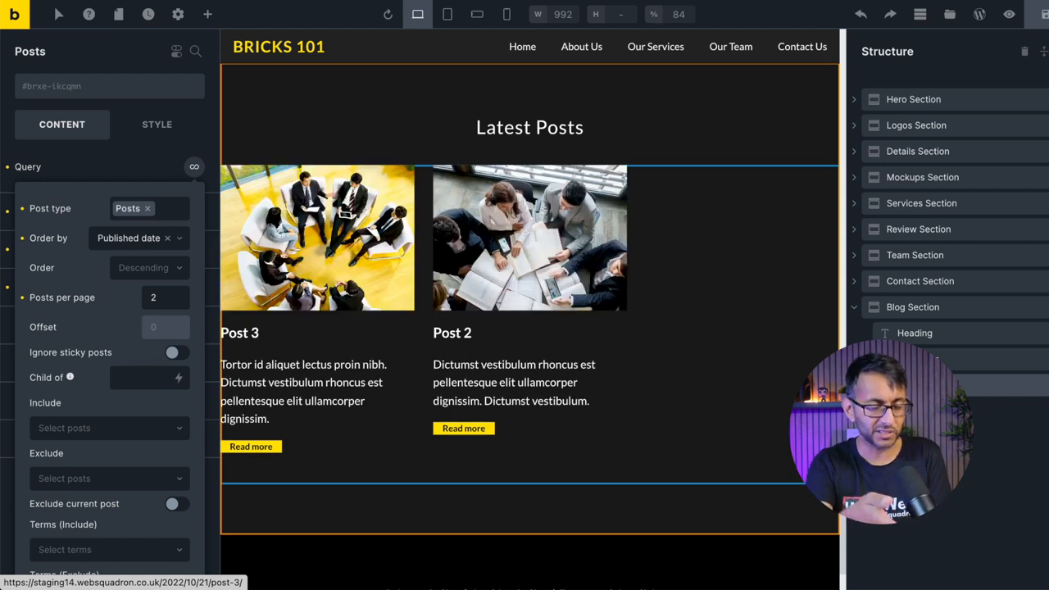
scroll(down, 3)
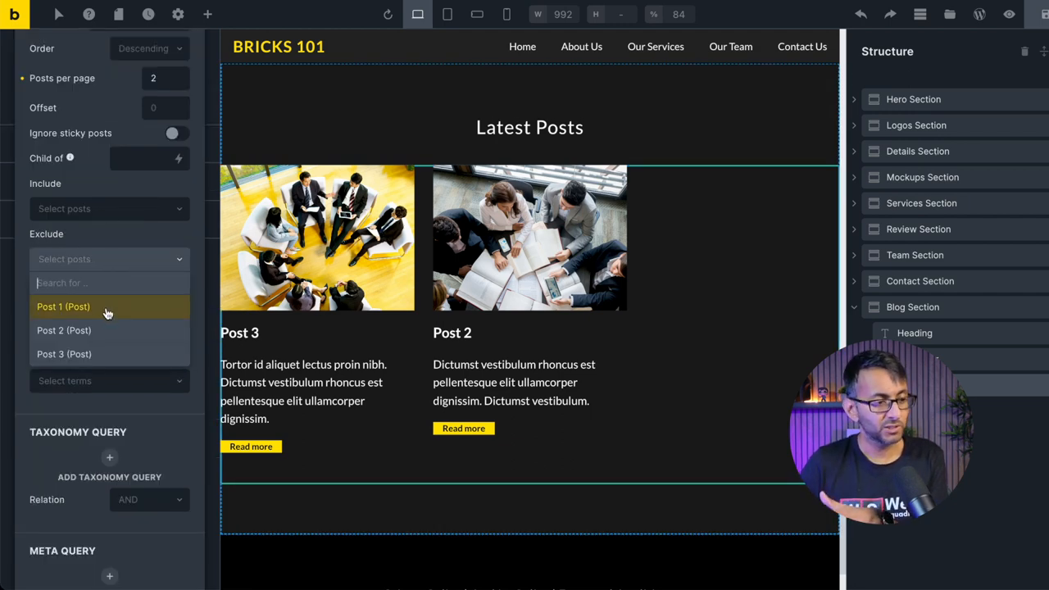
click(64, 331)
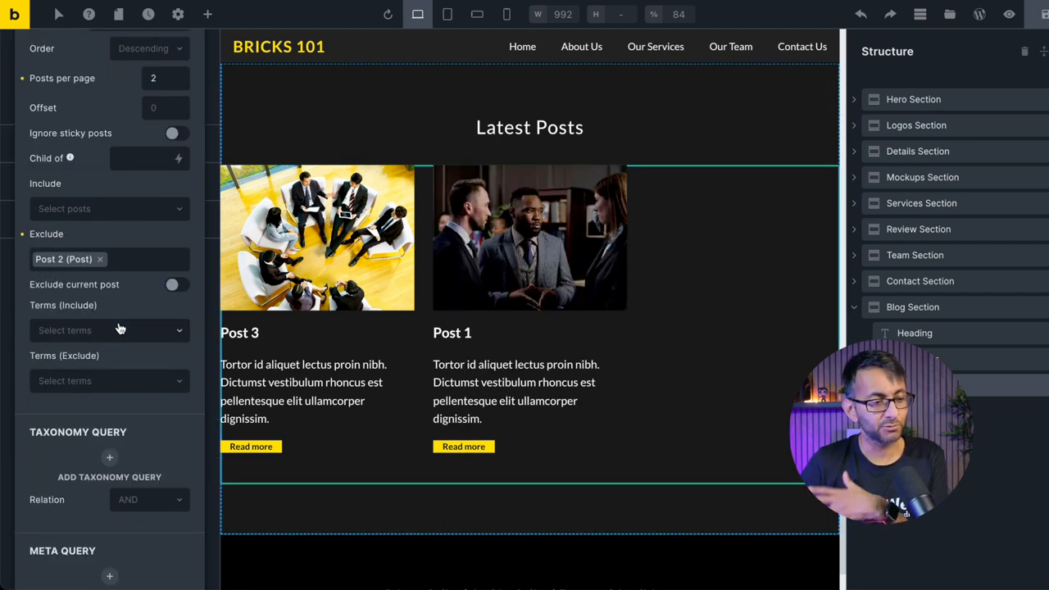
mouse_move(98, 263)
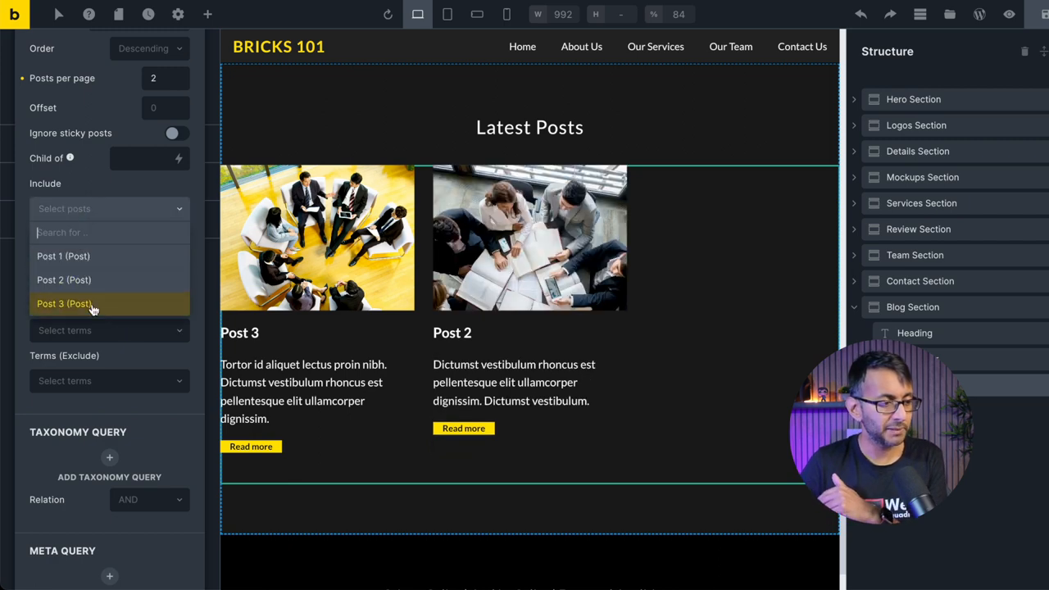
click(63, 303)
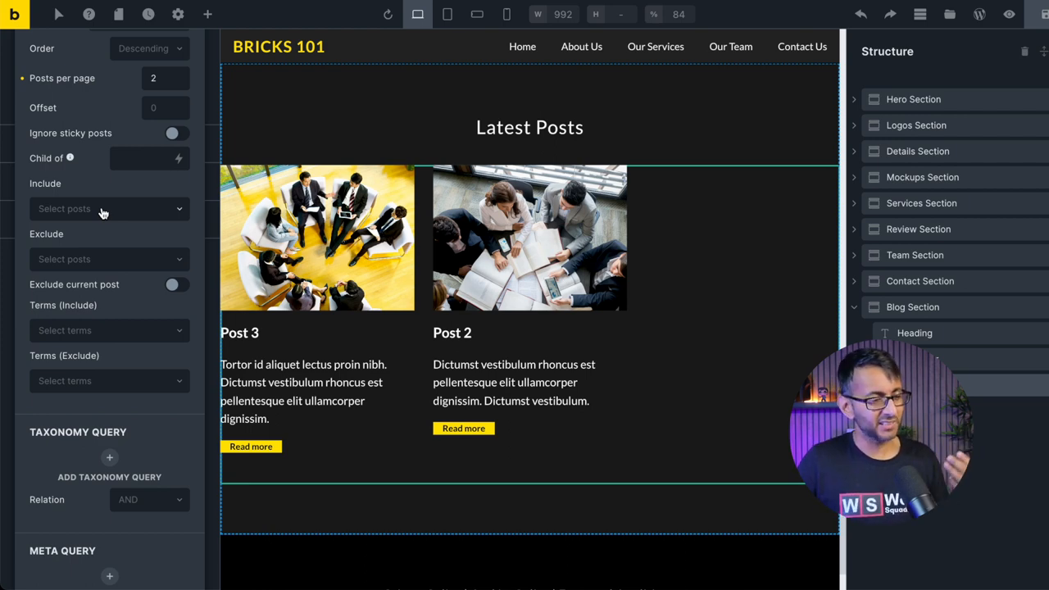
mouse_move(103, 331)
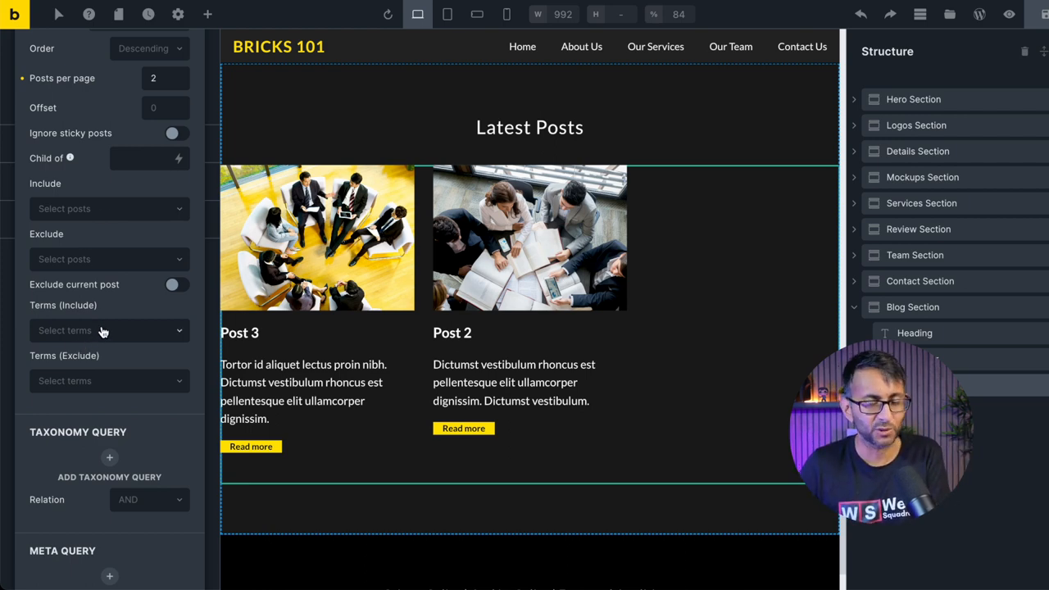
click(106, 329)
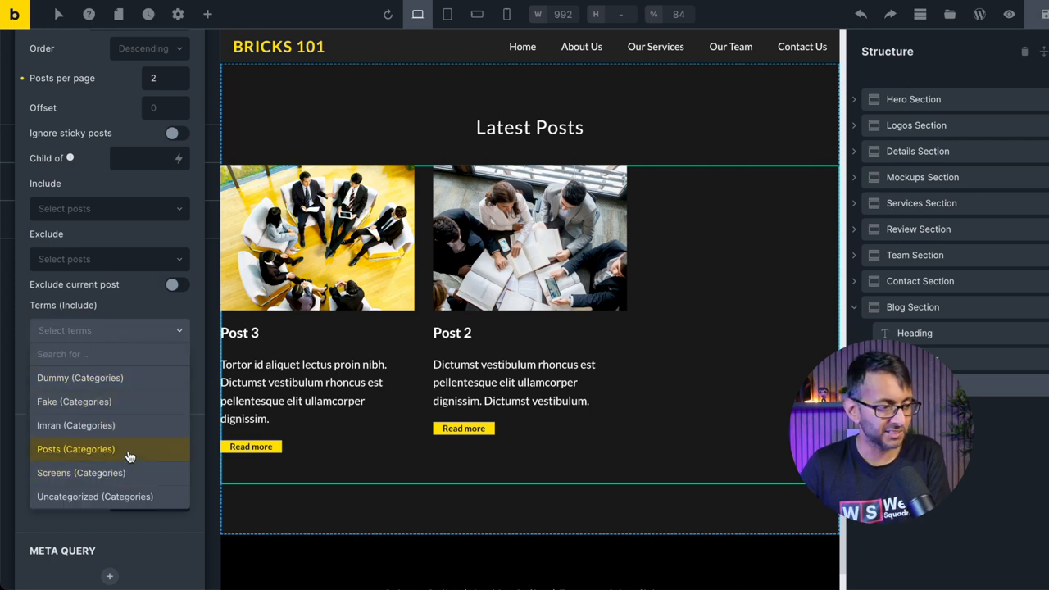
click(82, 472)
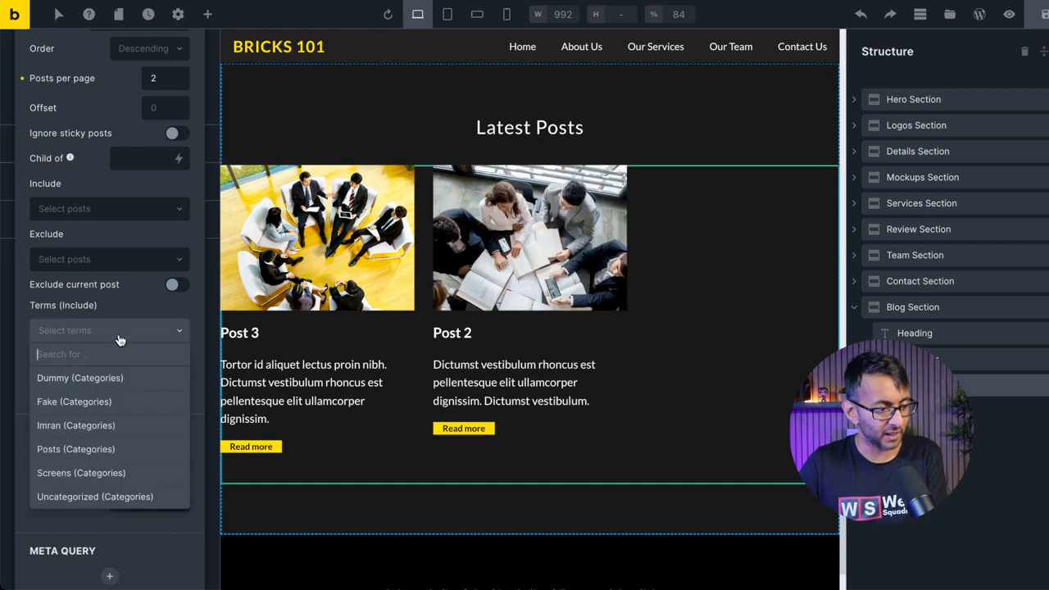
click(76, 448)
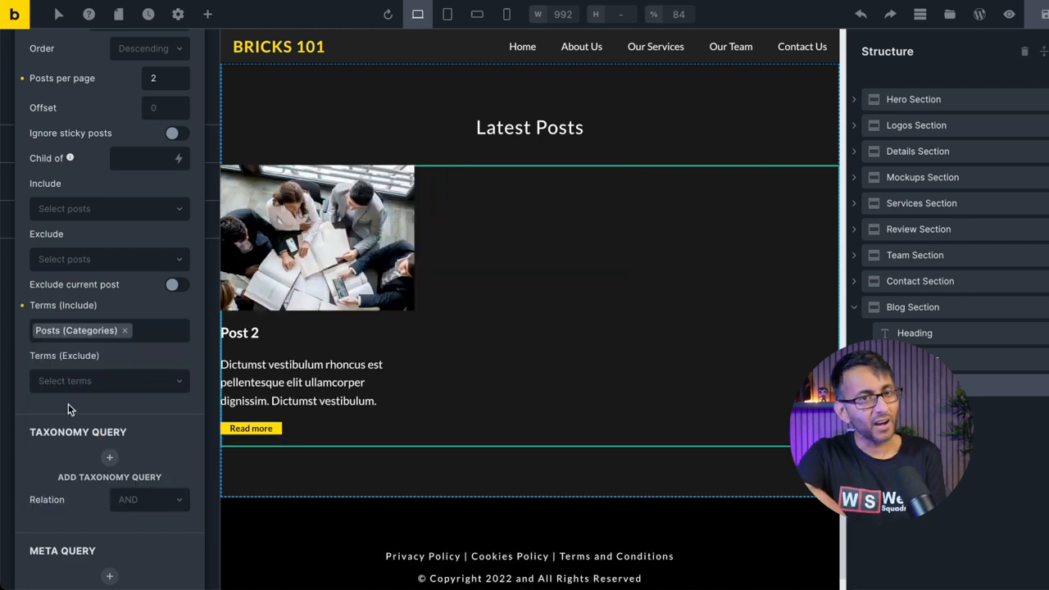
mouse_move(121, 369)
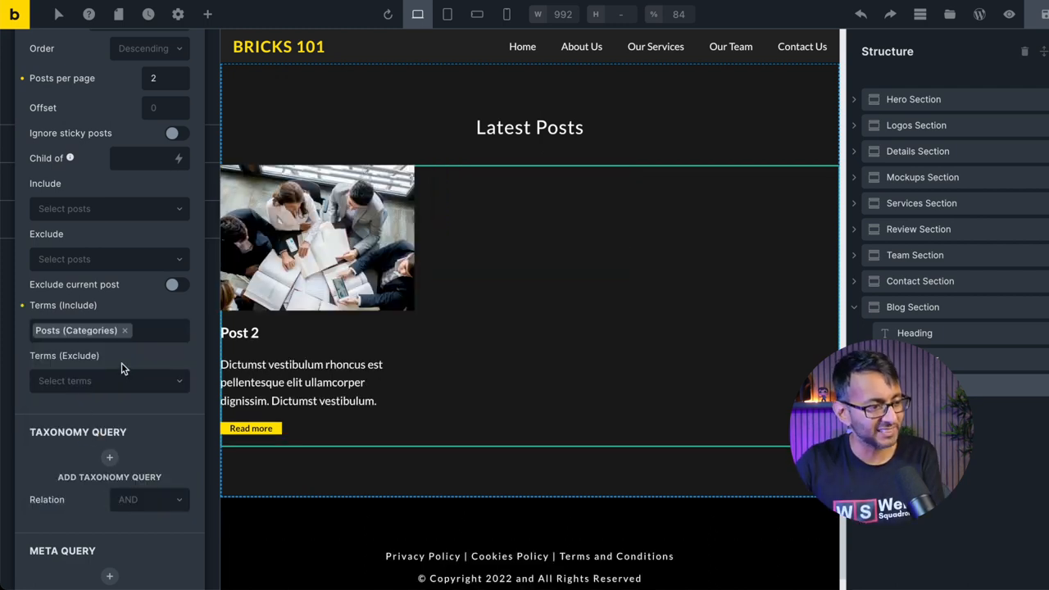
click(125, 331)
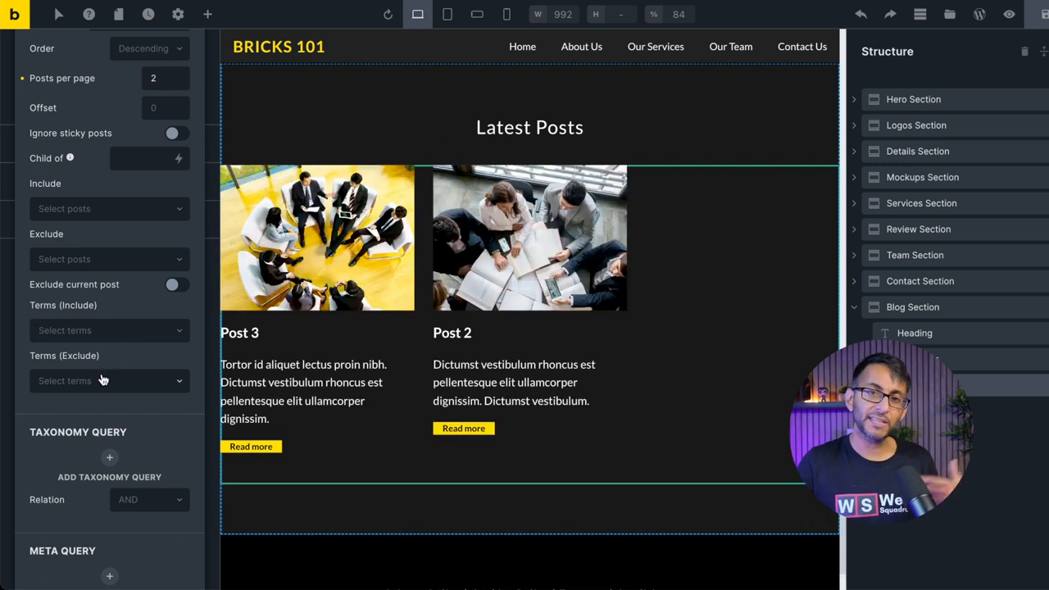
mouse_move(105, 406)
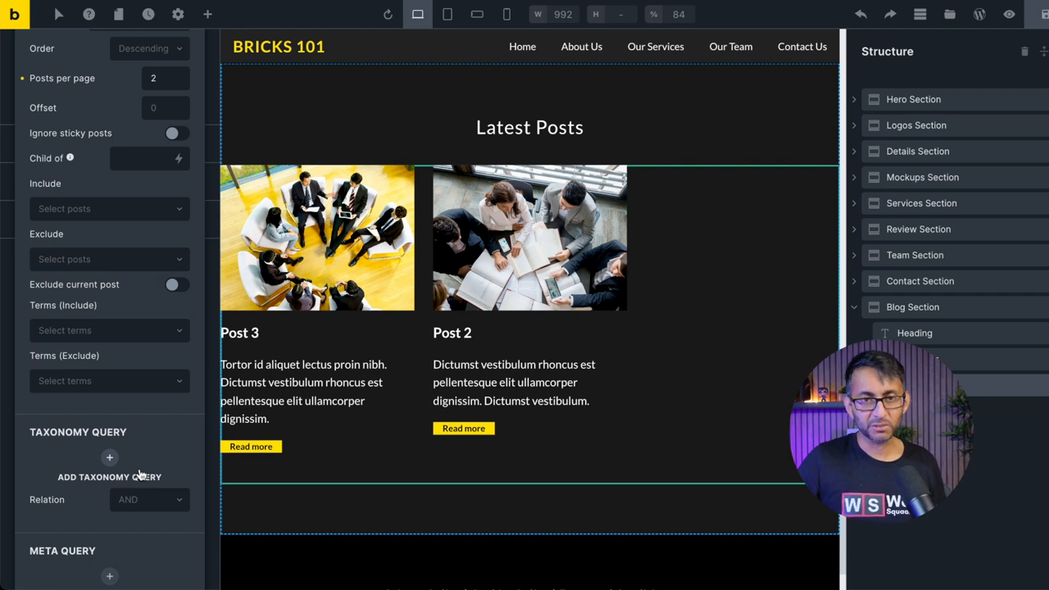
mouse_move(166, 450)
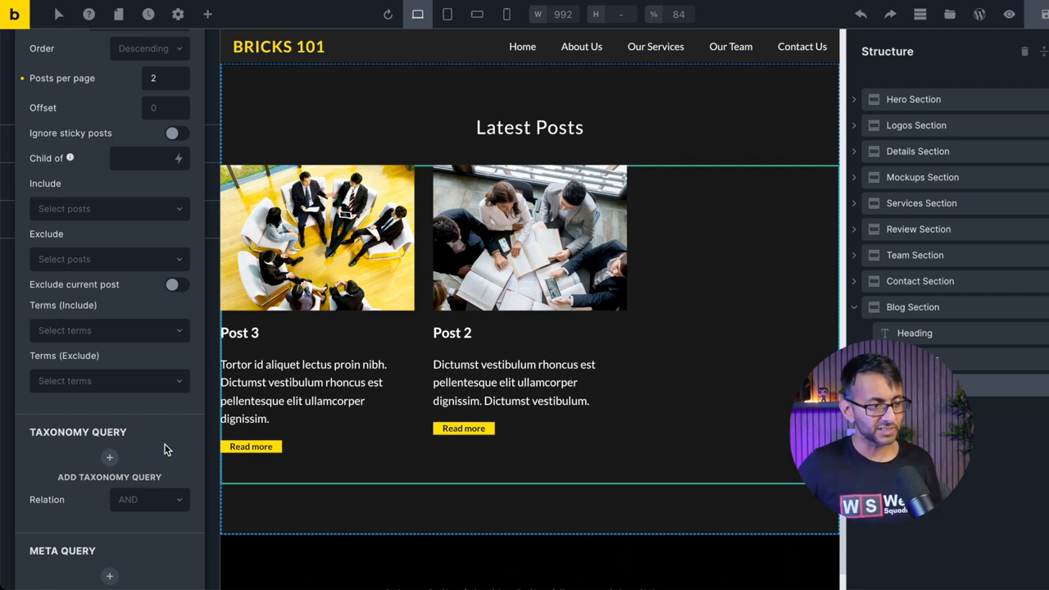
scroll(up, 3)
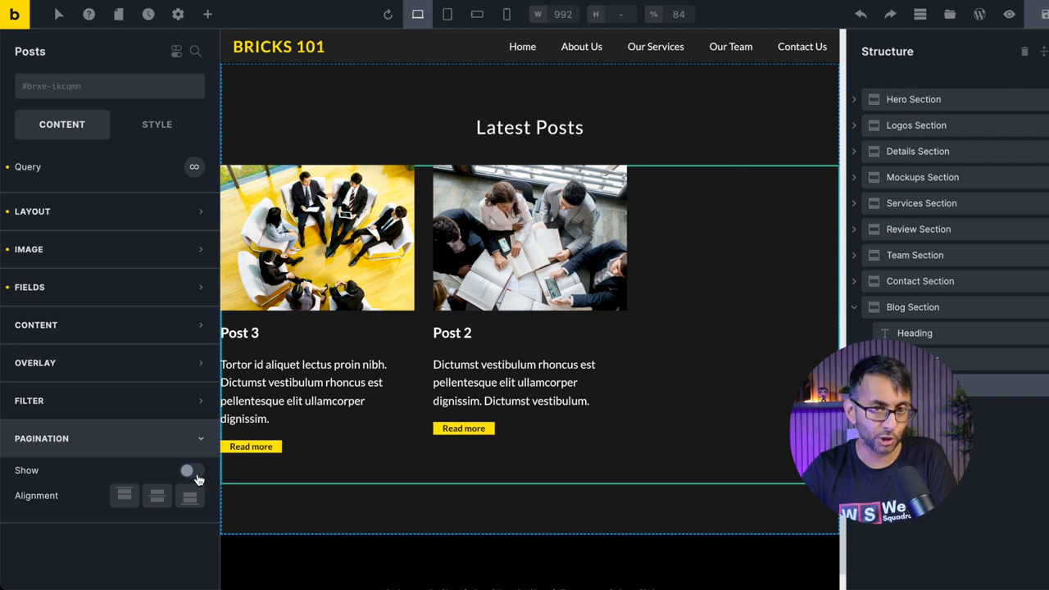
Toggle Show on in the Posts element's Pagination group
click(192, 470)
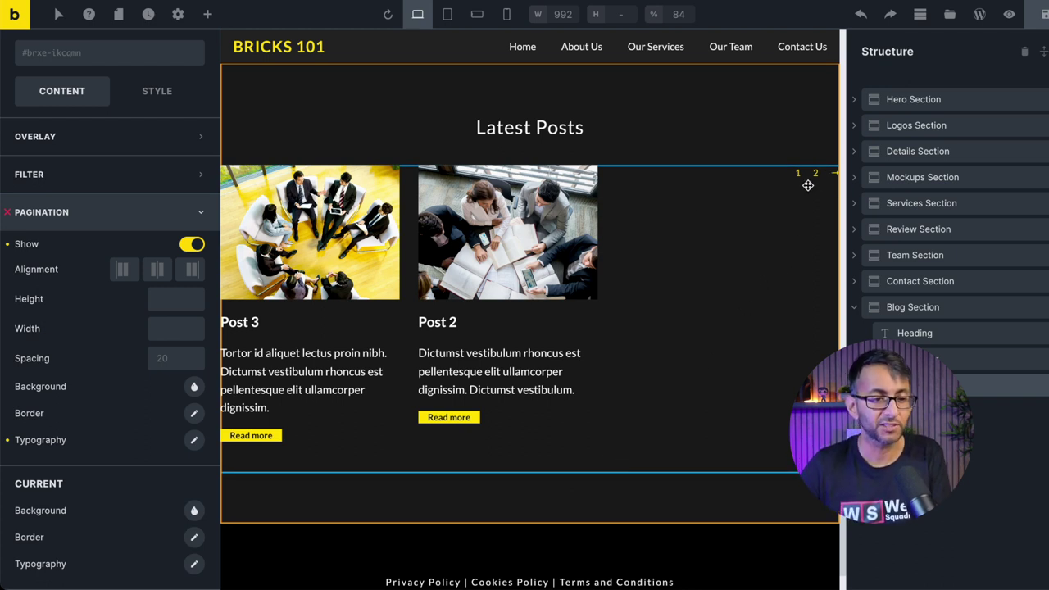
mouse_move(680, 240)
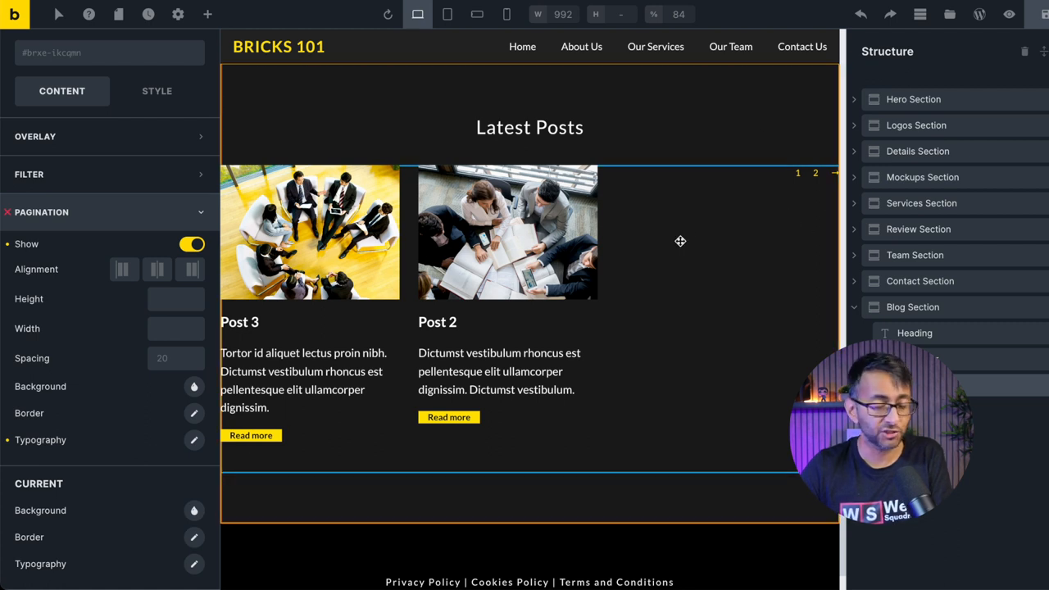
mouse_move(801, 180)
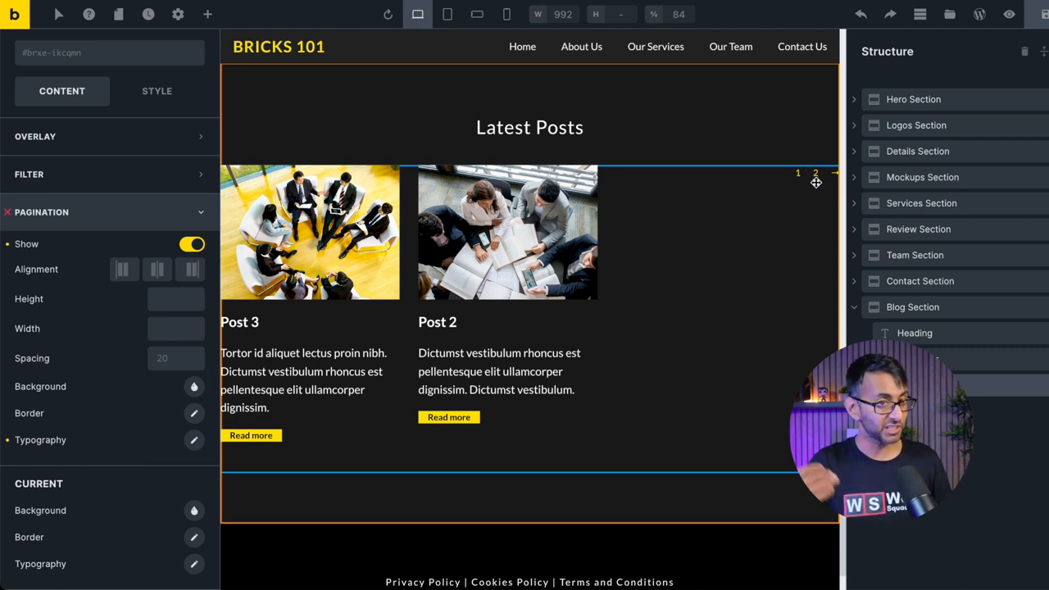
Review the grid's Misc > Display option under Style, leaving it on block
click(157, 91)
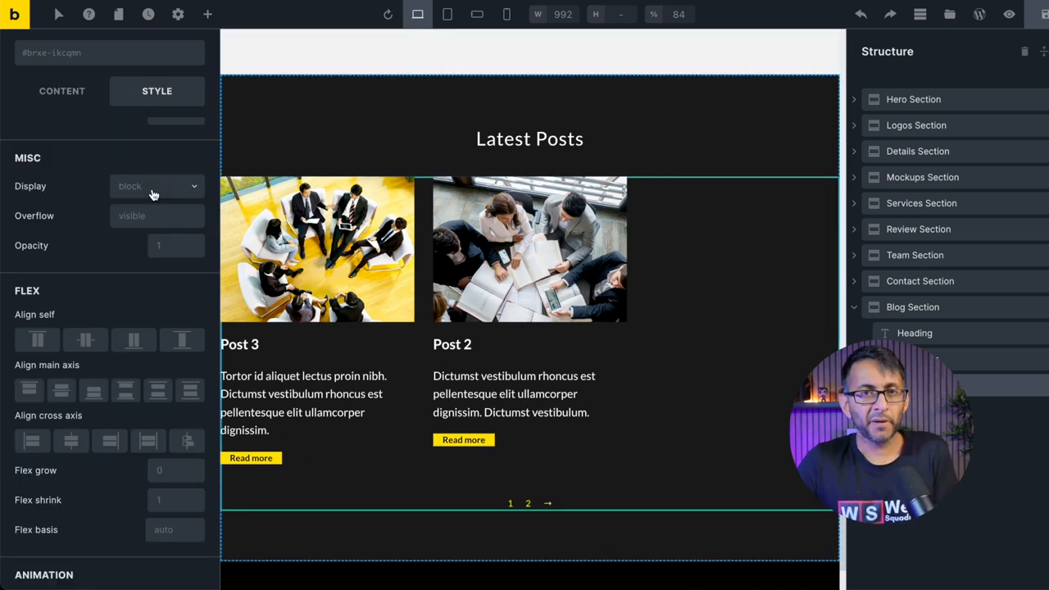
mouse_move(530, 505)
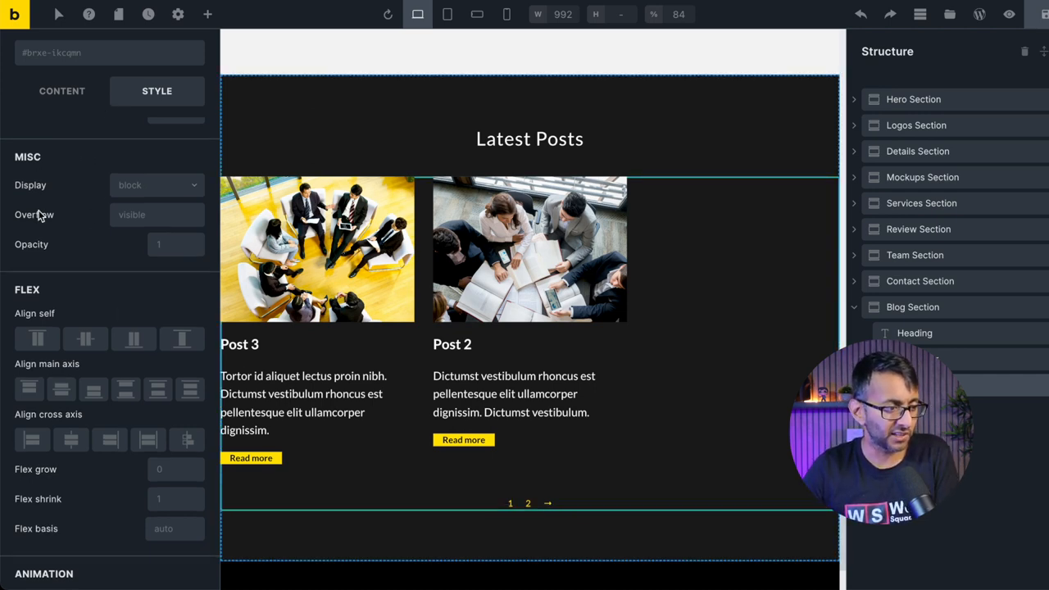
scroll(up, 3)
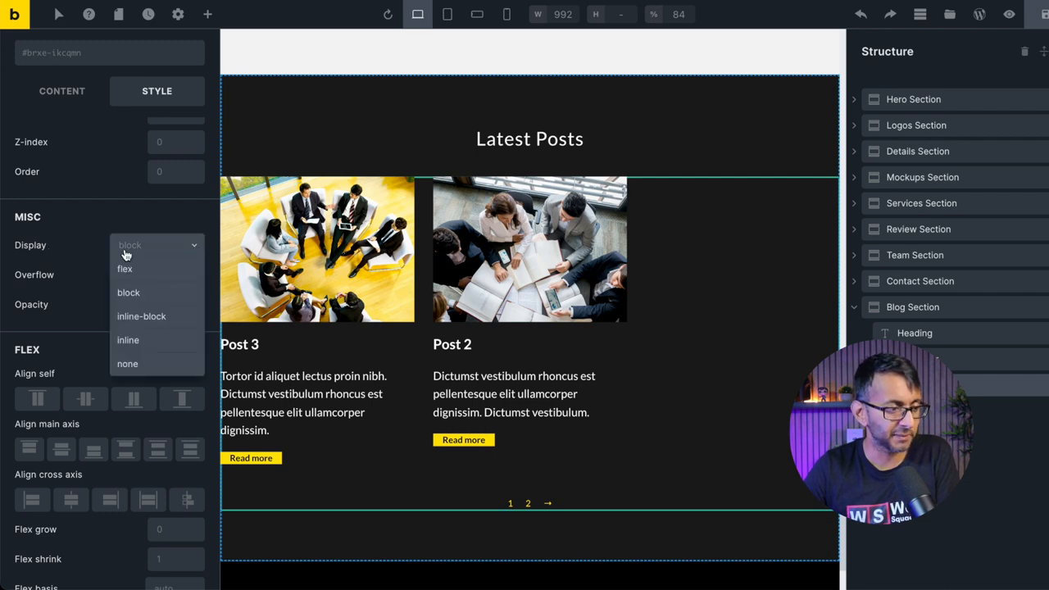
mouse_move(127, 269)
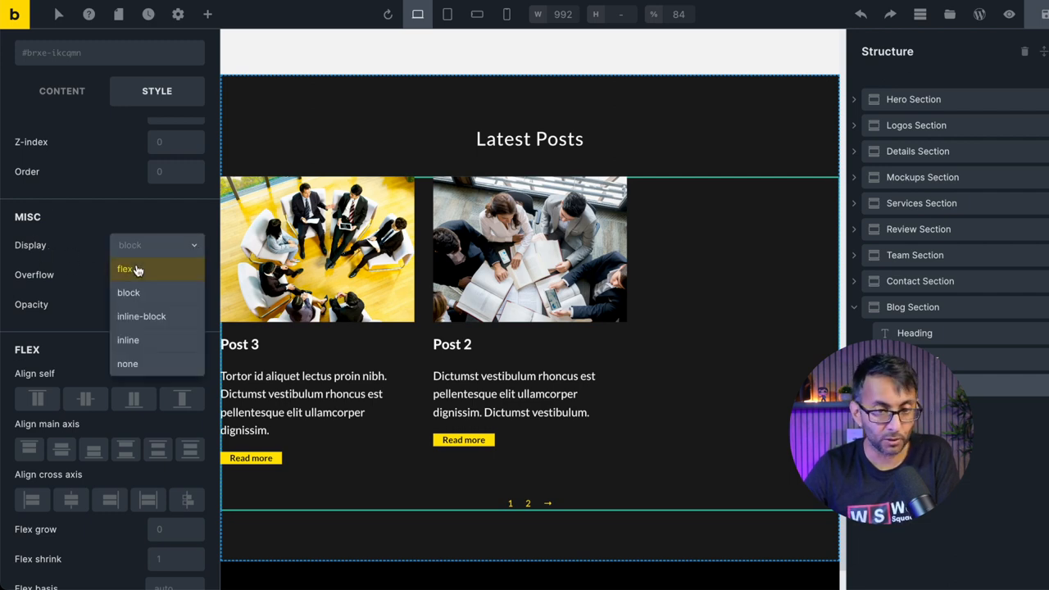
click(125, 268)
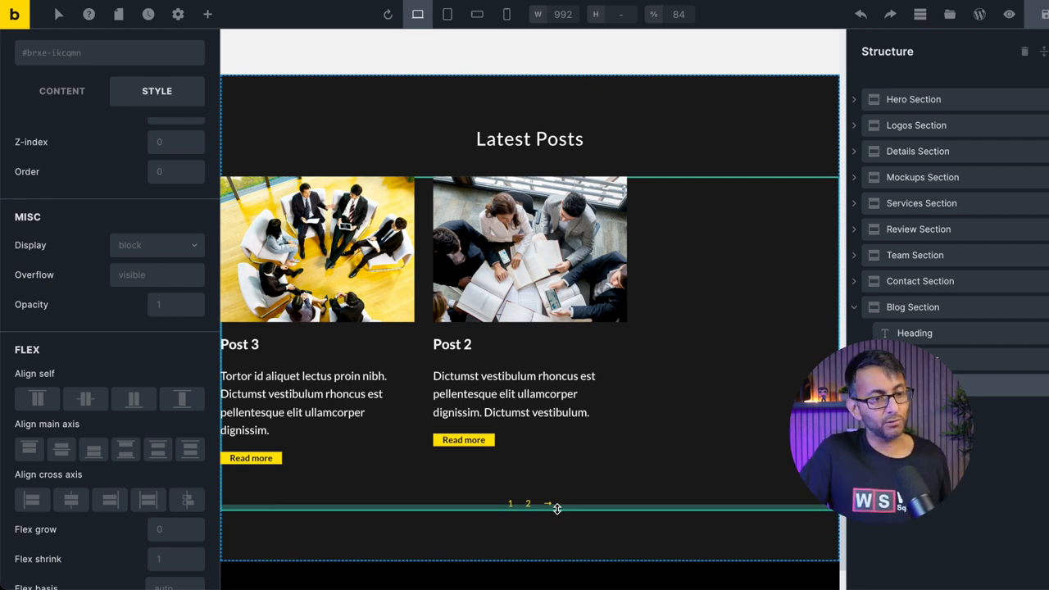
Set the query's Posts per page to 3
click(62, 91)
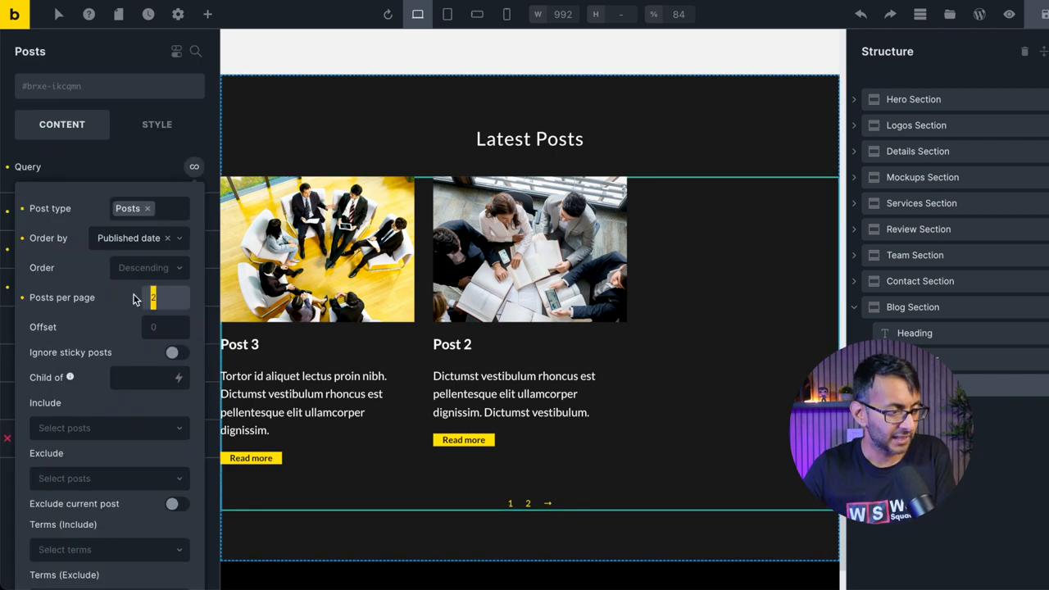
text(3)
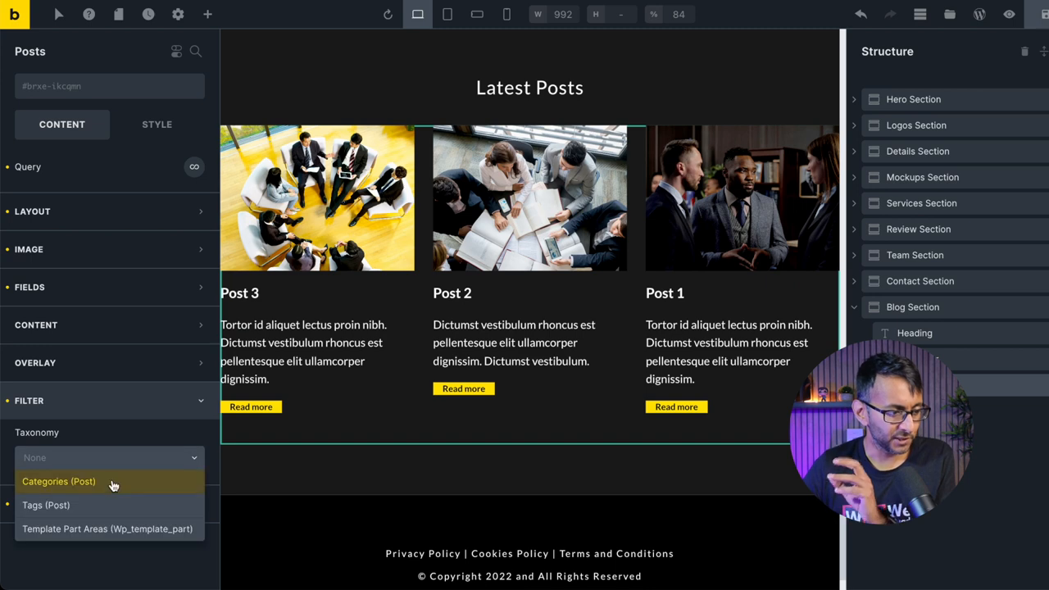
Set the filter Taxonomy to Categories (Post) with a white active filter colour
click(58, 481)
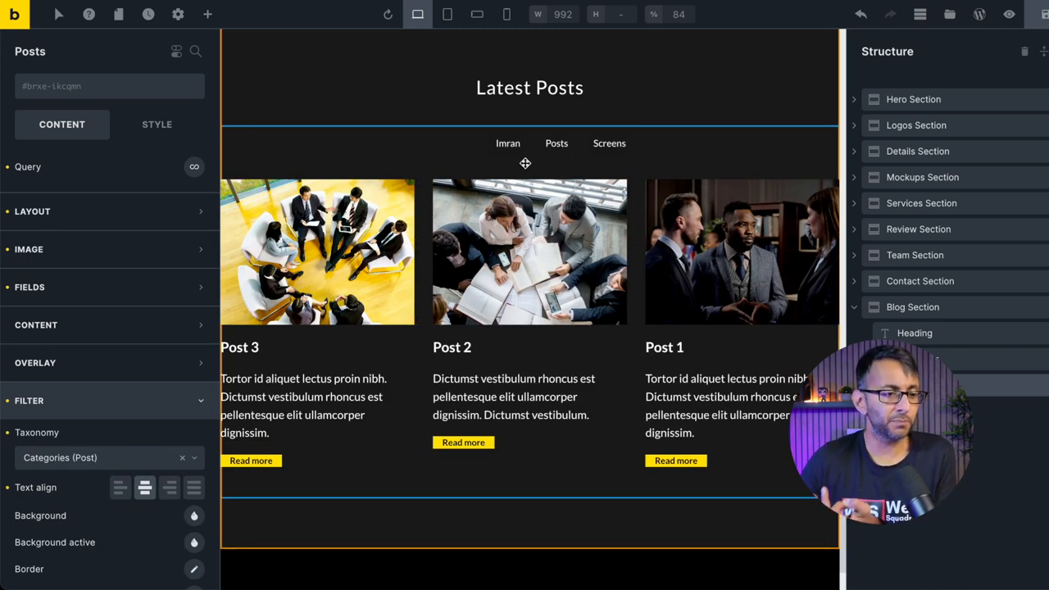
mouse_move(463, 154)
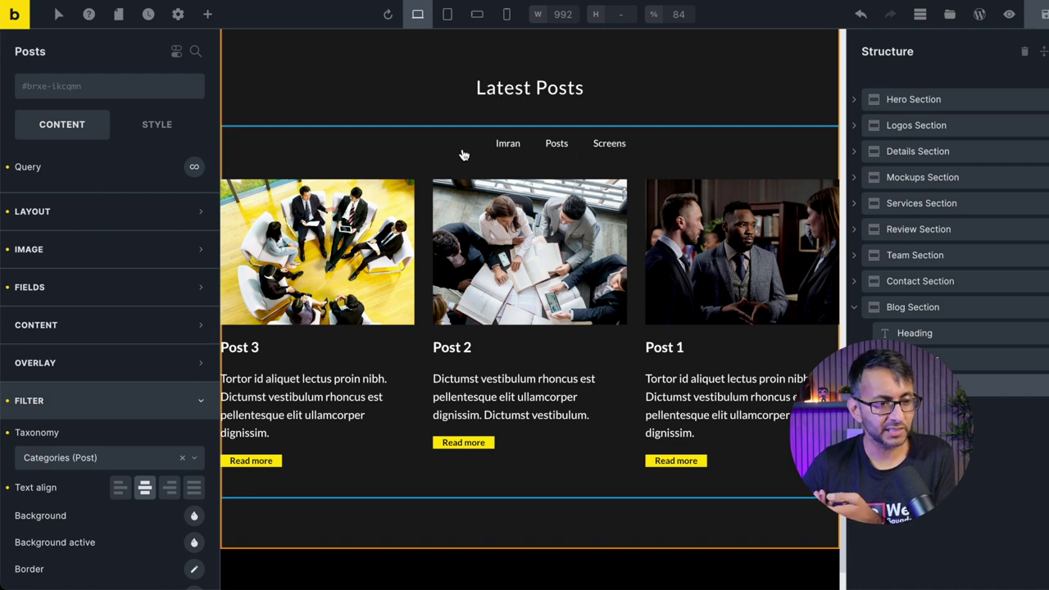
mouse_move(430, 153)
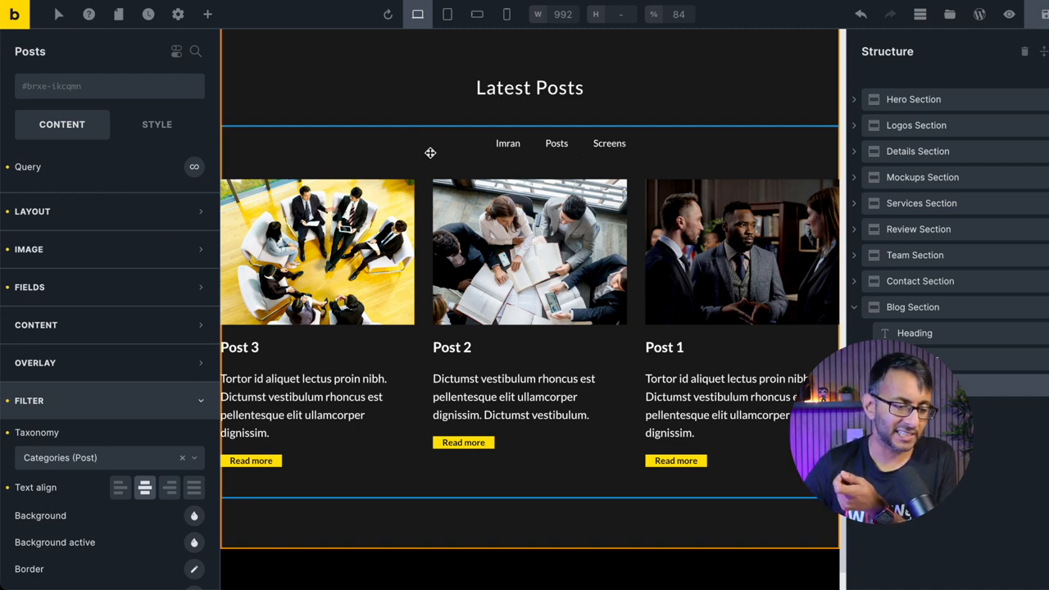
mouse_move(444, 159)
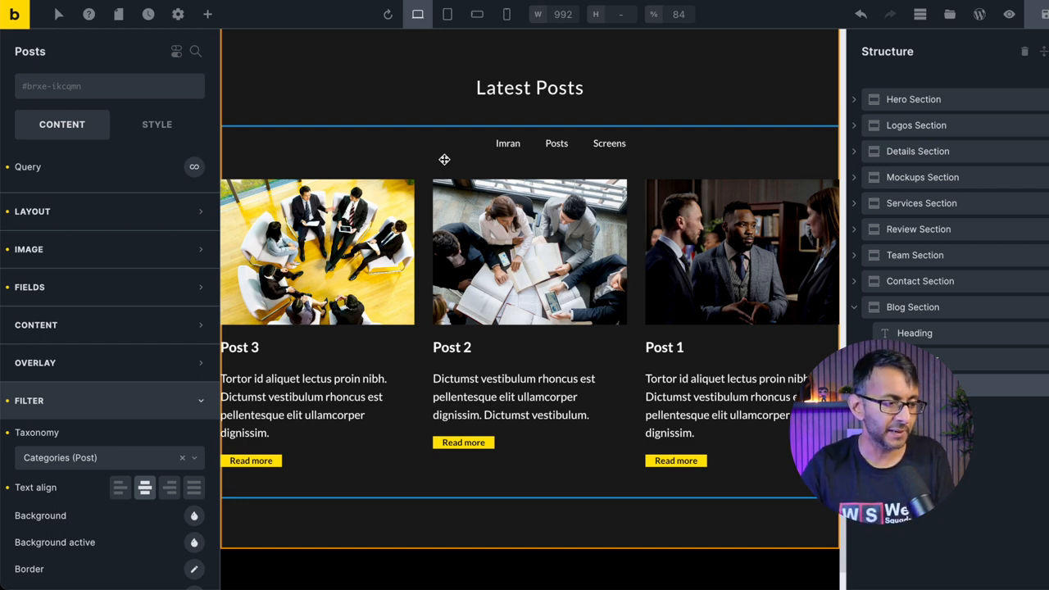
mouse_move(455, 142)
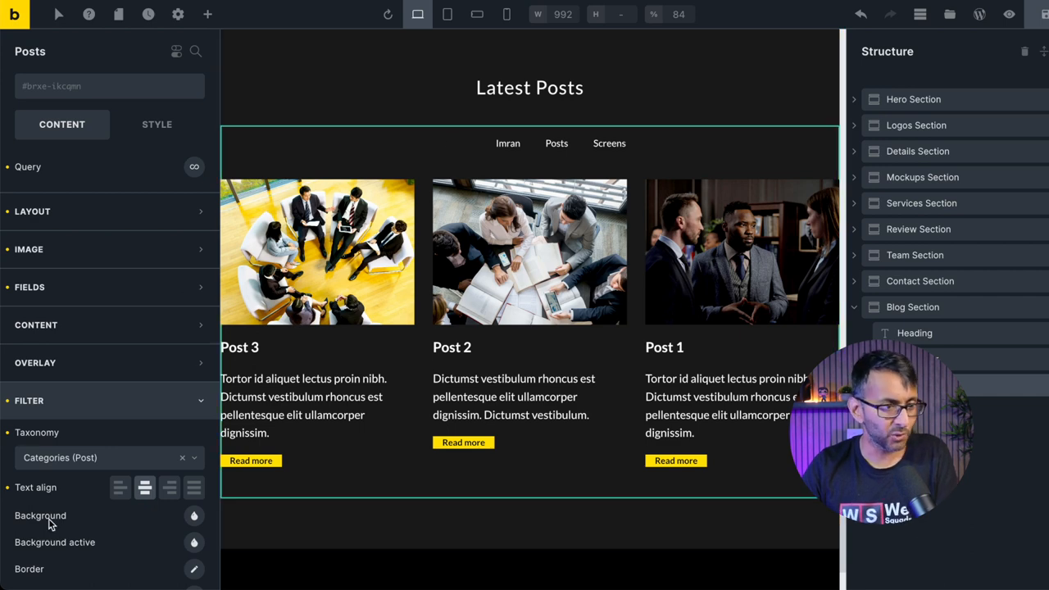
scroll(down, 3)
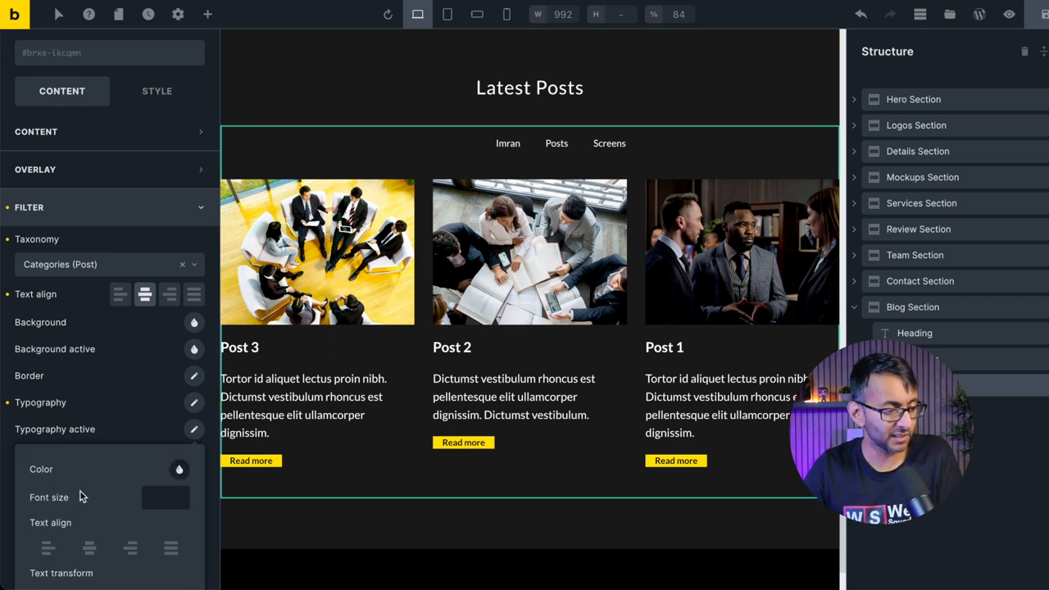
click(179, 469)
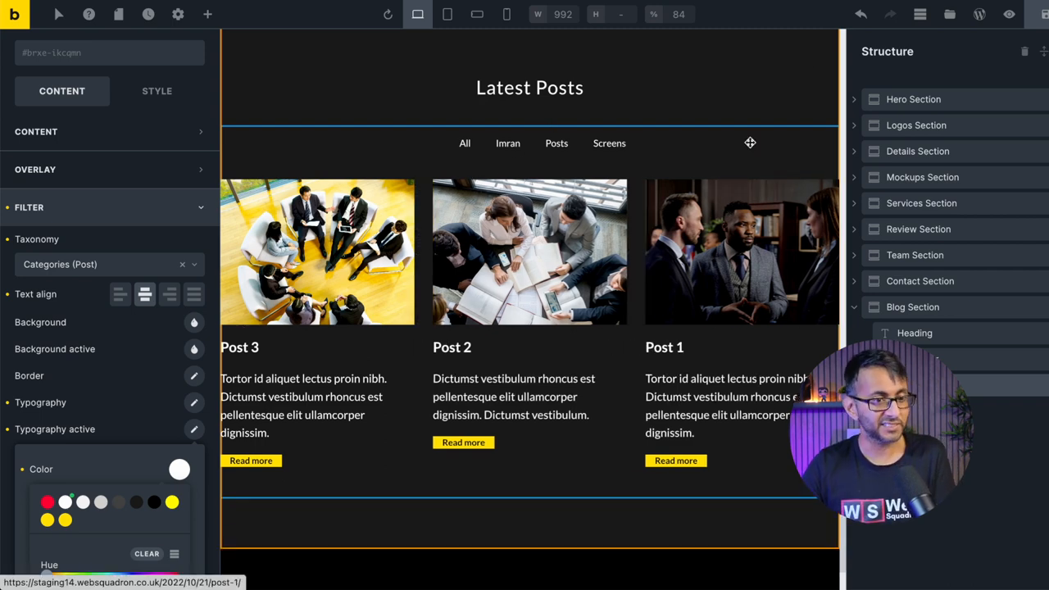
click(1009, 15)
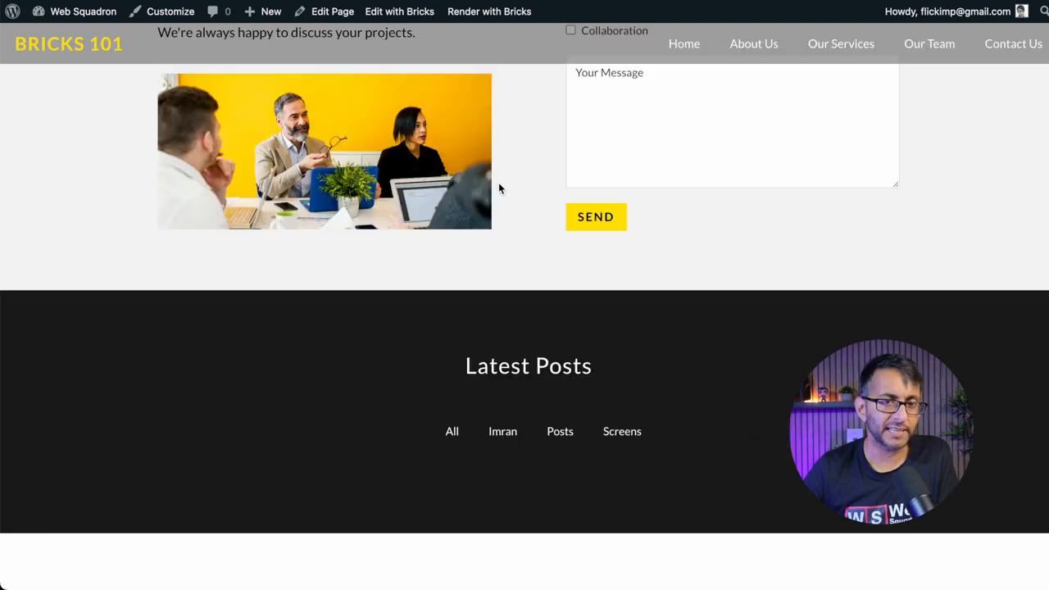
mouse_move(532, 410)
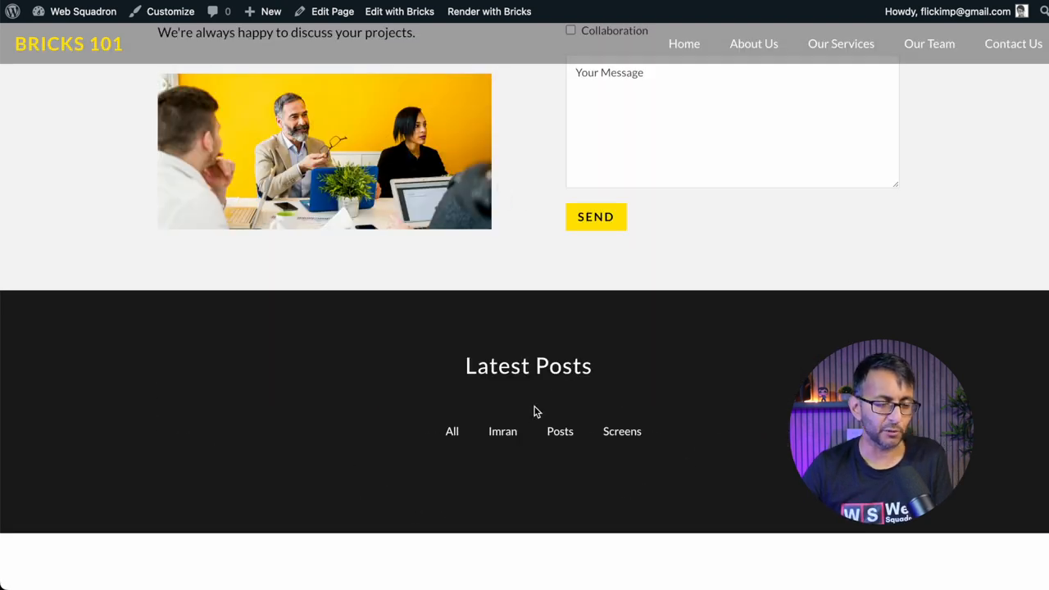
mouse_move(504, 443)
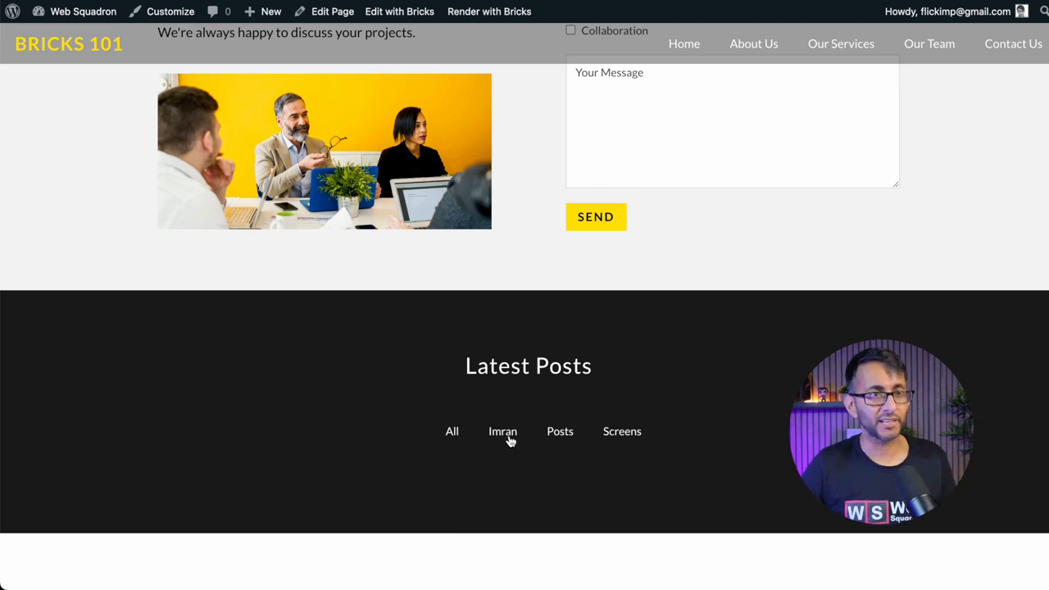
Scroll the live page to view the Latest Posts cards under the Imran and All filters
scroll(down, 3)
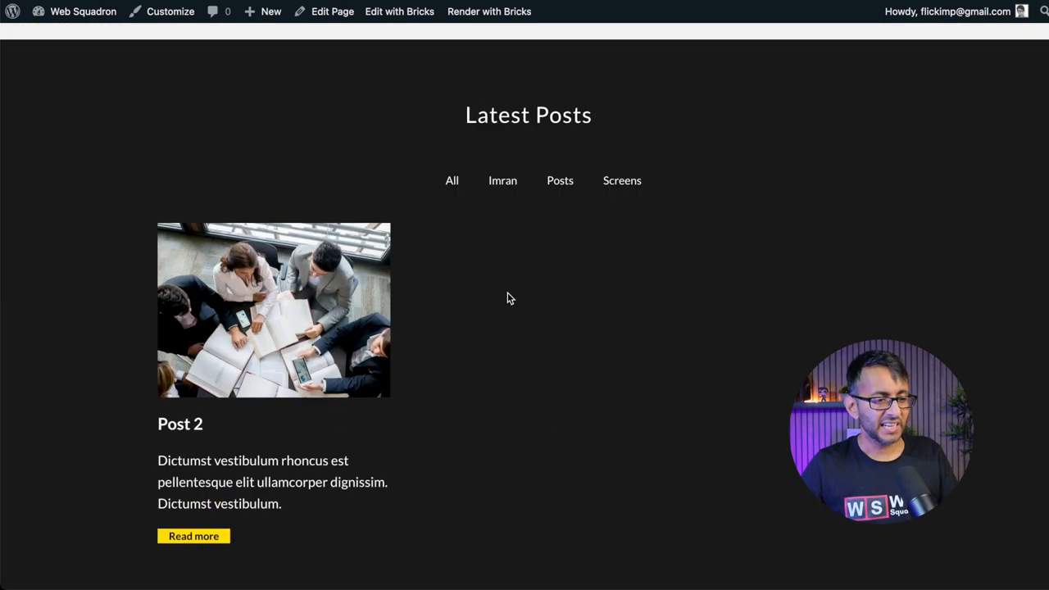
scroll(up, 3)
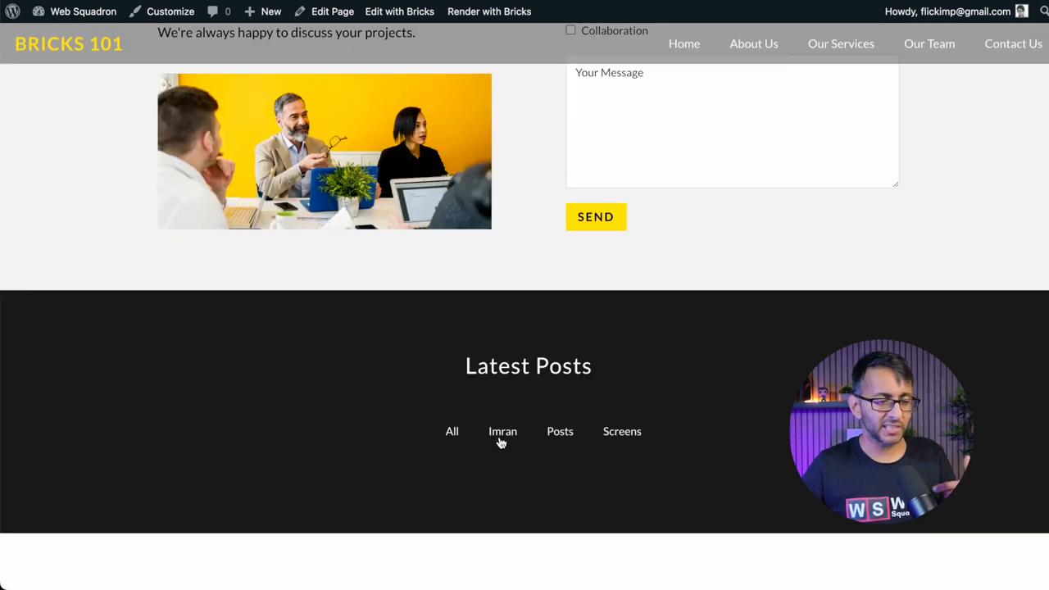
mouse_move(504, 460)
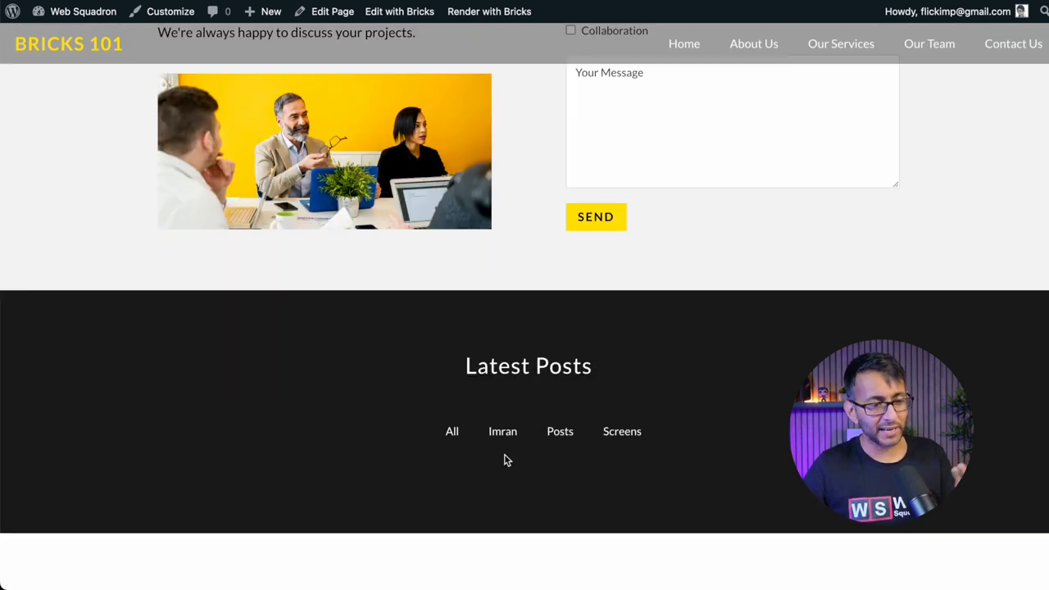
mouse_move(502, 431)
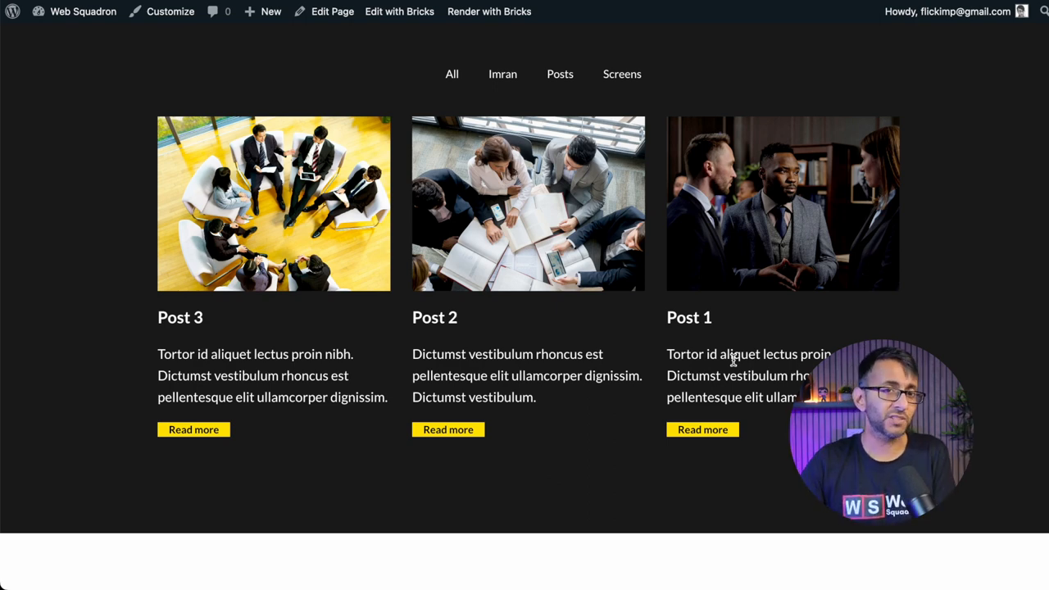
scroll(up, 3)
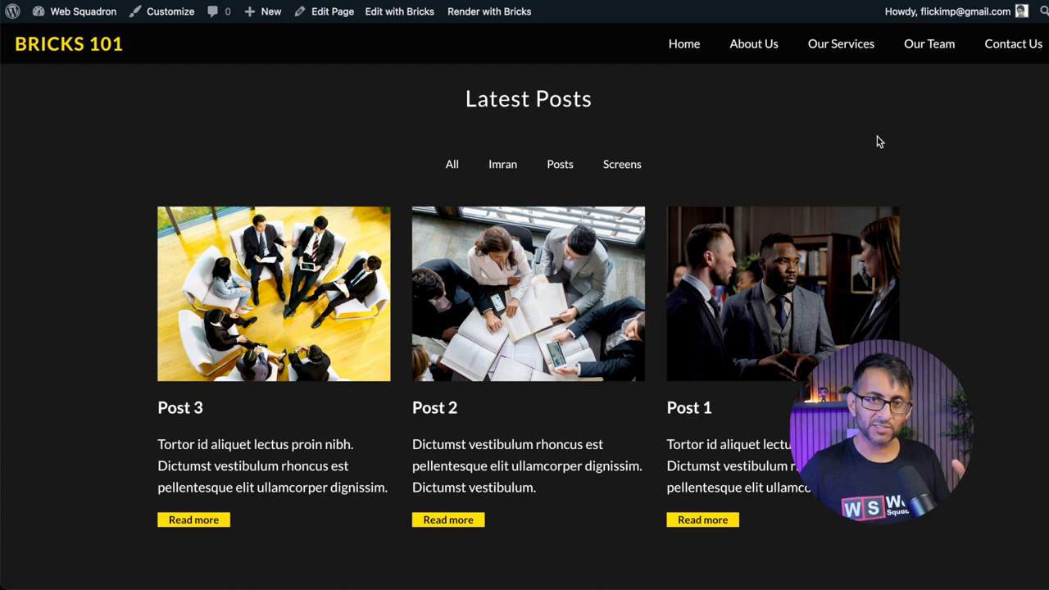
mouse_move(819, 218)
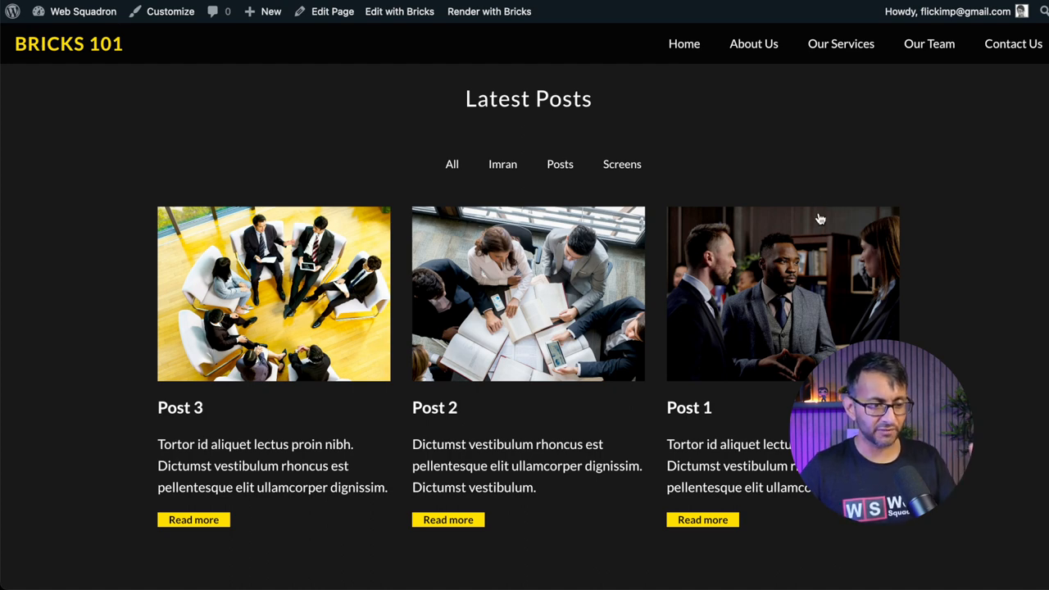
mouse_move(418, 101)
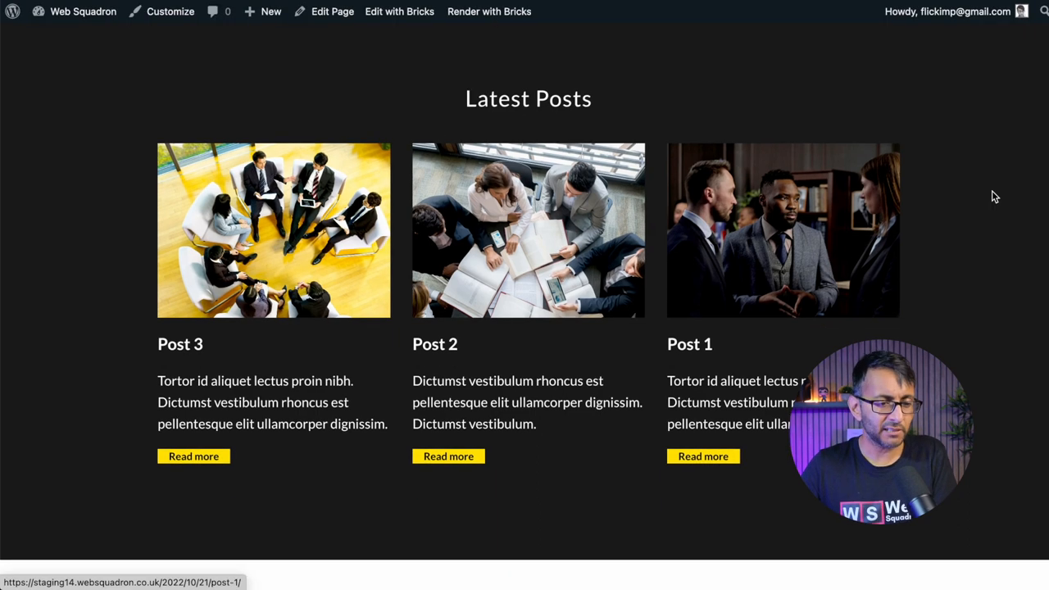
mouse_move(703, 456)
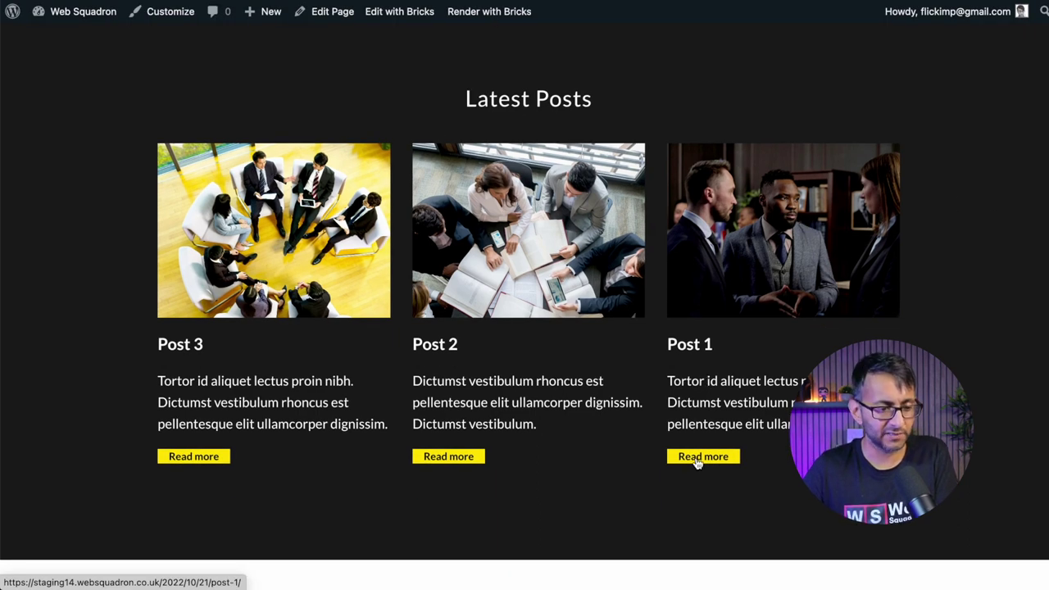
mouse_move(723, 372)
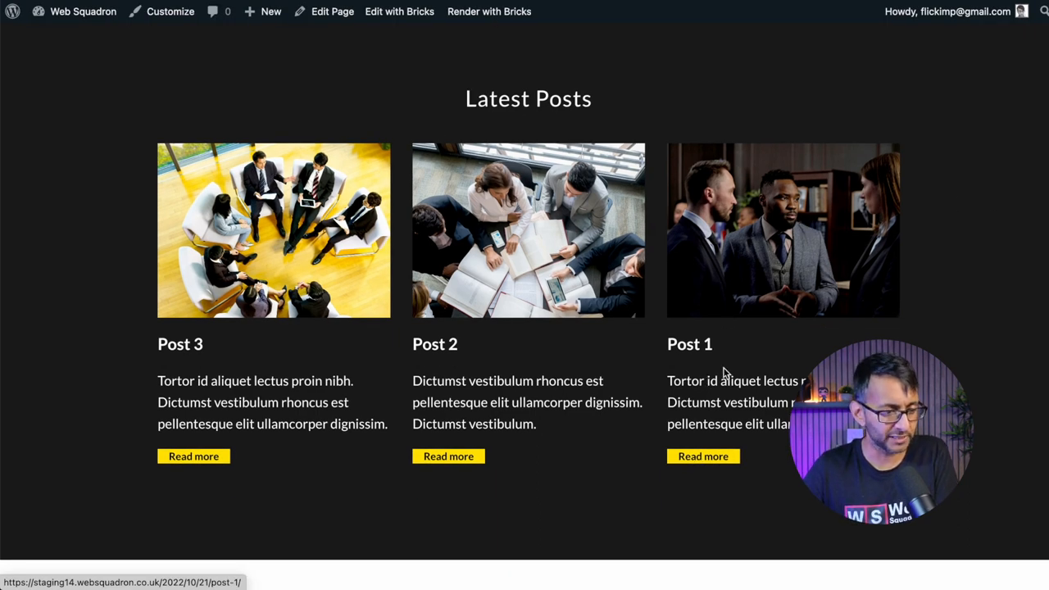
Open Post 1 via its Read more button and scroll through the single post page
click(702, 456)
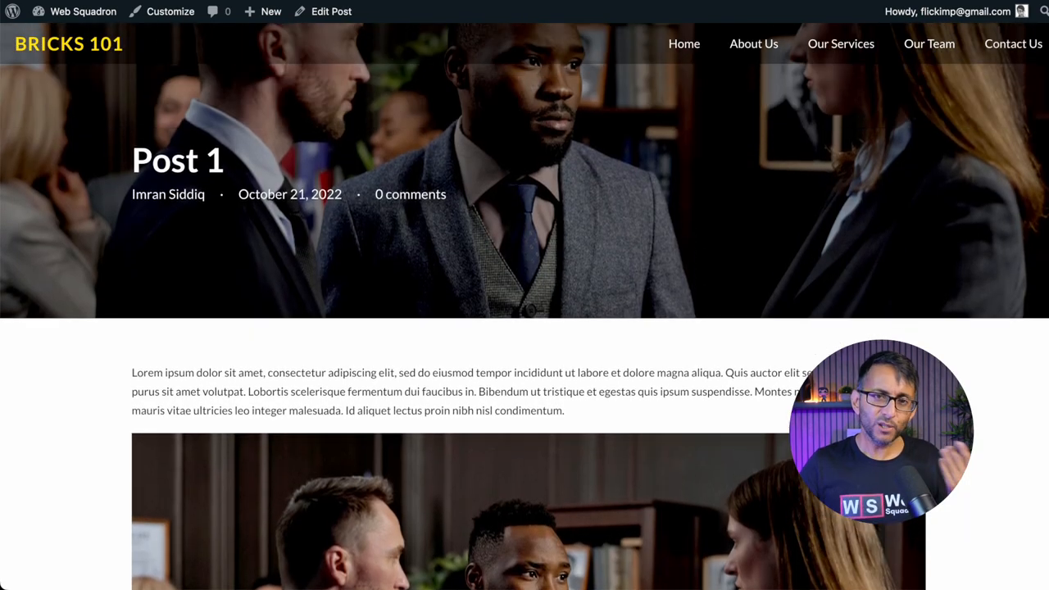
scroll(down, 3)
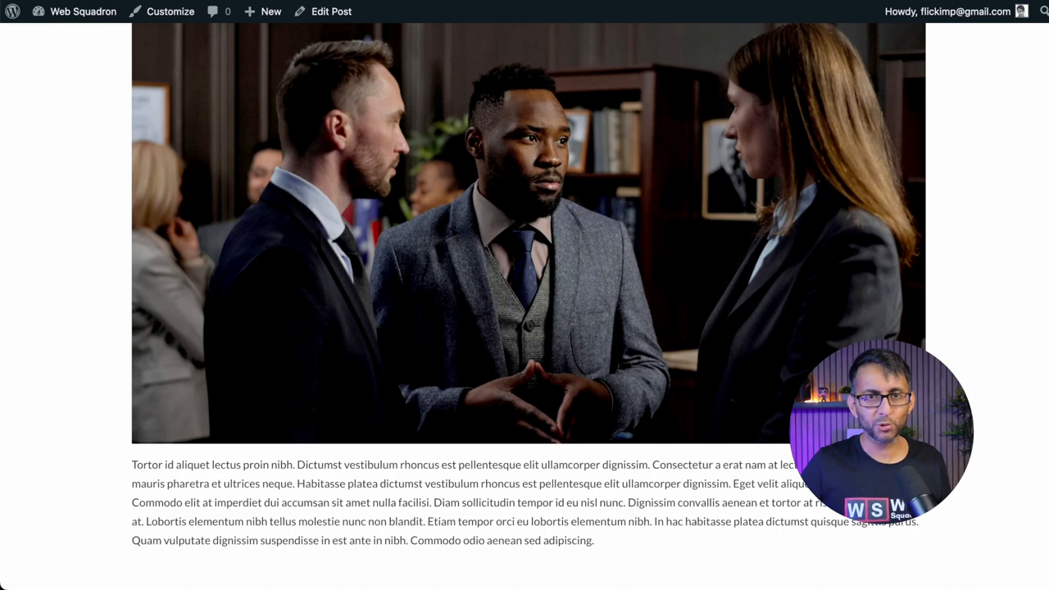
scroll(down, 3)
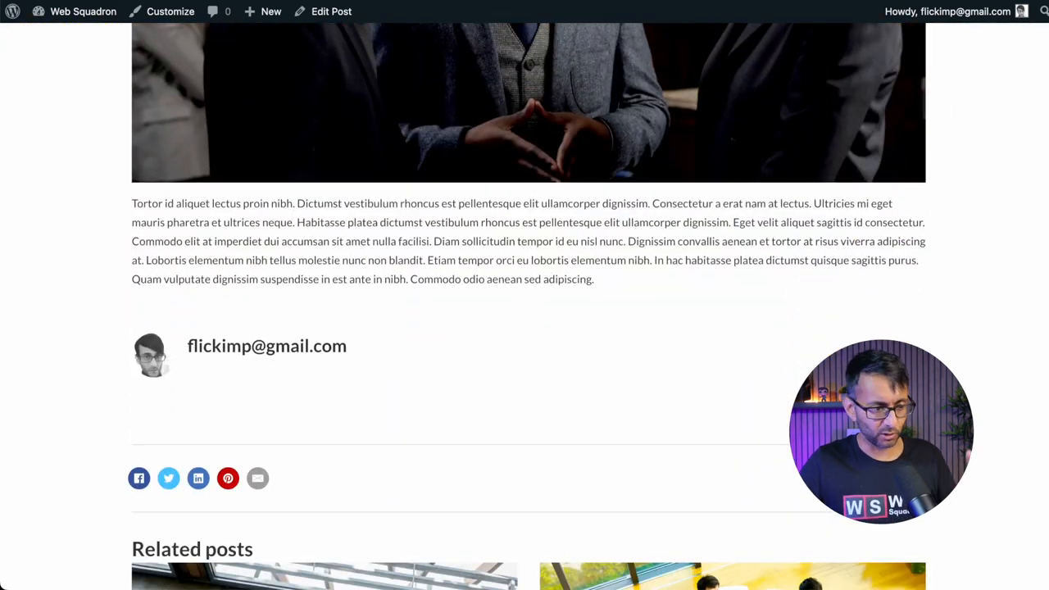
scroll(down, 3)
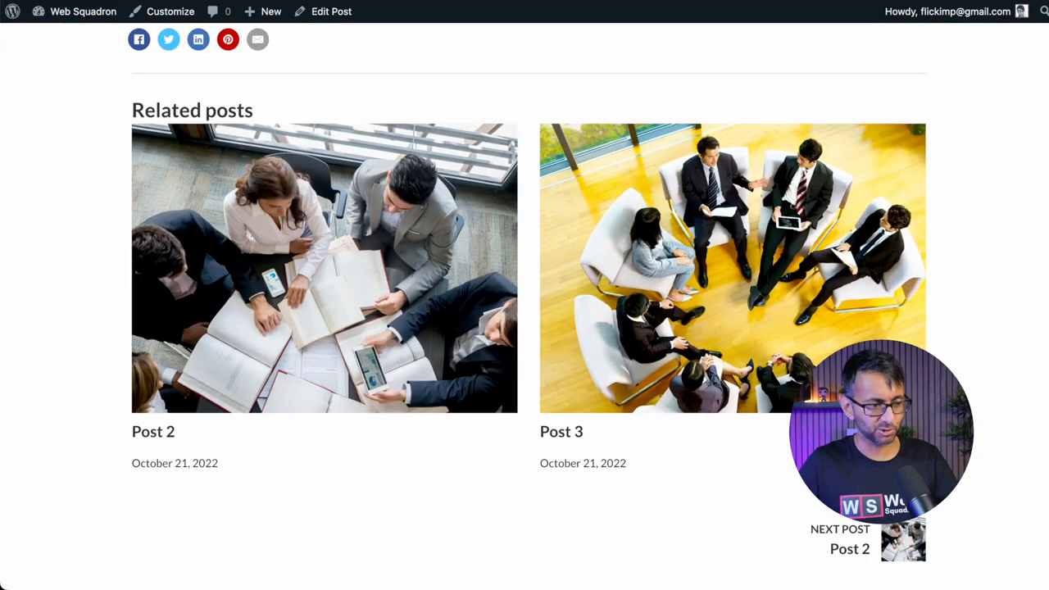
scroll(down, 3)
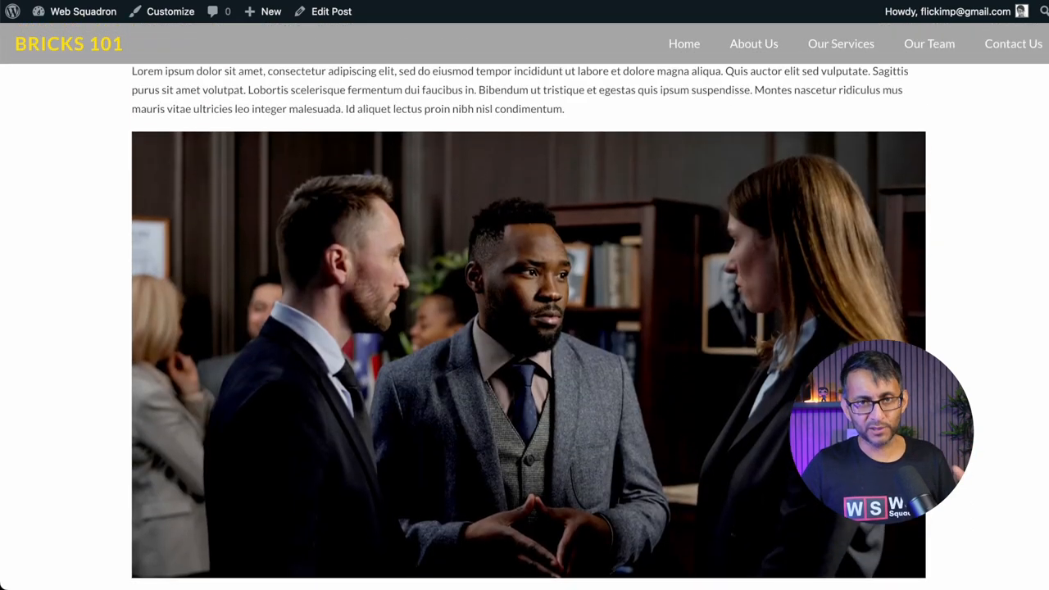
scroll(up, 3)
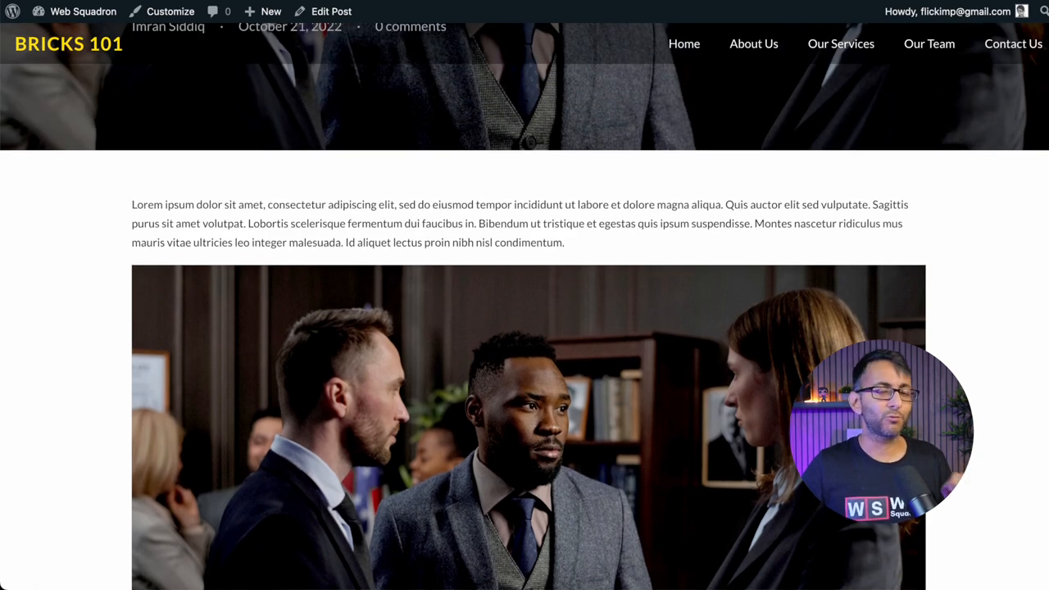
scroll(up, 3)
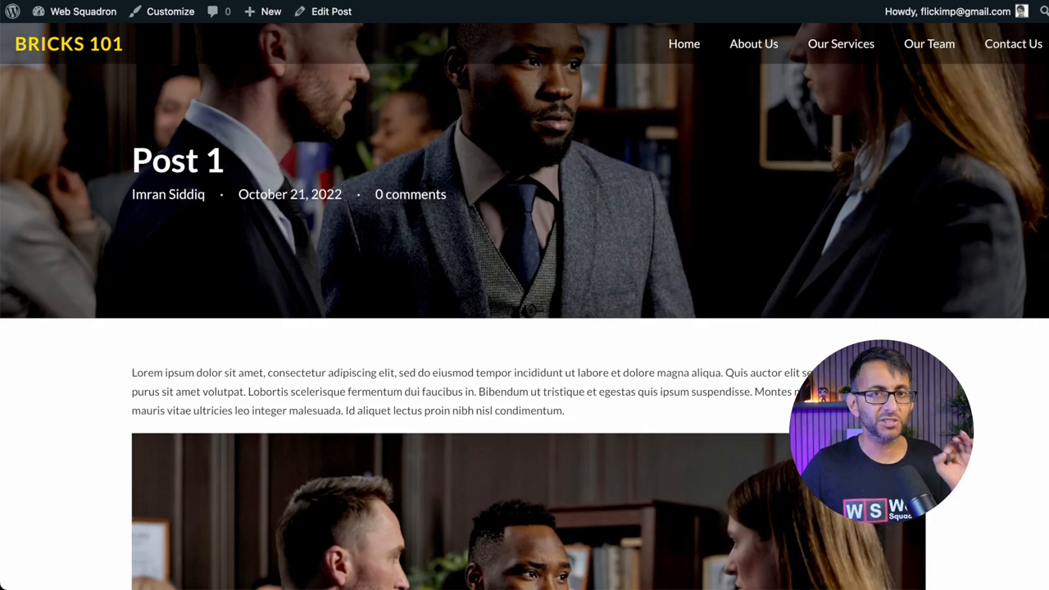